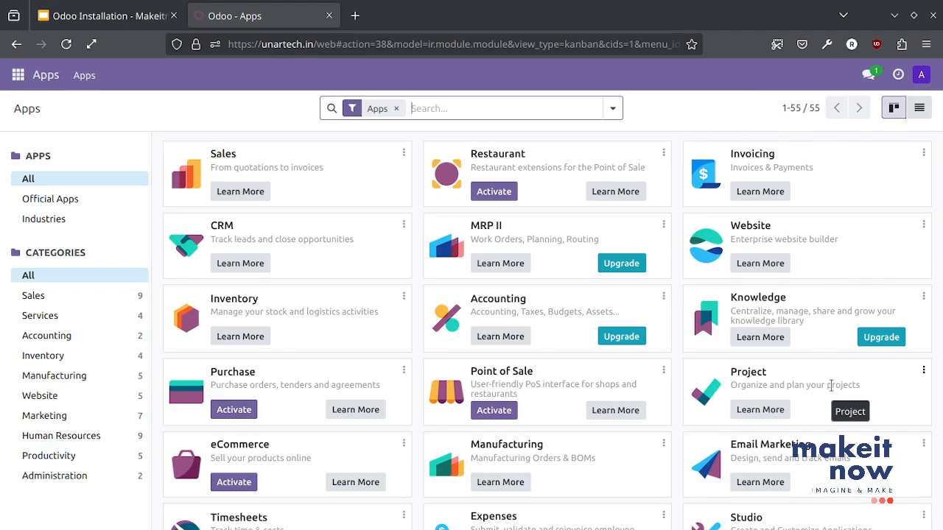
mouse_move(458, 293)
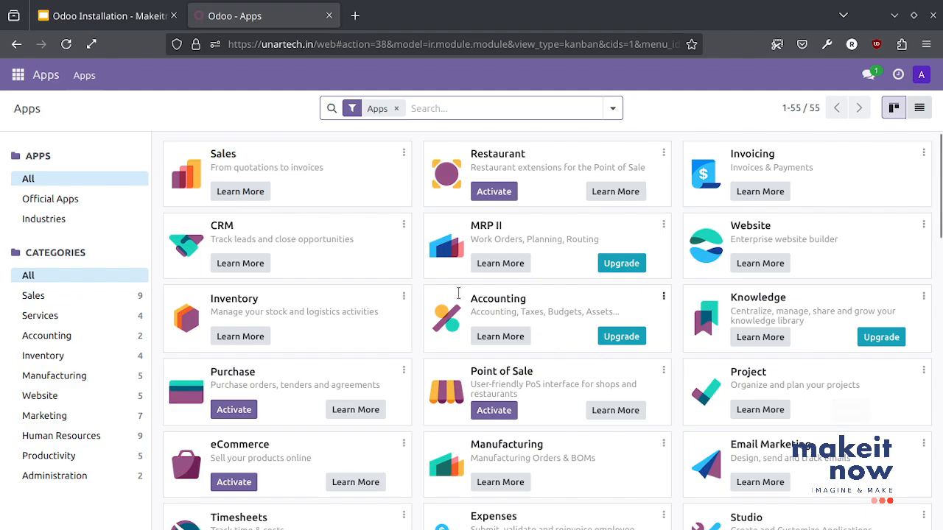
mouse_move(307, 195)
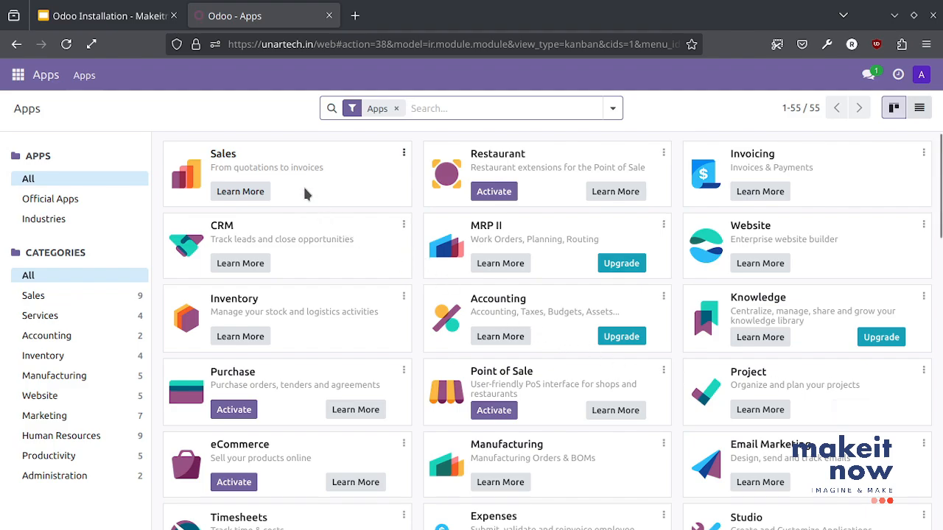
- Search for "docker" from the address bar of a new Firefox tab
scroll(down, 3)
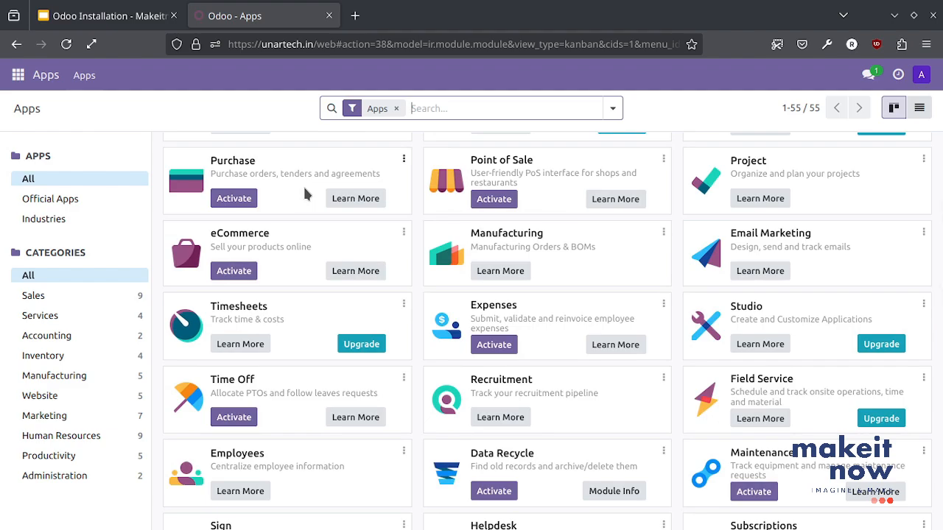
mouse_move(424, 224)
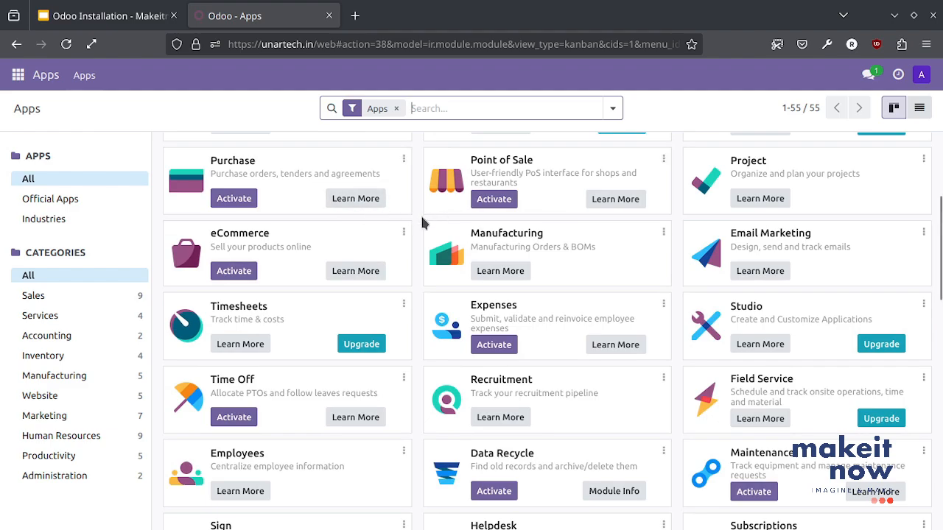
scroll(down, 3)
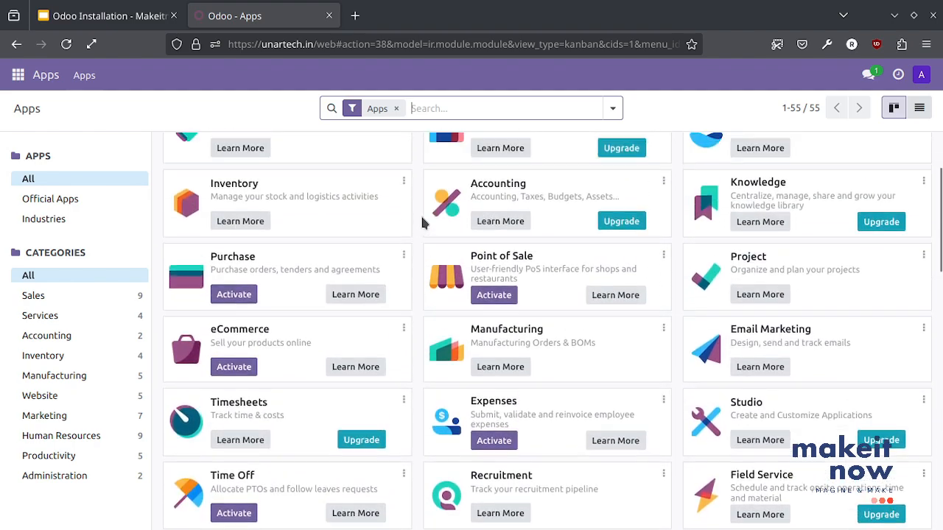
scroll(up, 3)
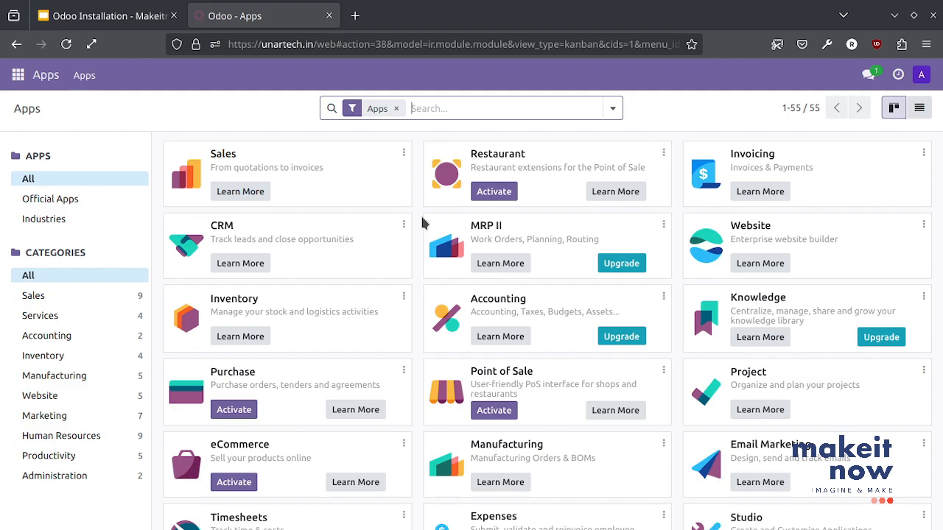
mouse_move(583, 337)
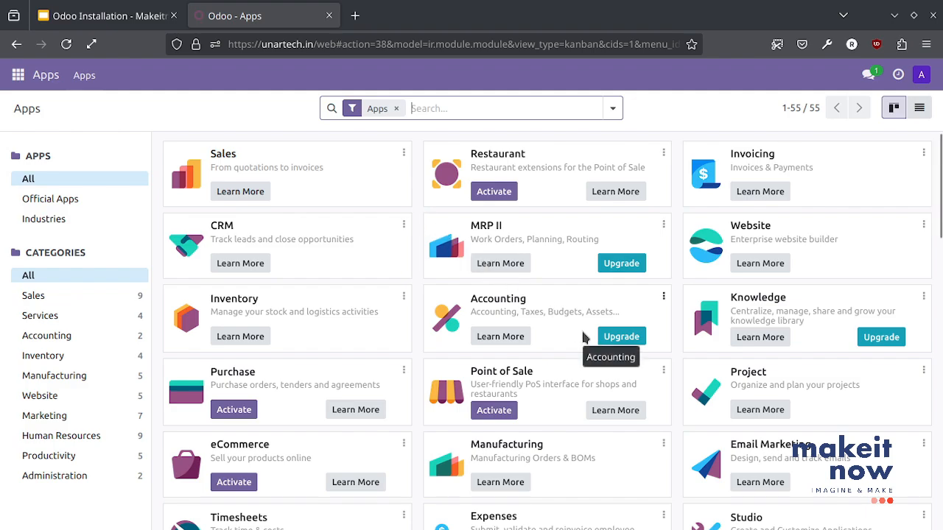
mouse_move(678, 325)
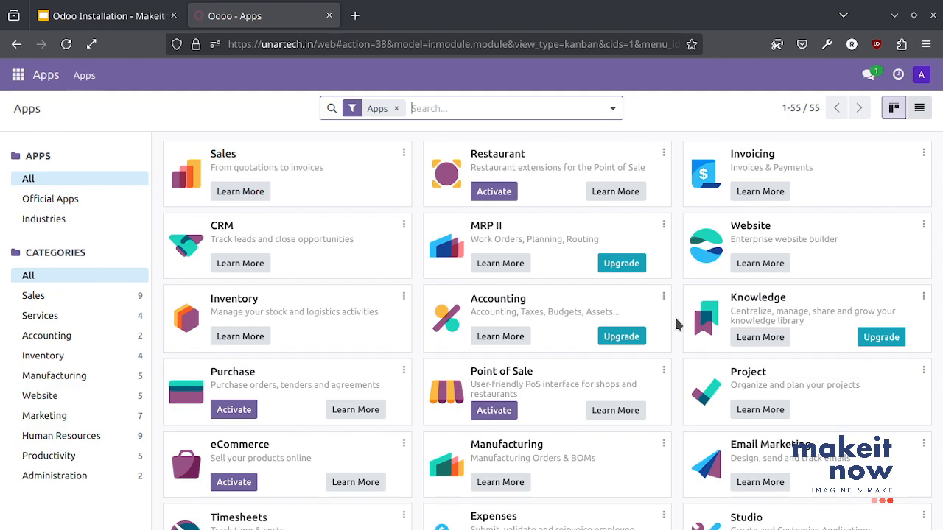
mouse_move(413, 289)
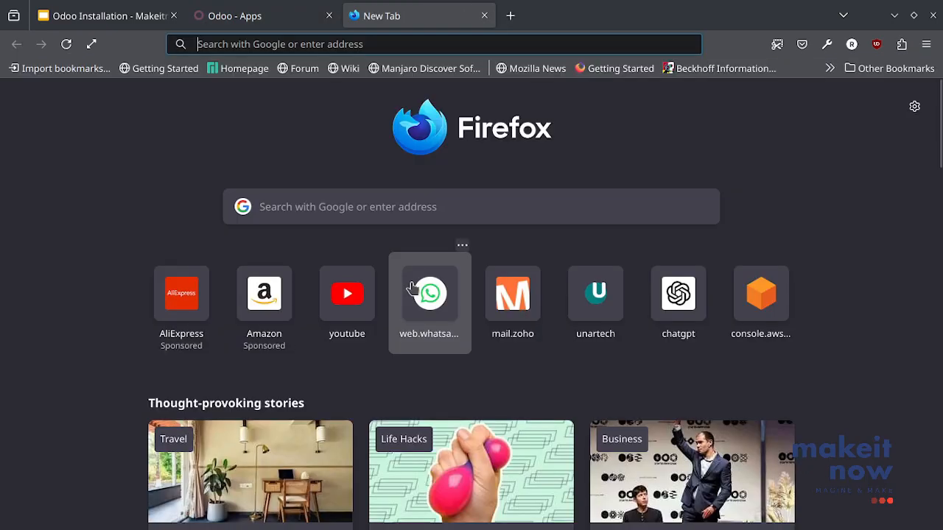
text(docker)
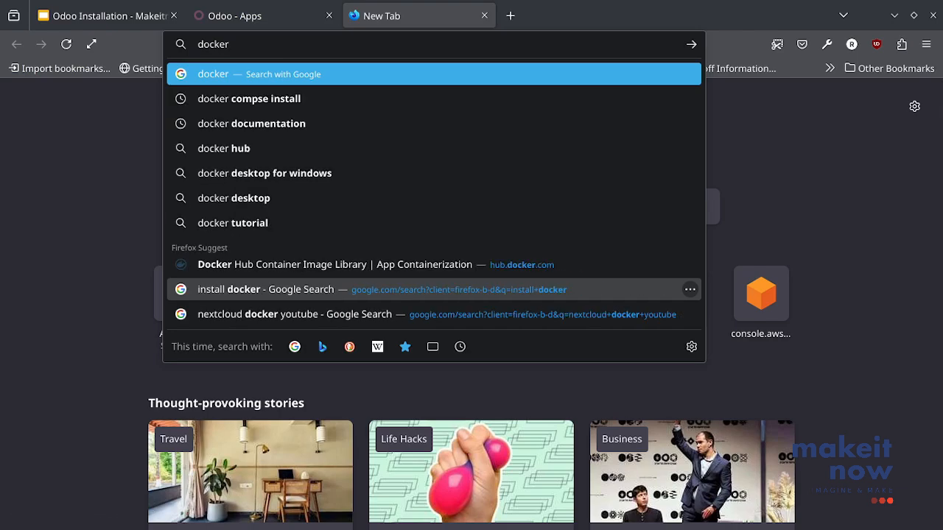
mouse_move(522, 265)
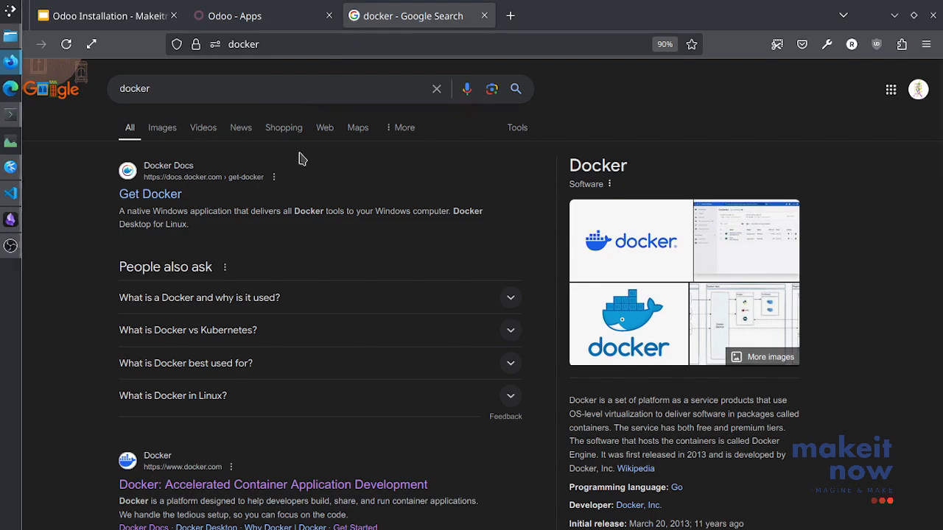
- From the Get Docker page, go to the Docker Desktop for Linux install guide
click(150, 195)
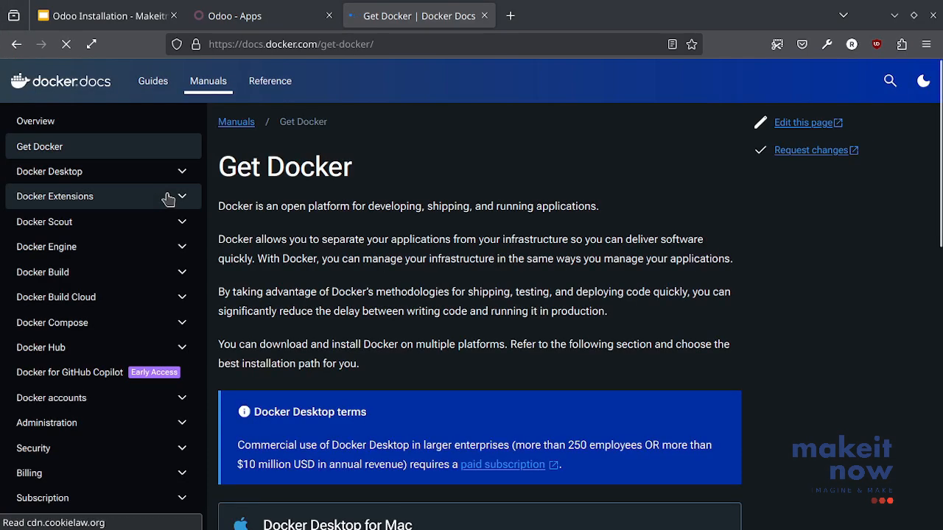
scroll(down, 3)
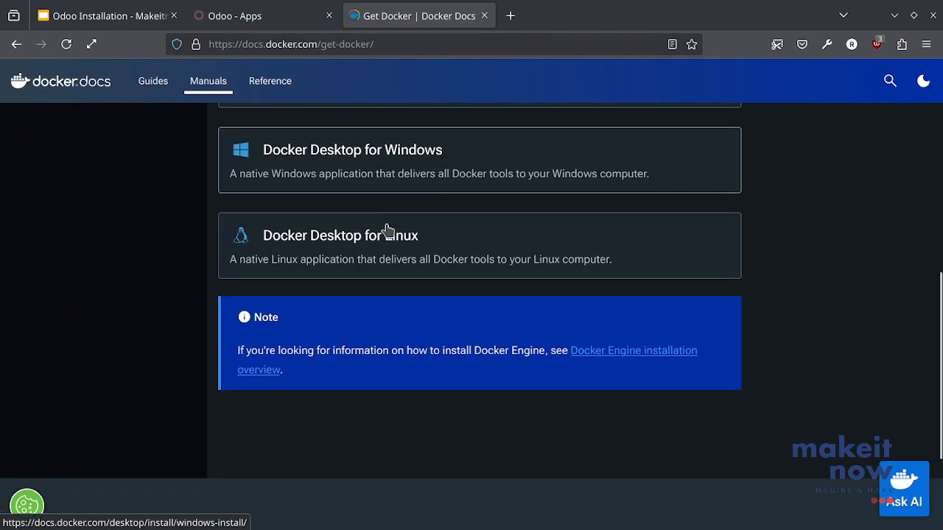
scroll(up, 3)
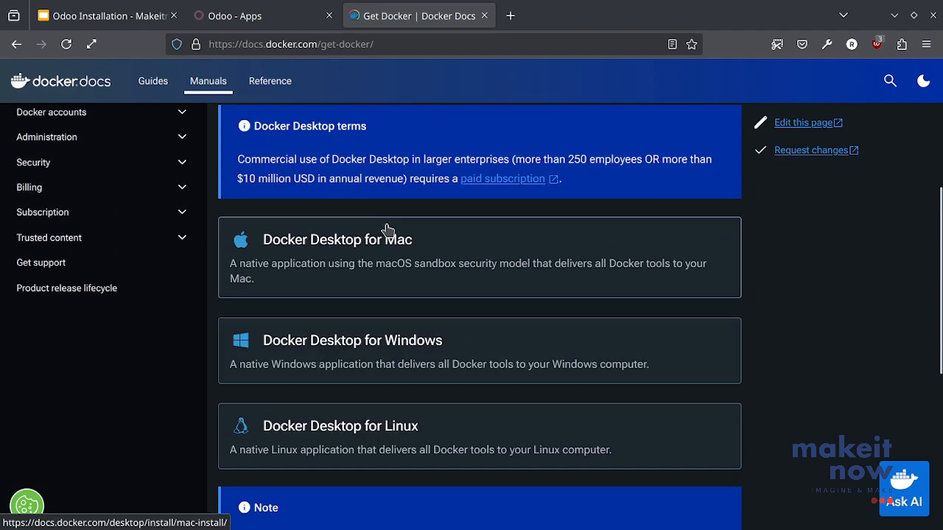
click(340, 426)
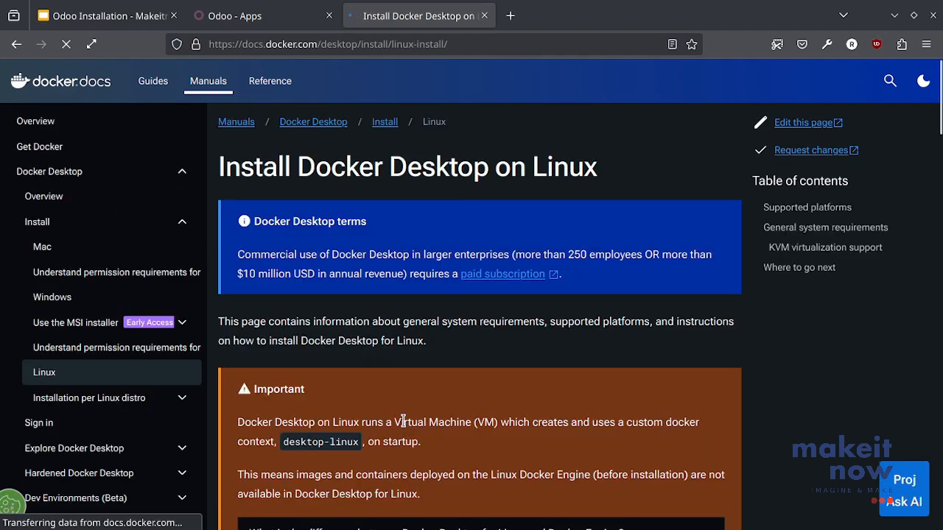
- Scroll through the Install Docker Desktop on Linux page to review the steps
scroll(down, 3)
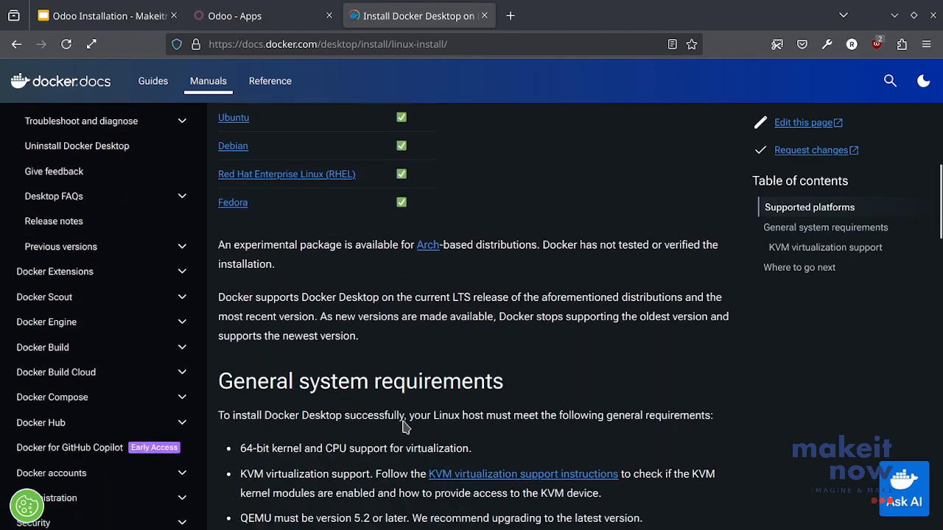
scroll(down, 3)
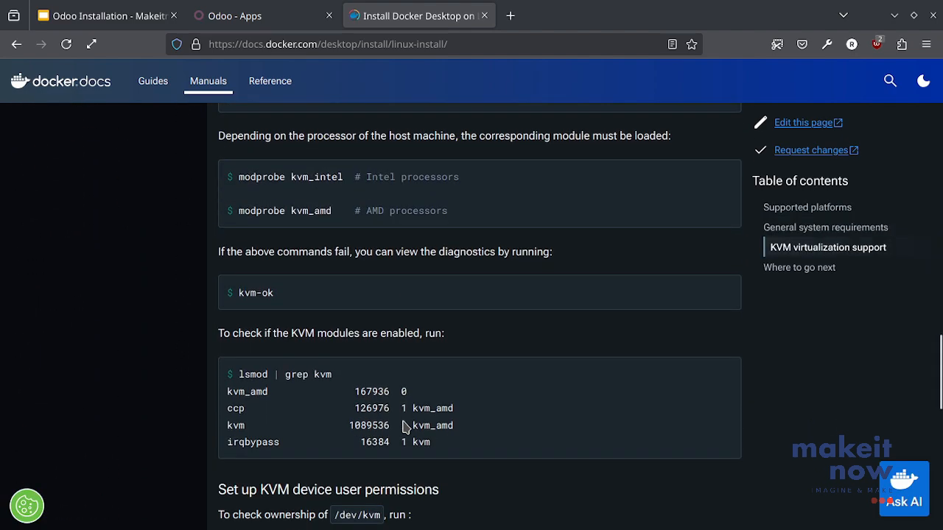
scroll(down, 3)
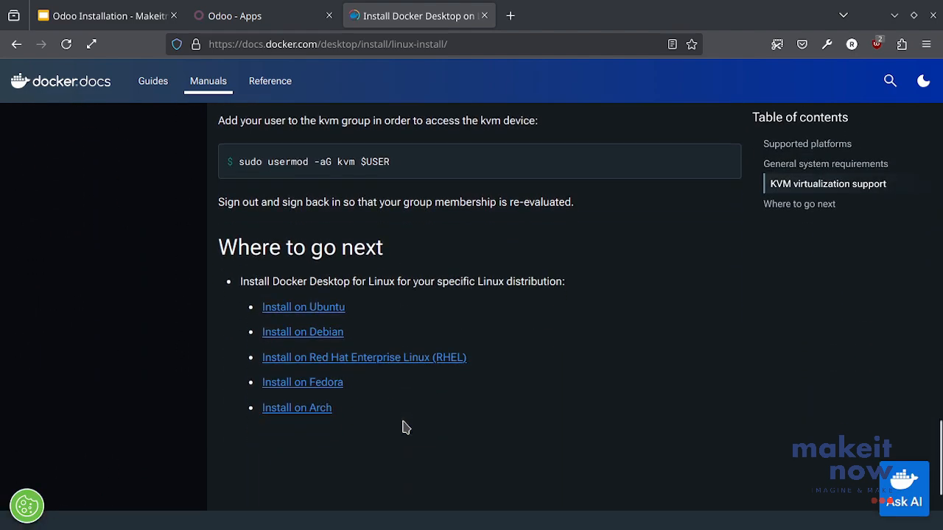
scroll(up, 3)
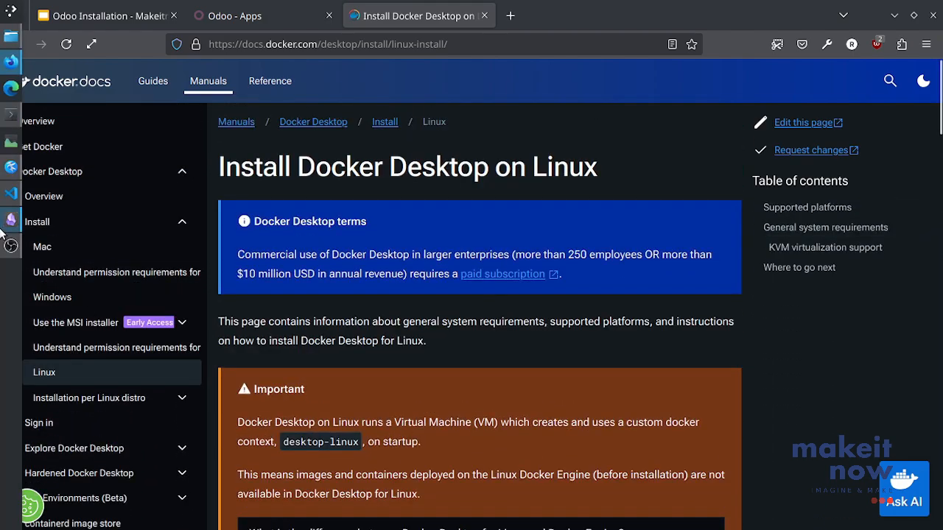
- Review docker-compose.yaml in VS Code and select the odoo image name
click(12, 195)
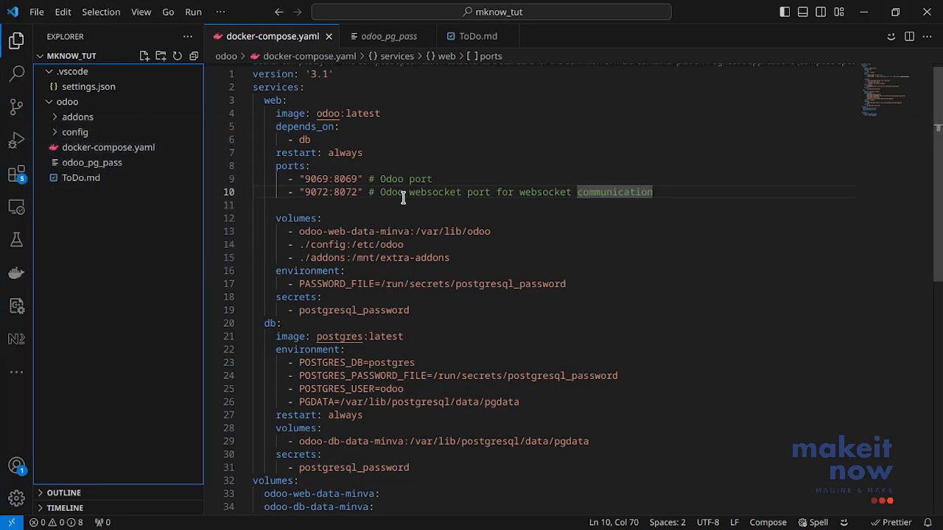
mouse_move(394, 218)
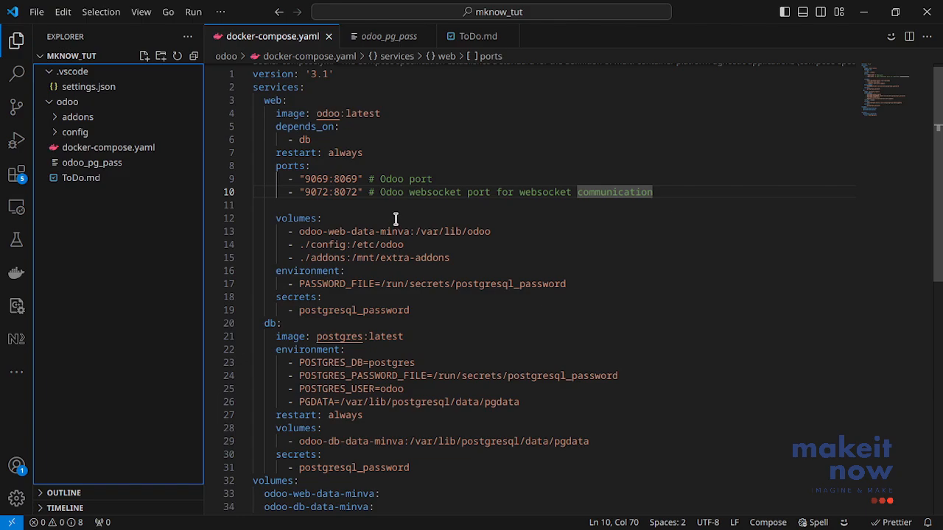
mouse_move(392, 215)
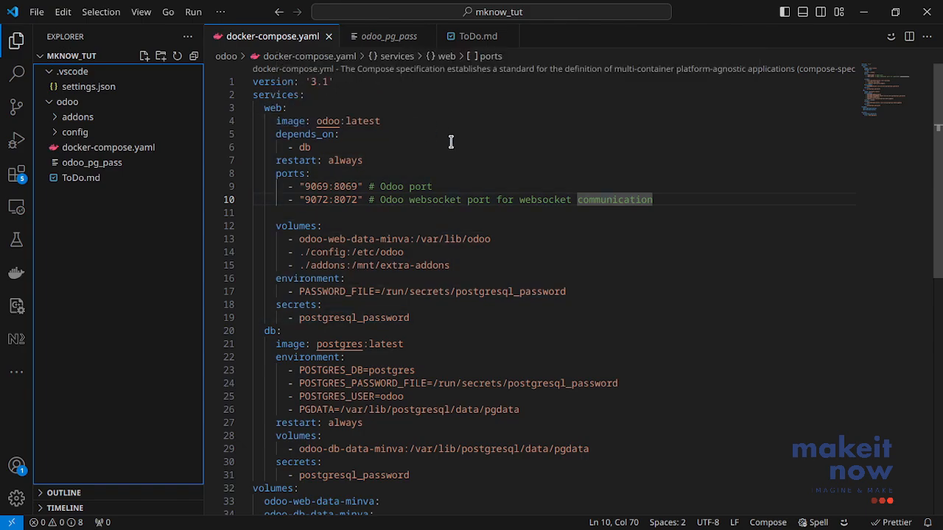
mouse_move(336, 121)
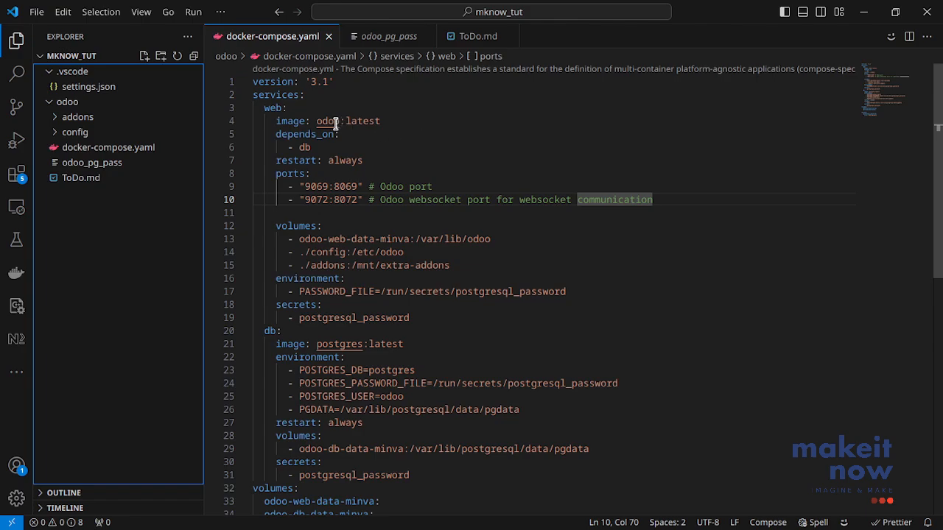
double_click(346, 120)
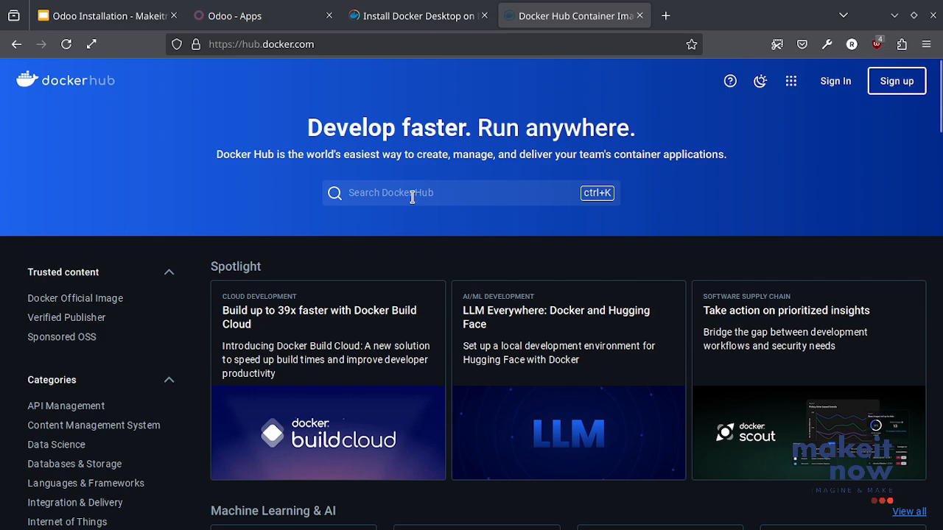
- Search Docker Hub for odoo and show the official odoo image's version tags
text(odoo)
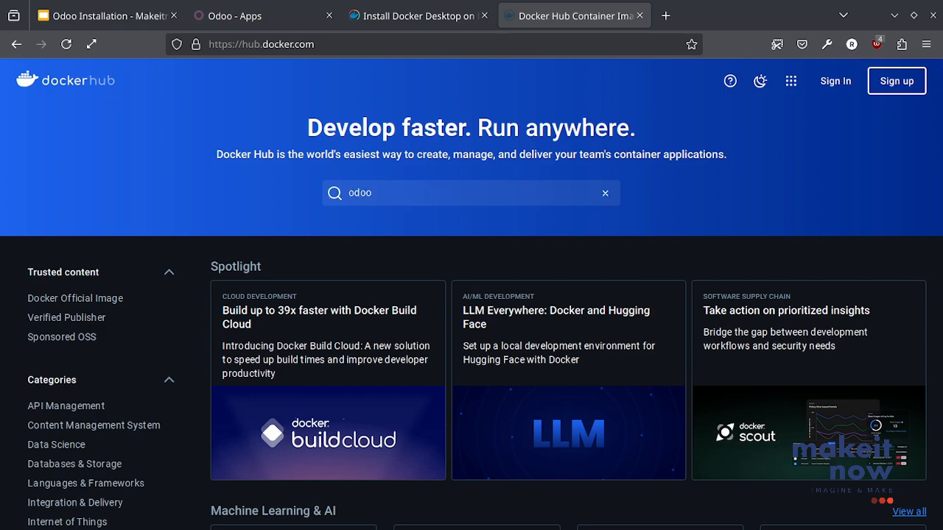
key(Return)
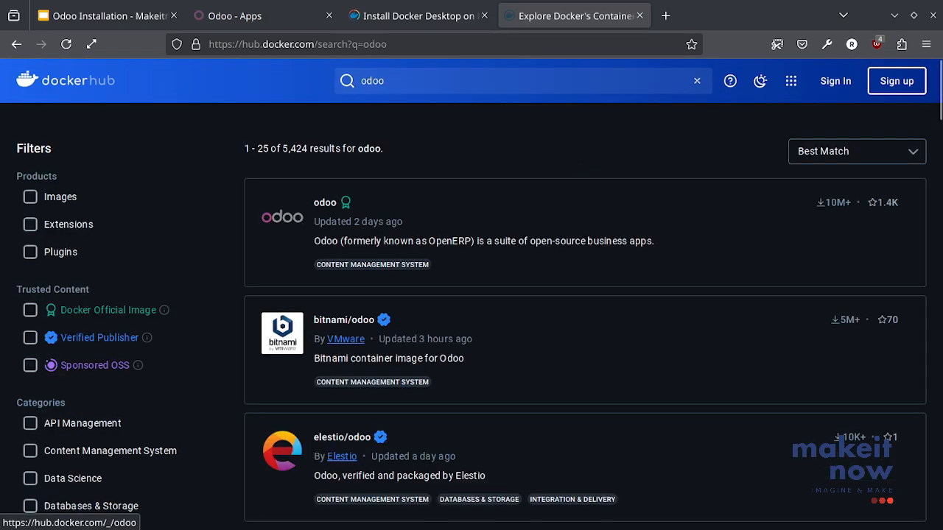
mouse_move(324, 212)
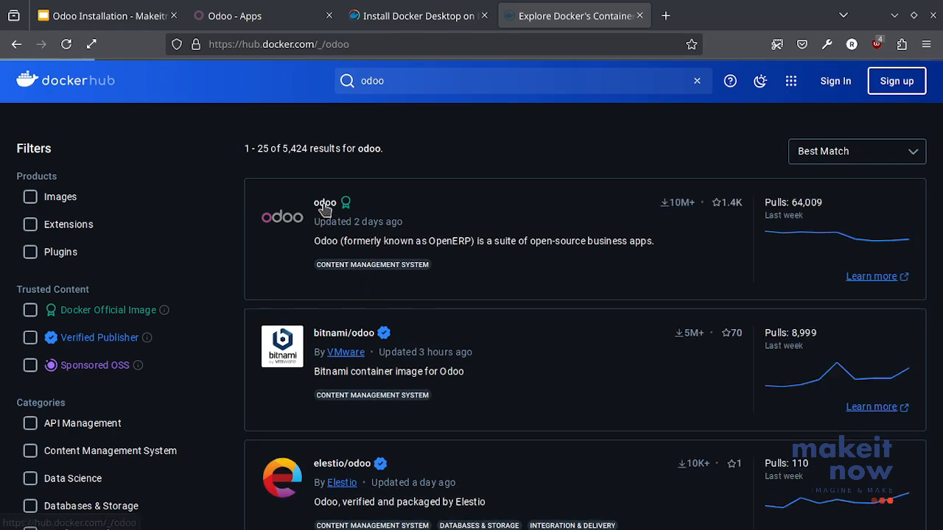
click(324, 203)
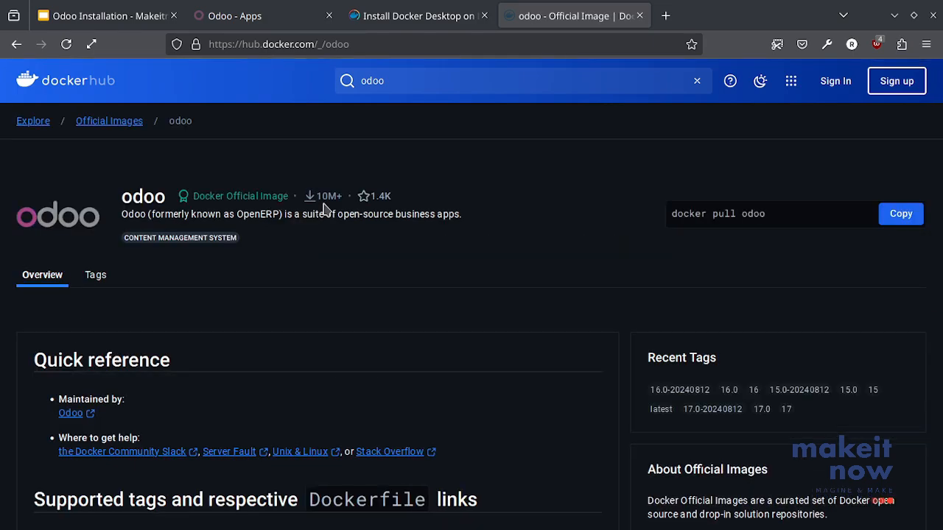
mouse_move(121, 205)
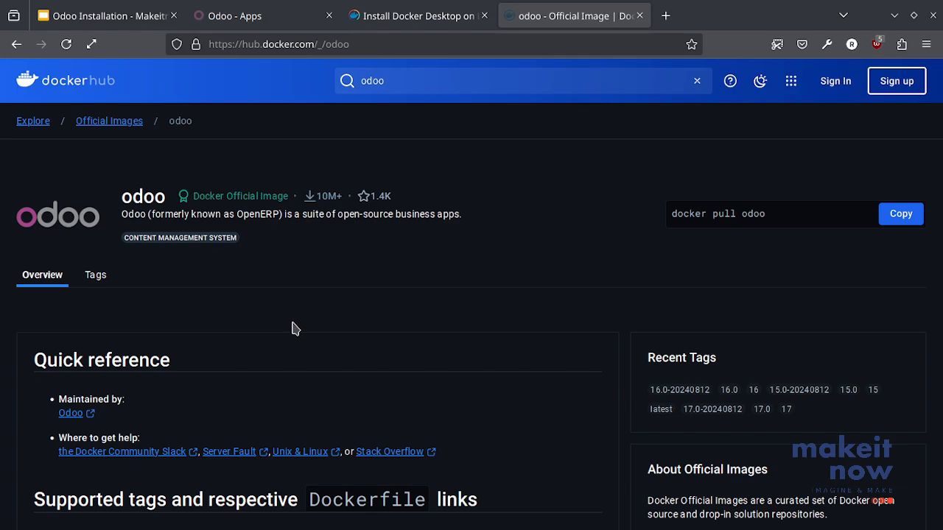
mouse_move(224, 336)
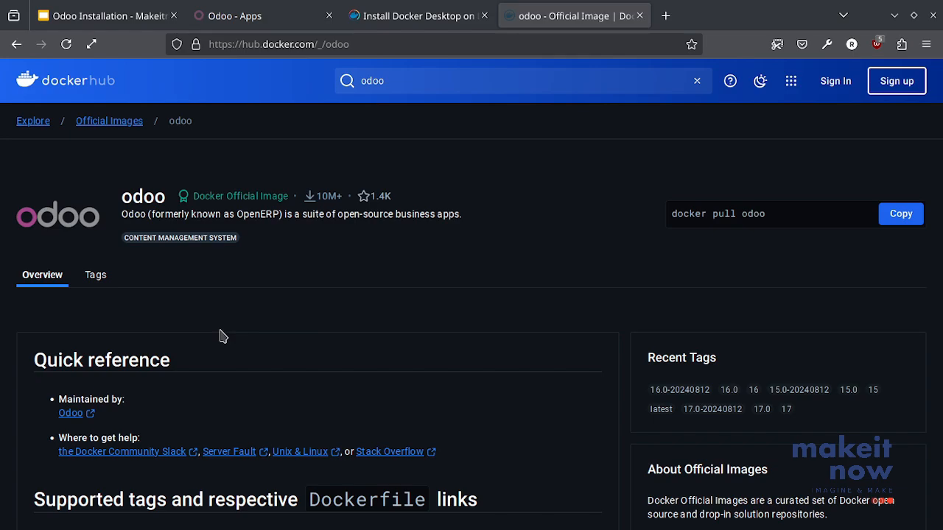
mouse_move(563, 304)
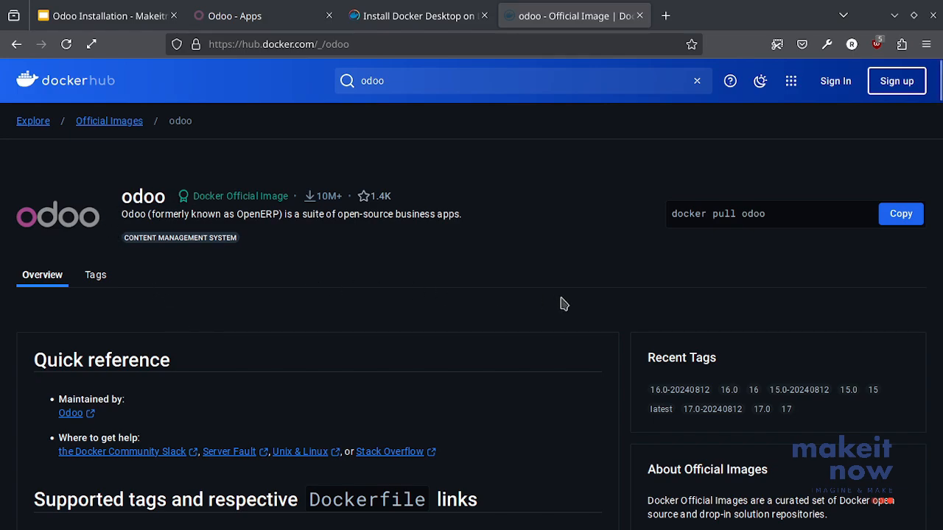
mouse_move(94, 275)
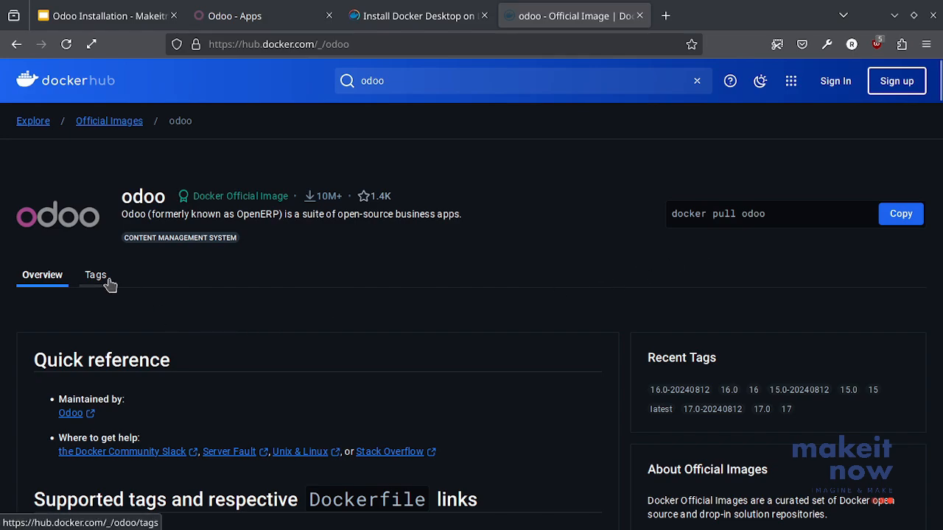
click(94, 275)
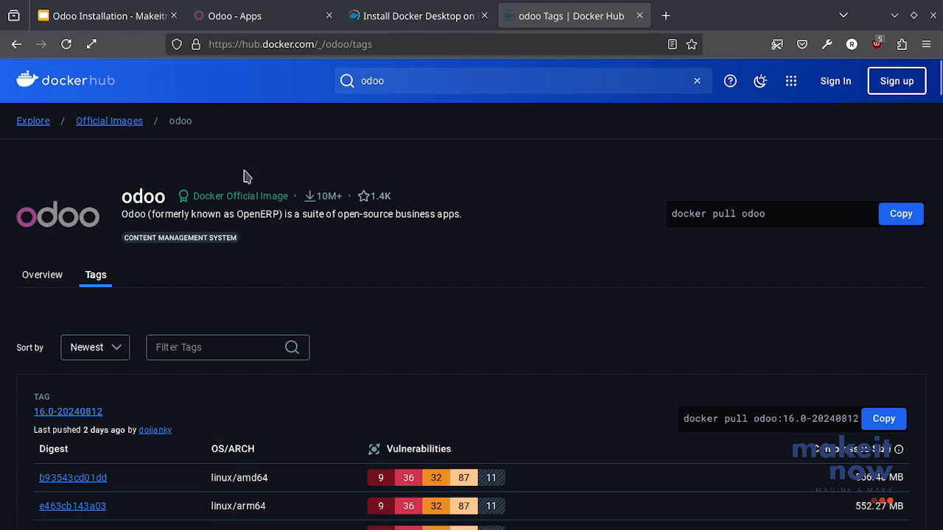
mouse_move(254, 261)
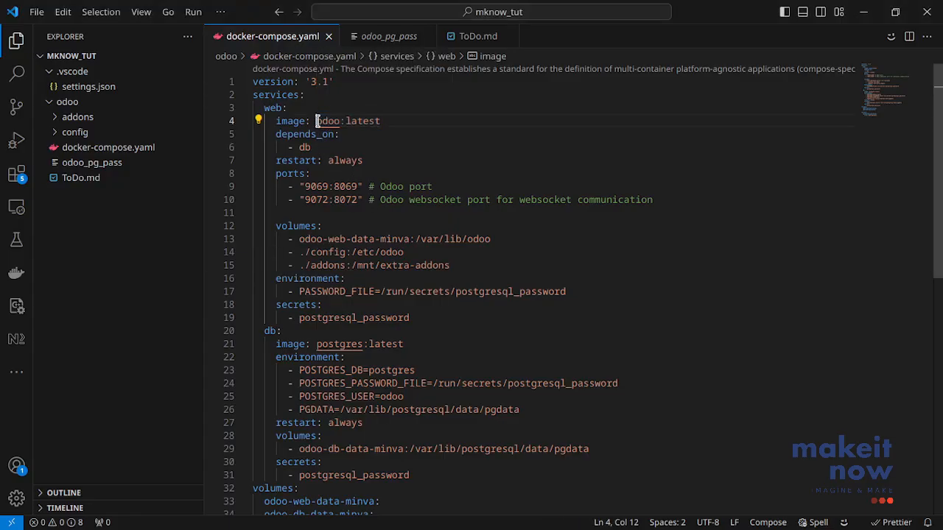
double_click(327, 121)
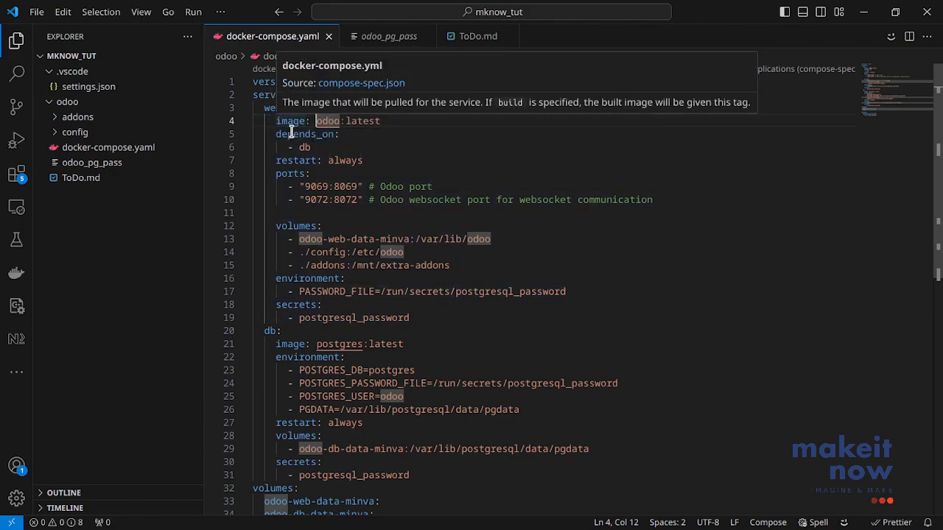
mouse_move(300, 146)
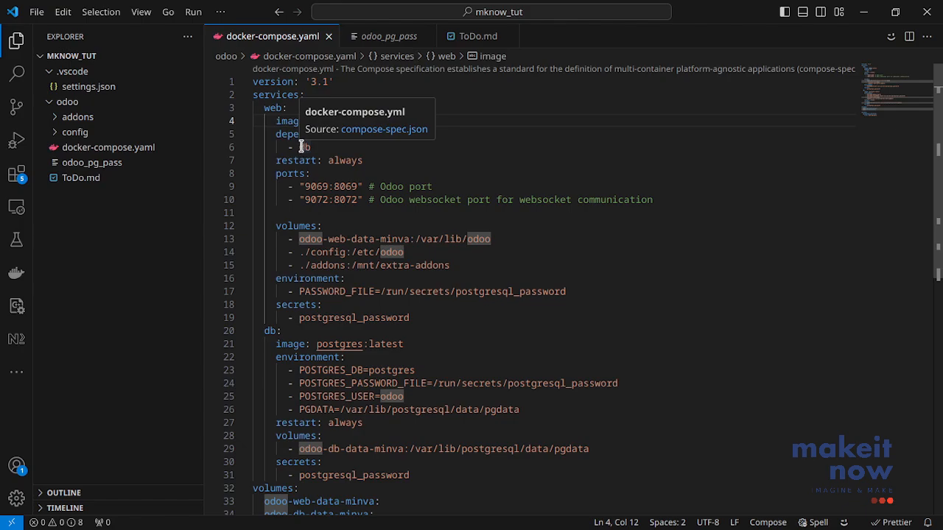
click(270, 330)
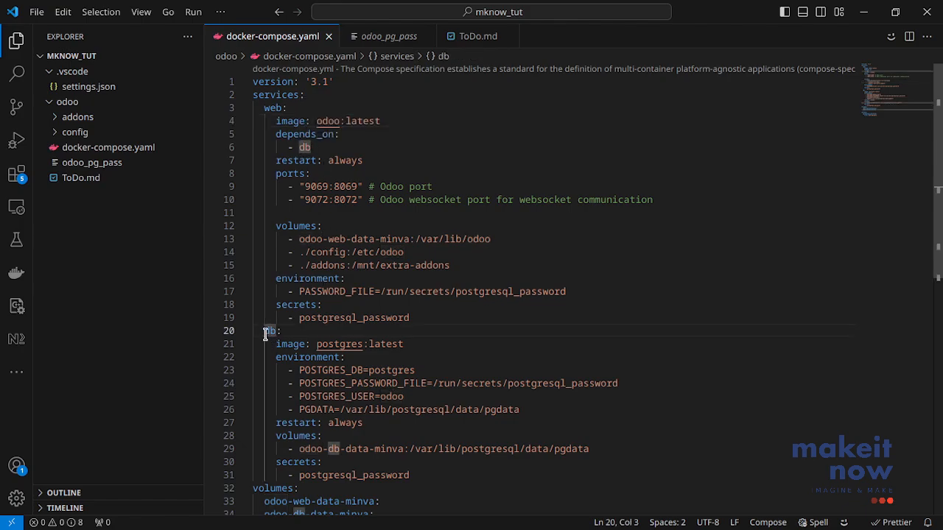
double_click(268, 330)
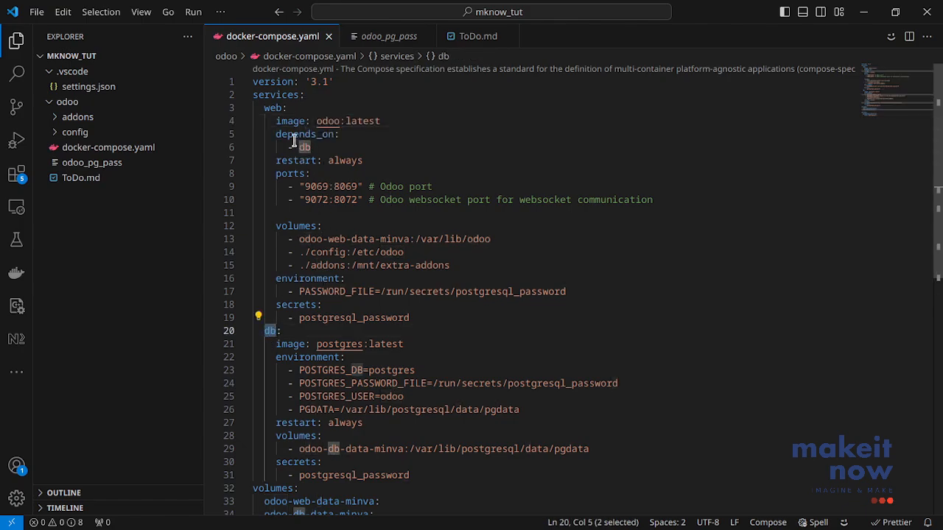
mouse_move(312, 186)
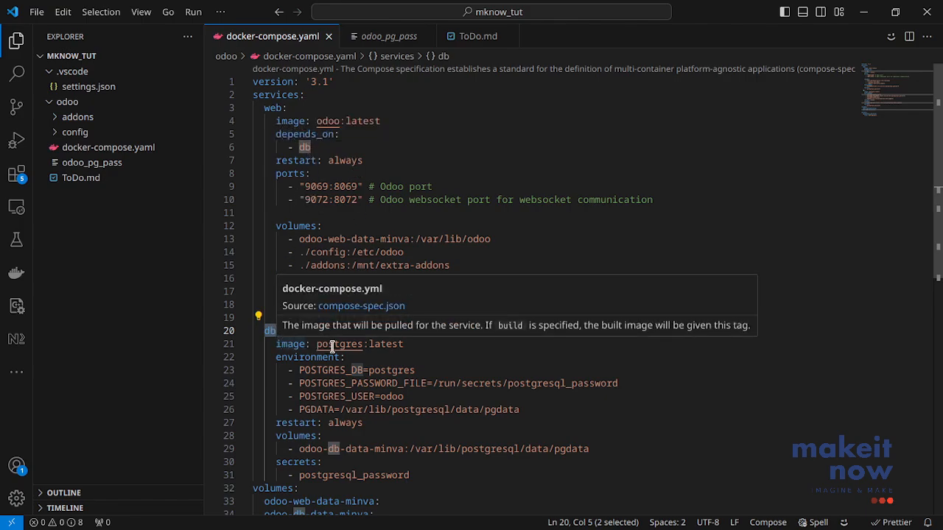
mouse_move(339, 345)
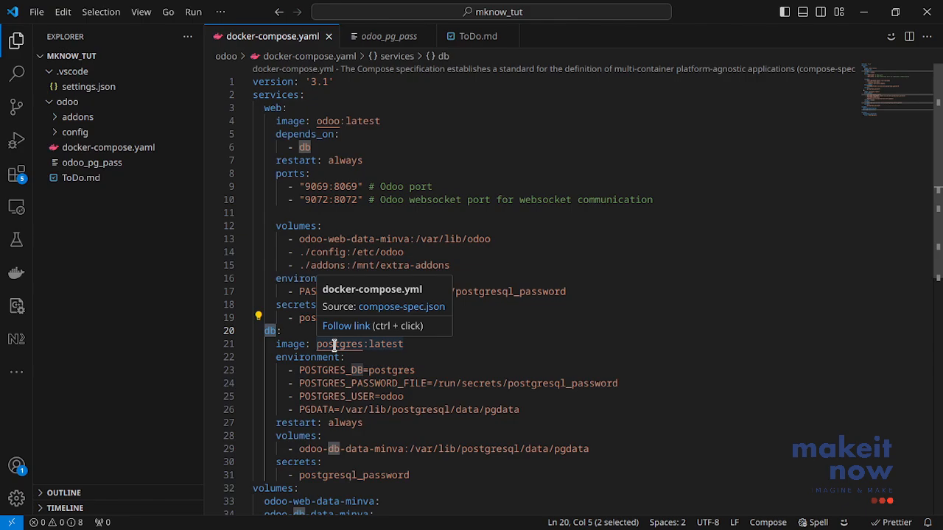
mouse_move(328, 374)
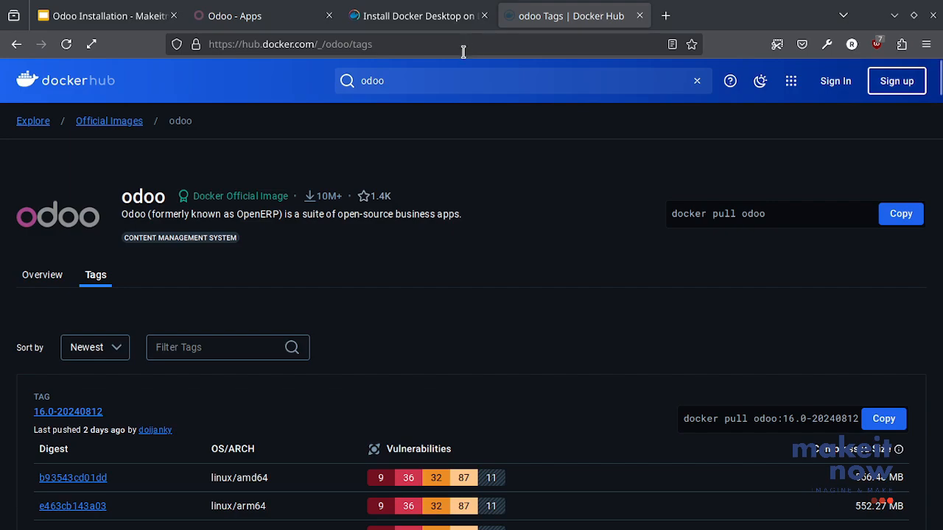
- Search Docker Hub for postgres and look over the official postgres image overview
text(postgres)
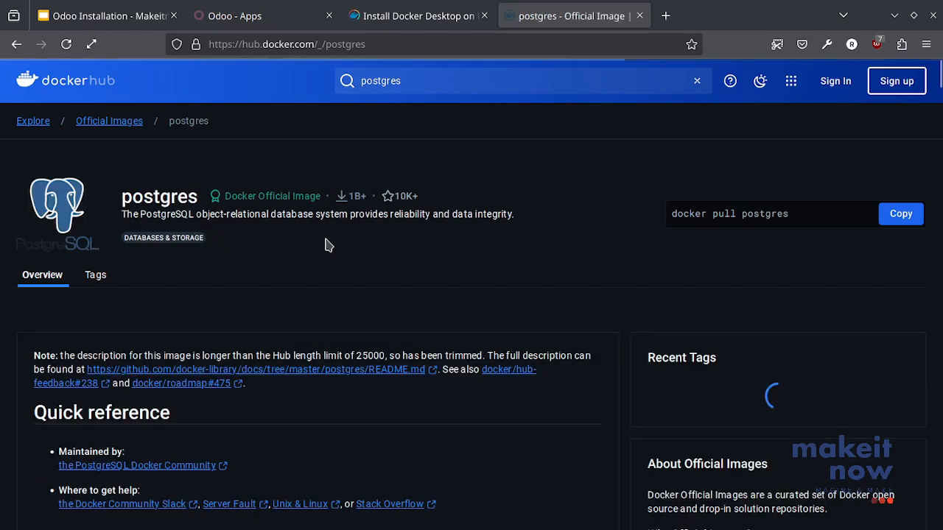
scroll(down, 3)
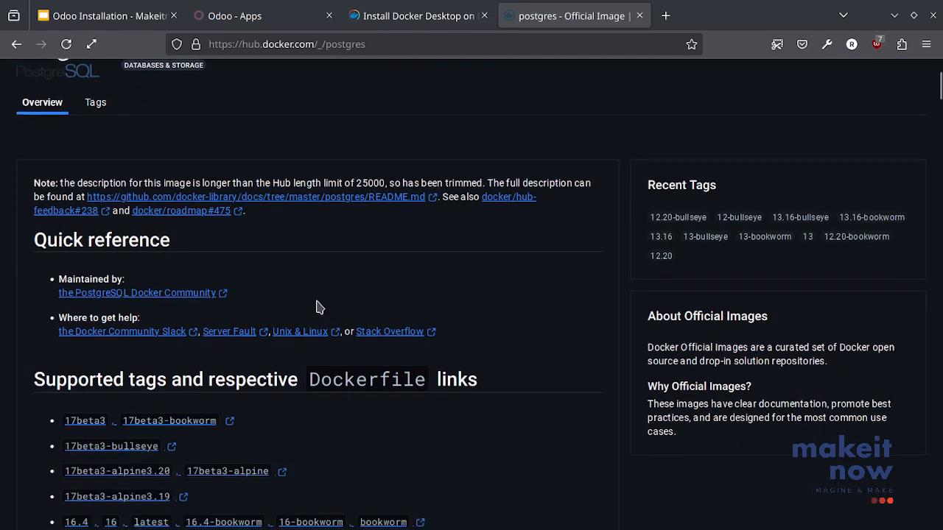
scroll(up, 3)
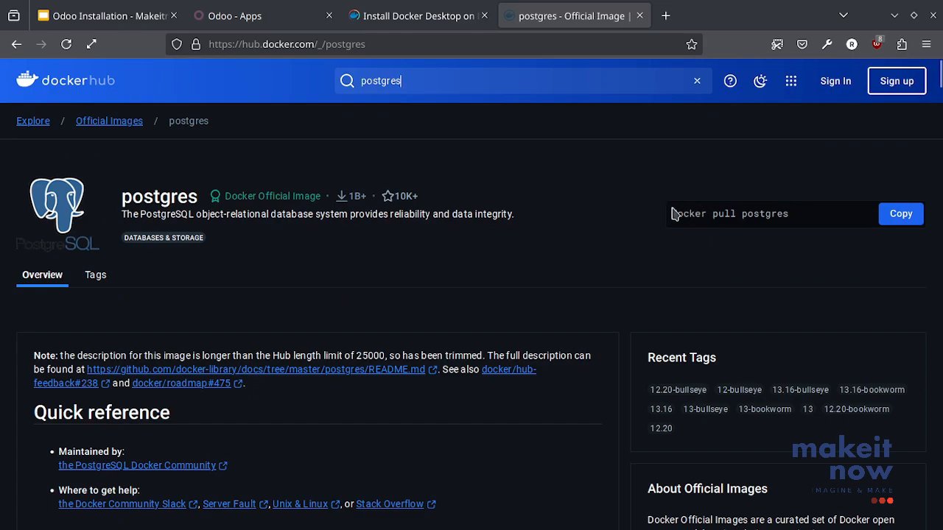
mouse_move(430, 226)
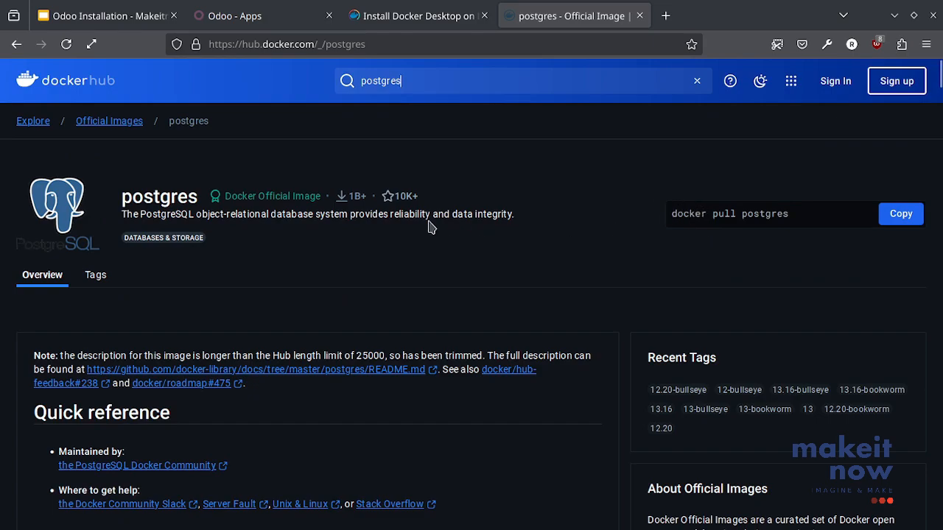
mouse_move(626, 255)
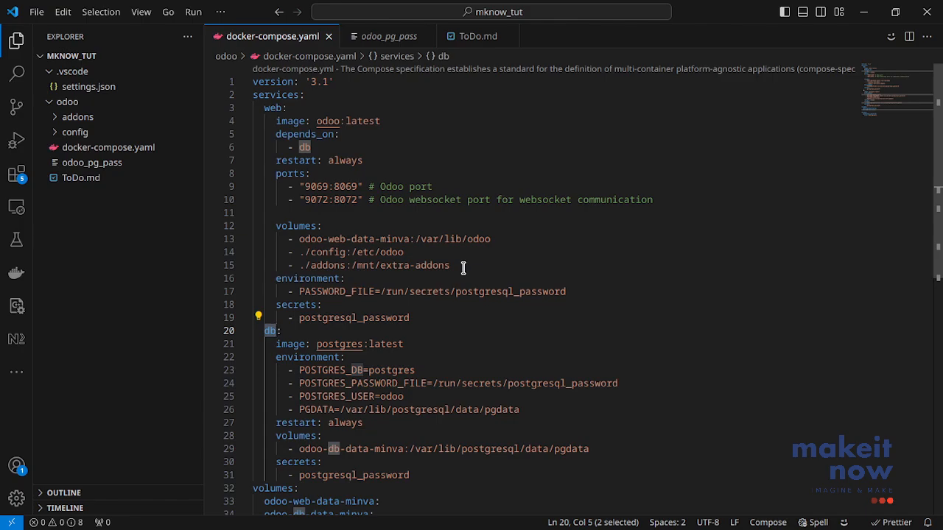
mouse_move(359, 326)
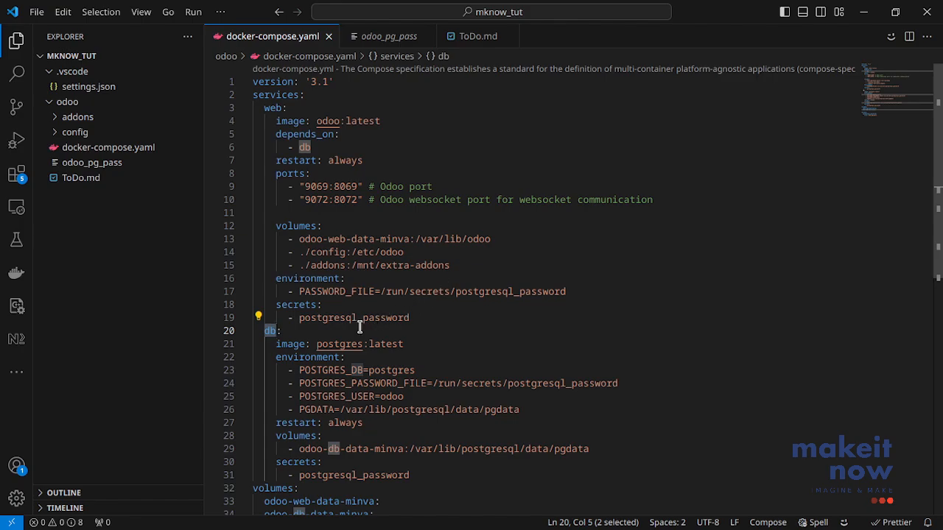
mouse_move(295, 339)
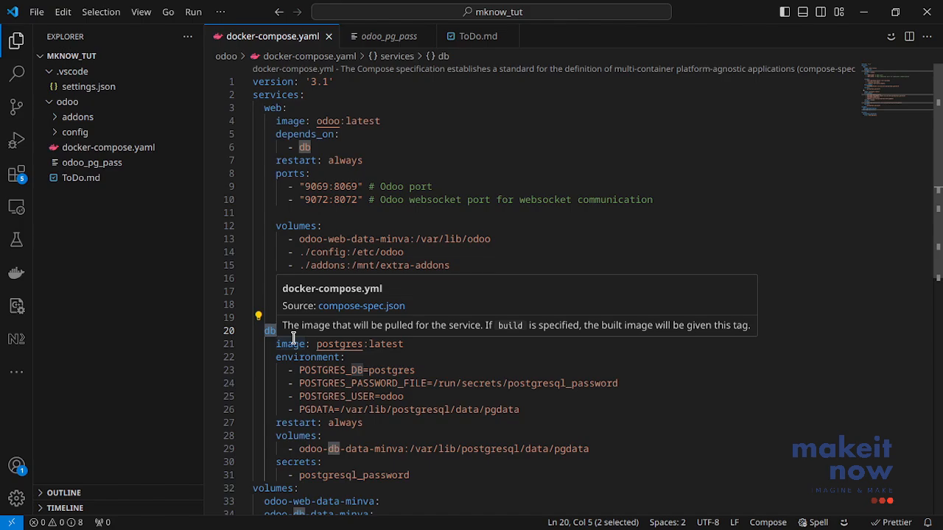
scroll(down, 3)
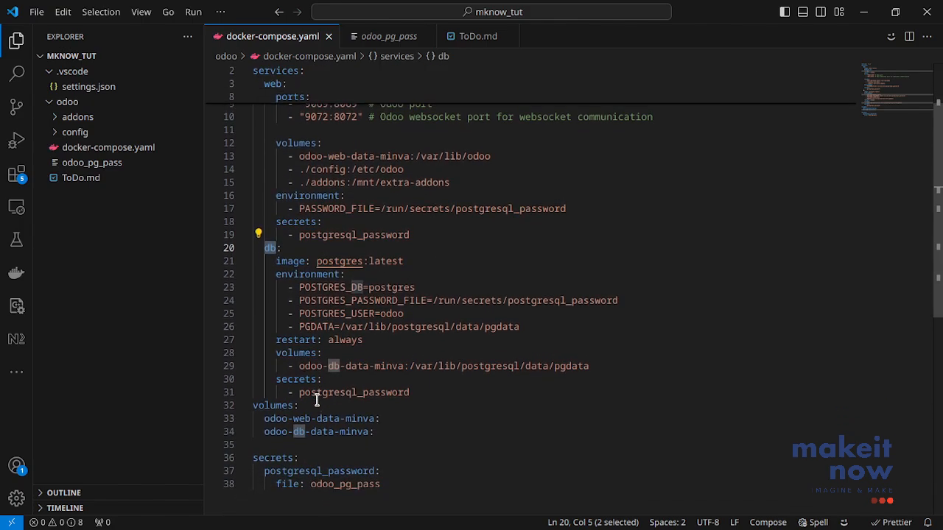
mouse_move(274, 271)
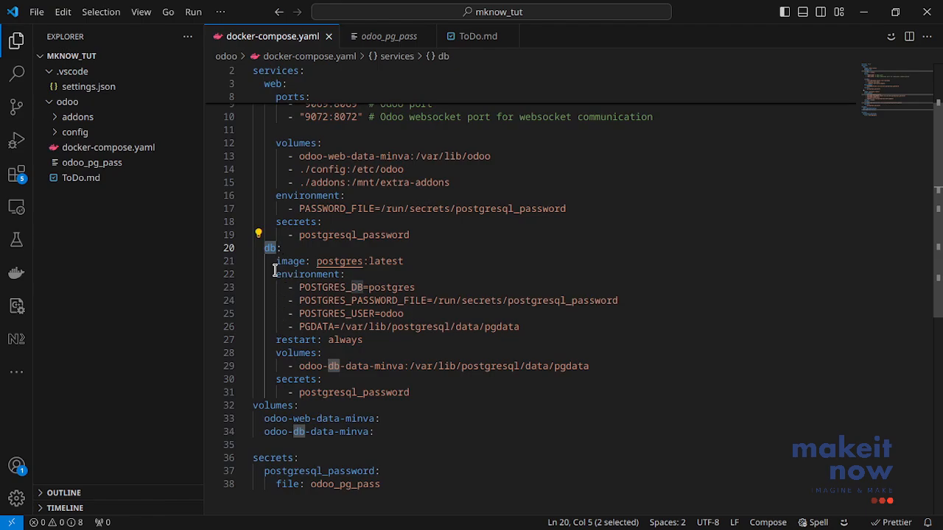
mouse_move(338, 260)
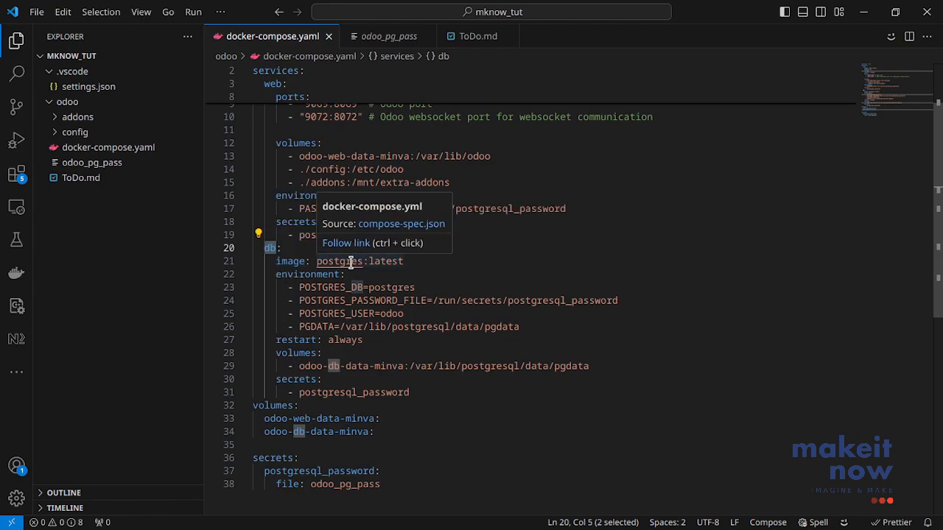
mouse_move(321, 273)
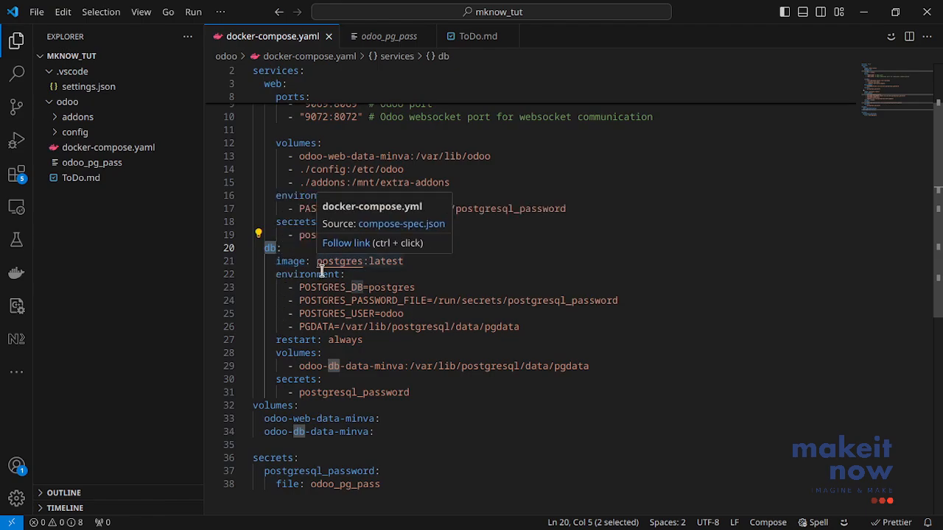
mouse_move(312, 309)
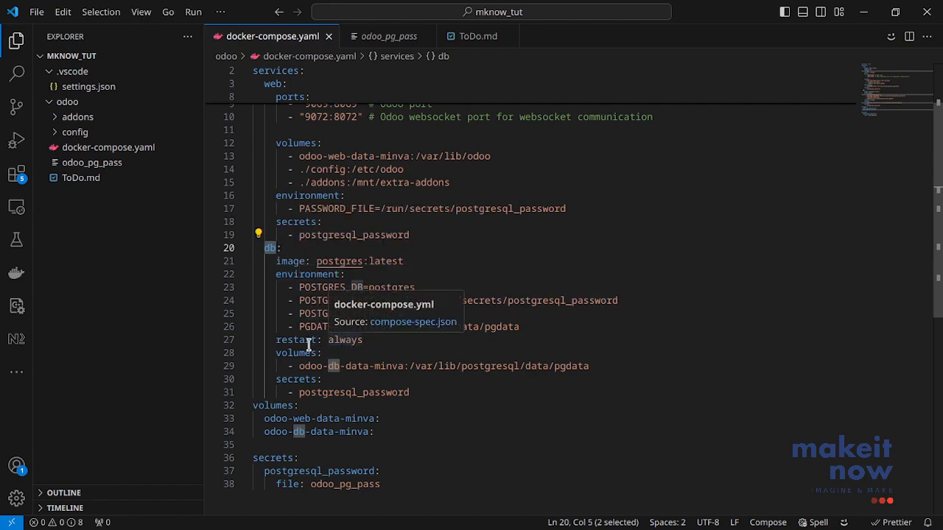
mouse_move(367, 369)
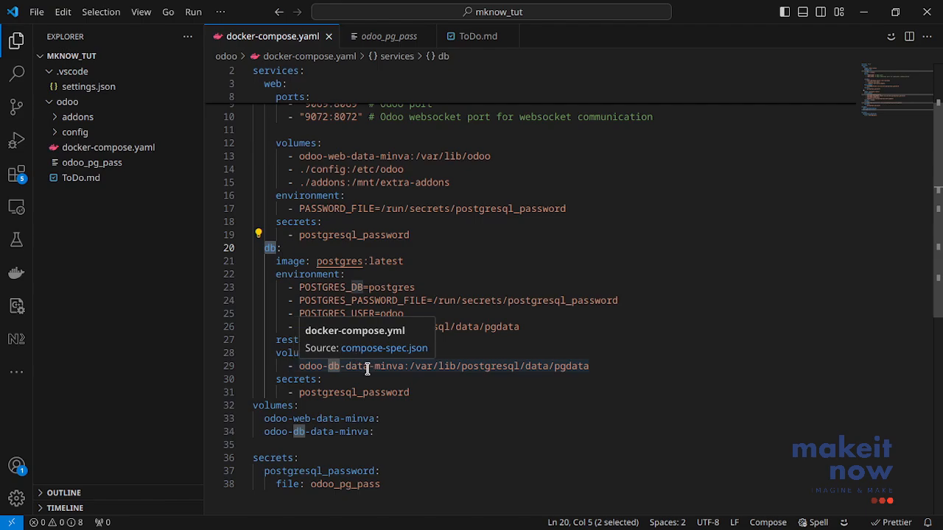
click(367, 365)
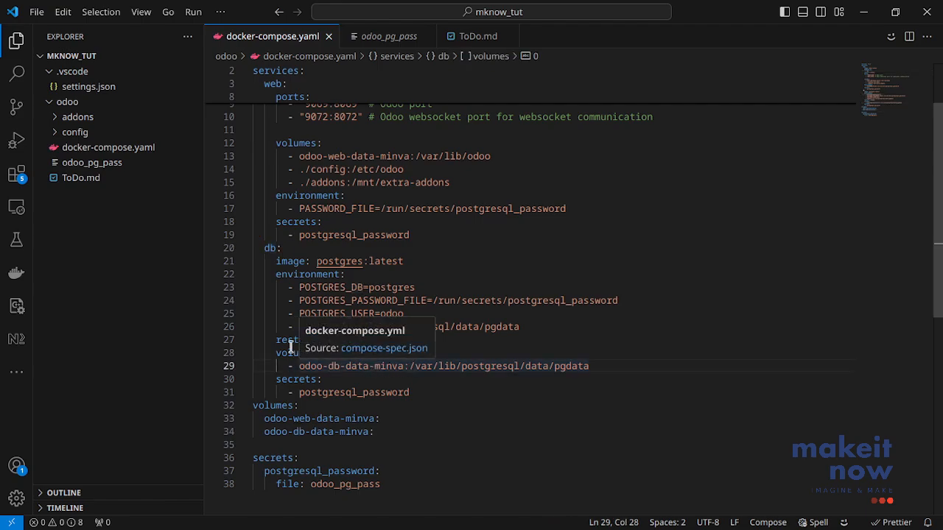
click(295, 352)
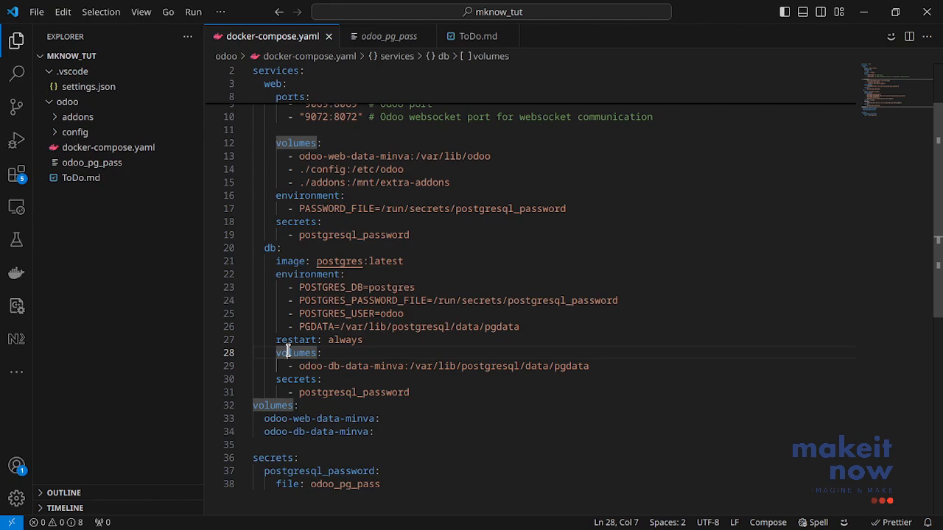
mouse_move(339, 260)
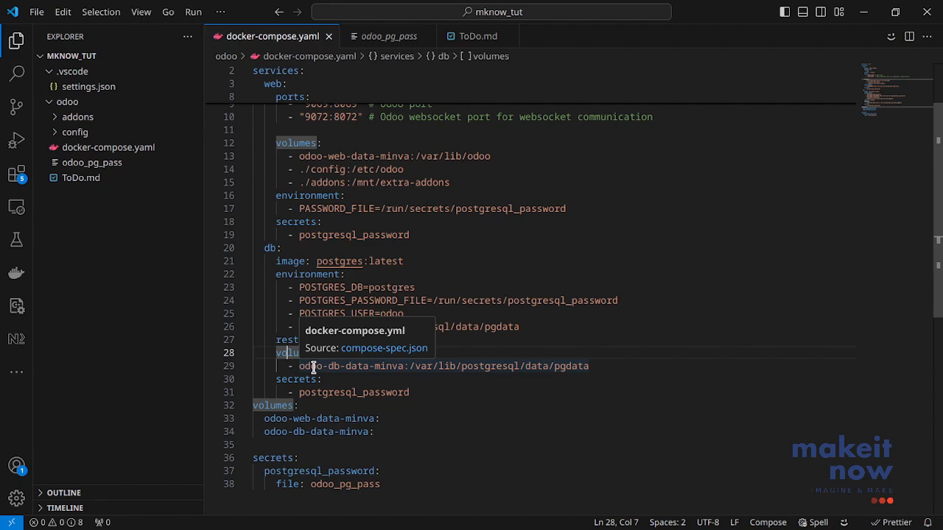
mouse_move(301, 361)
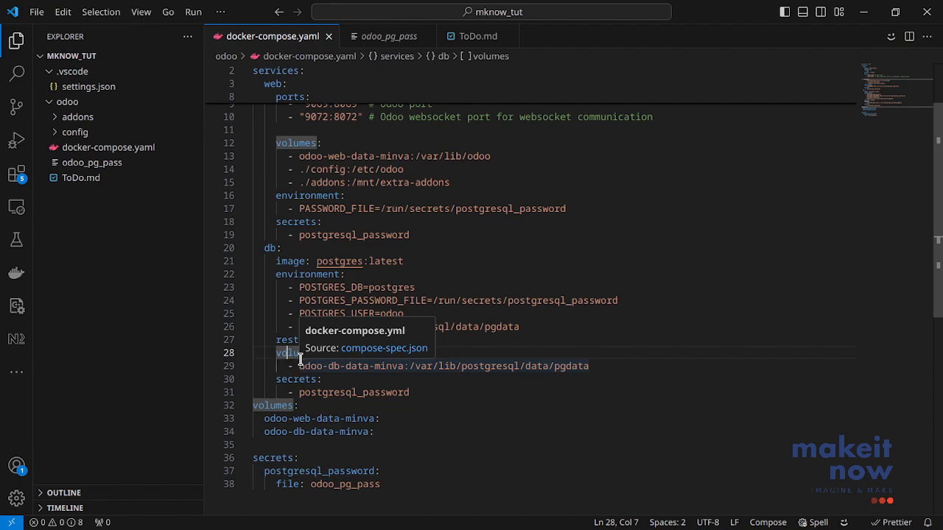
mouse_move(391, 372)
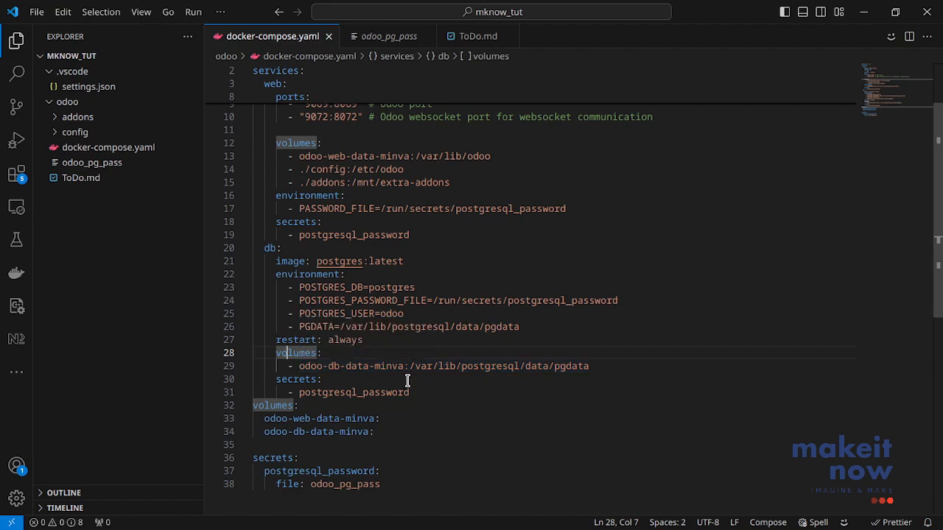
mouse_move(327, 354)
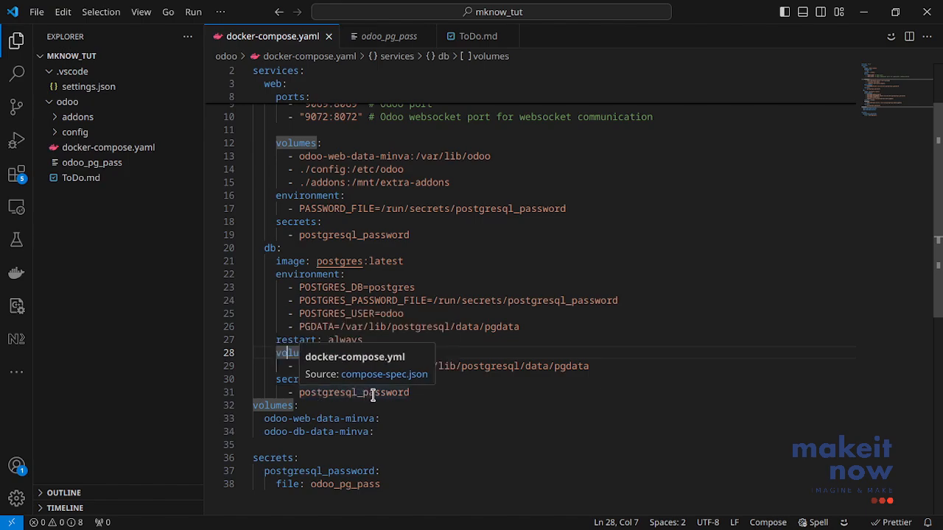
scroll(up, 3)
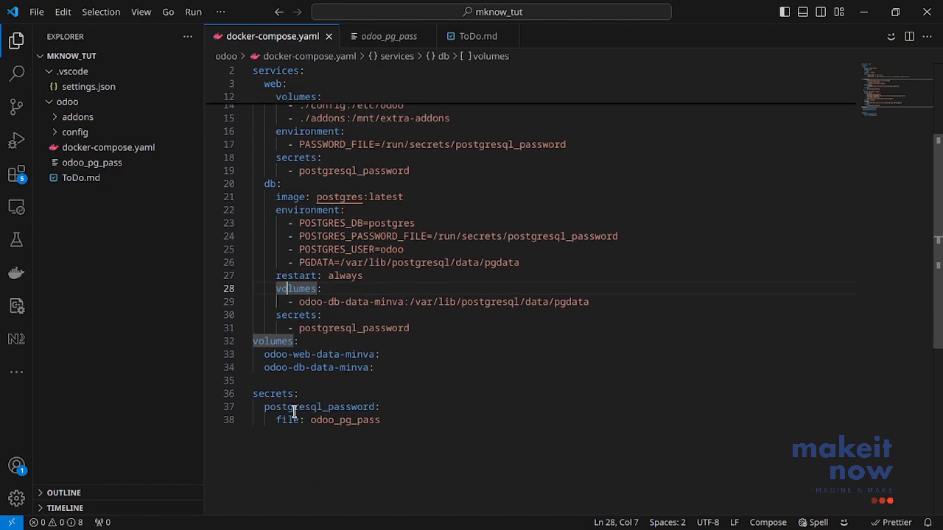
mouse_move(344, 420)
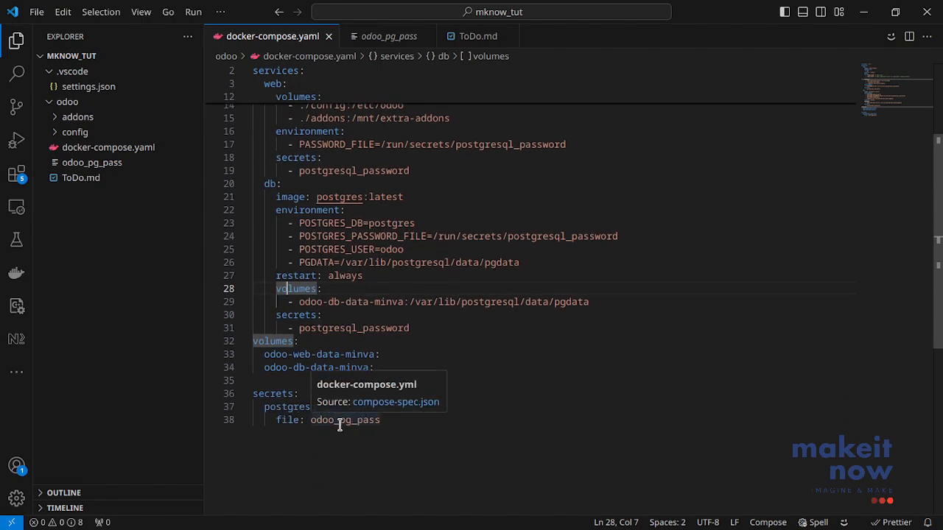
mouse_move(91, 162)
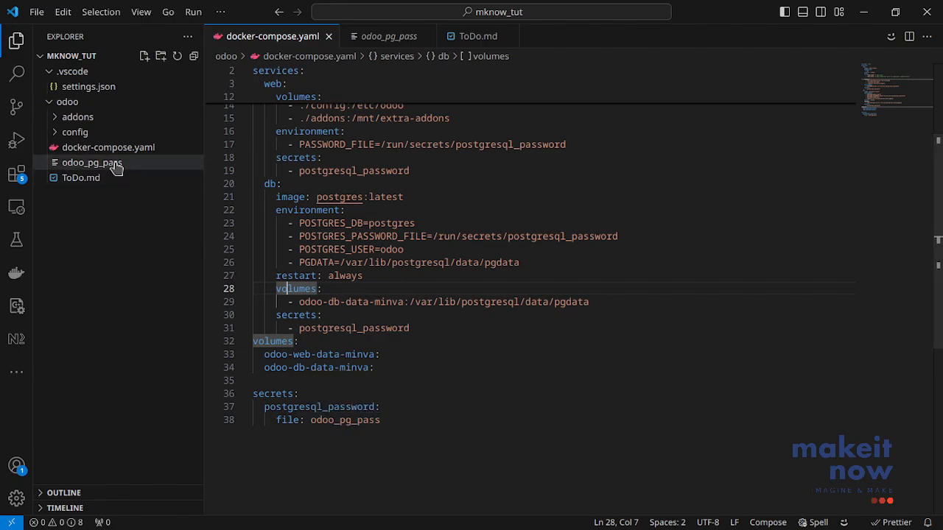
- Overwrite odoo_pg_pass with a new random password string and save it
click(91, 162)
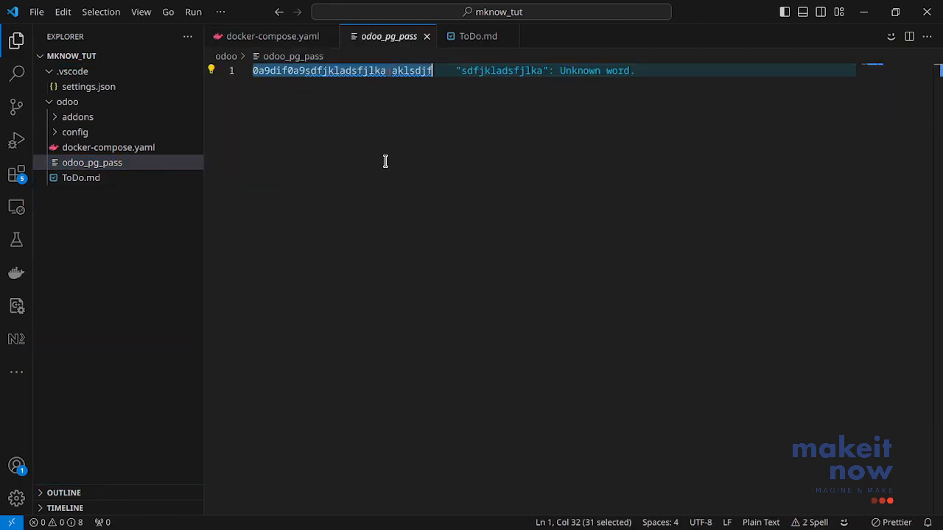
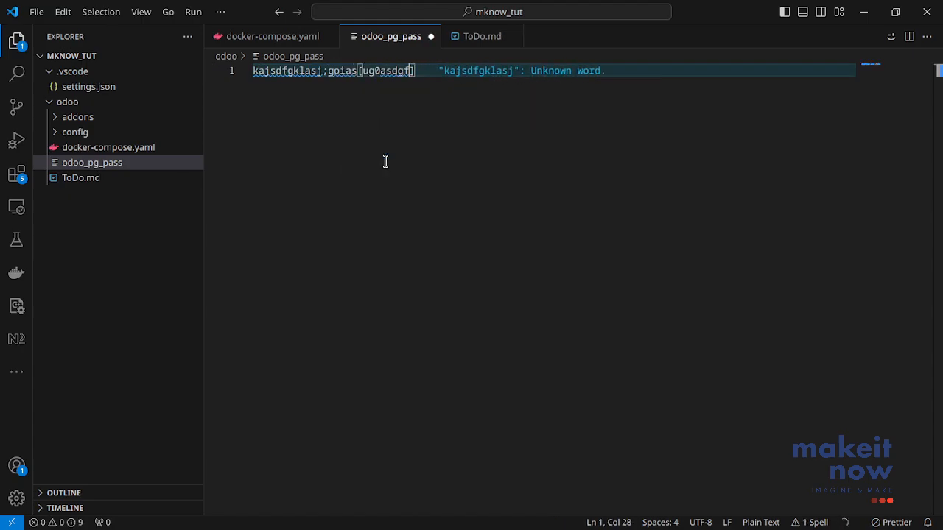
key(ctrl+s)
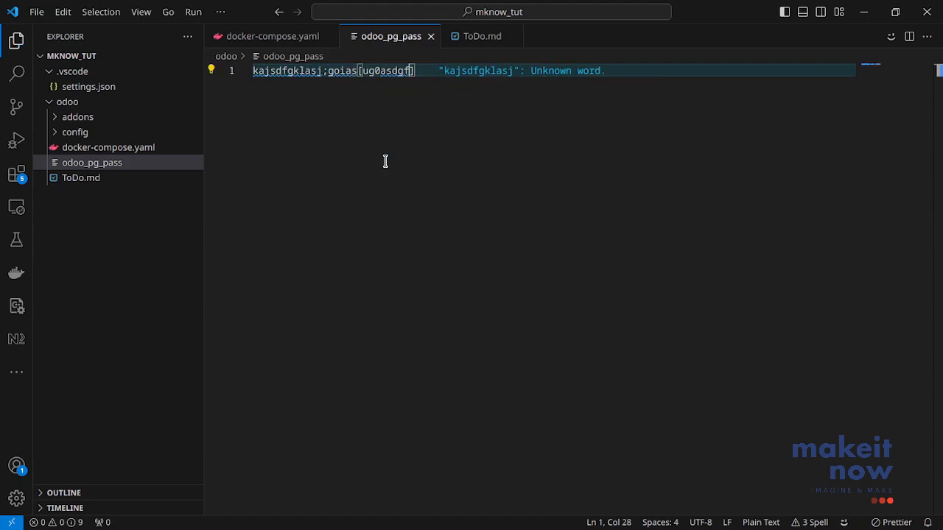
- Check the secrets paths in docker-compose.yaml against the odoo_pg_pass file
click(273, 35)
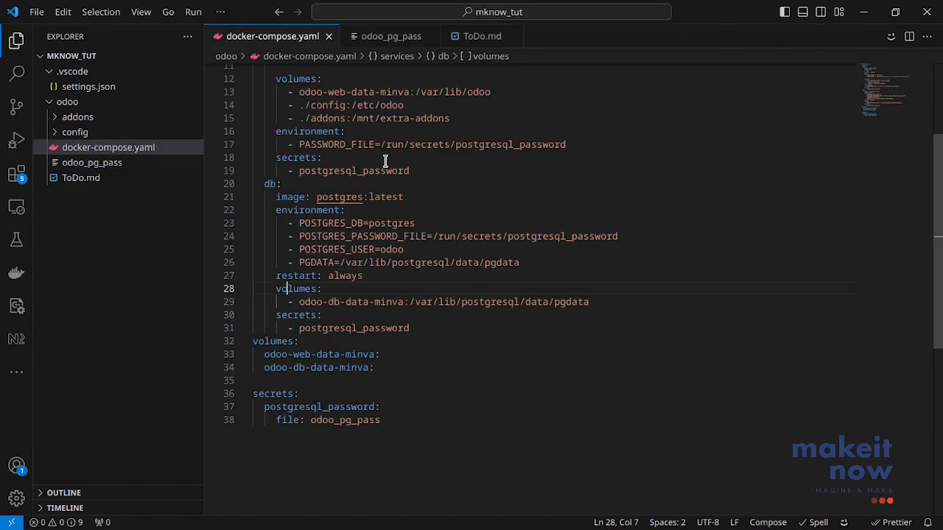
scroll(up, 3)
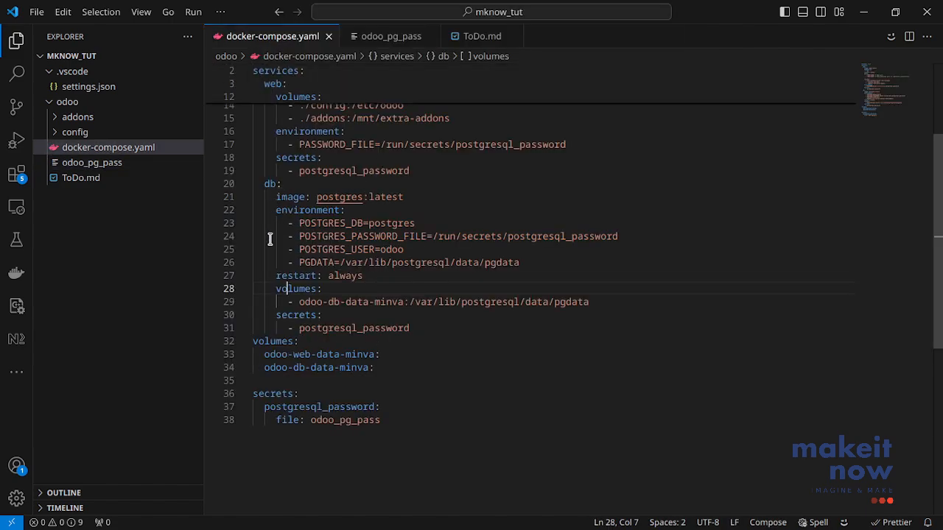
mouse_move(368, 288)
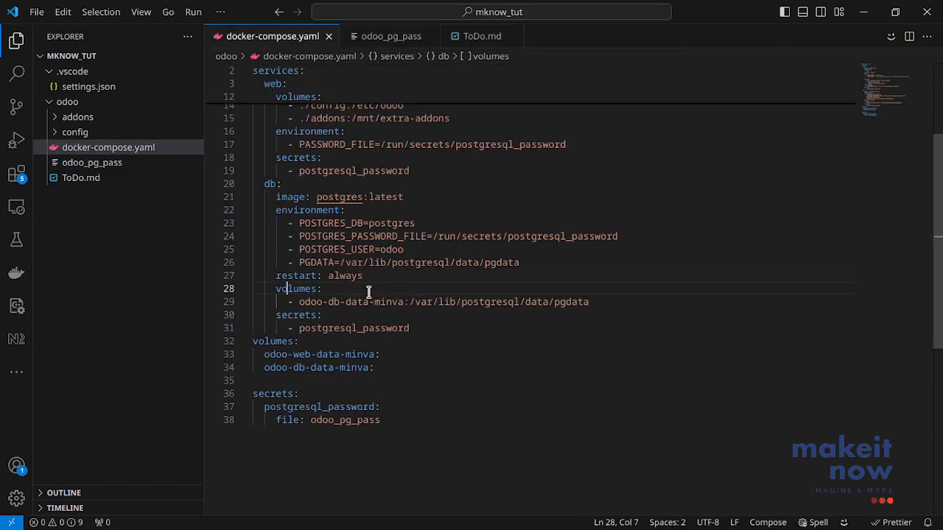
mouse_move(411, 236)
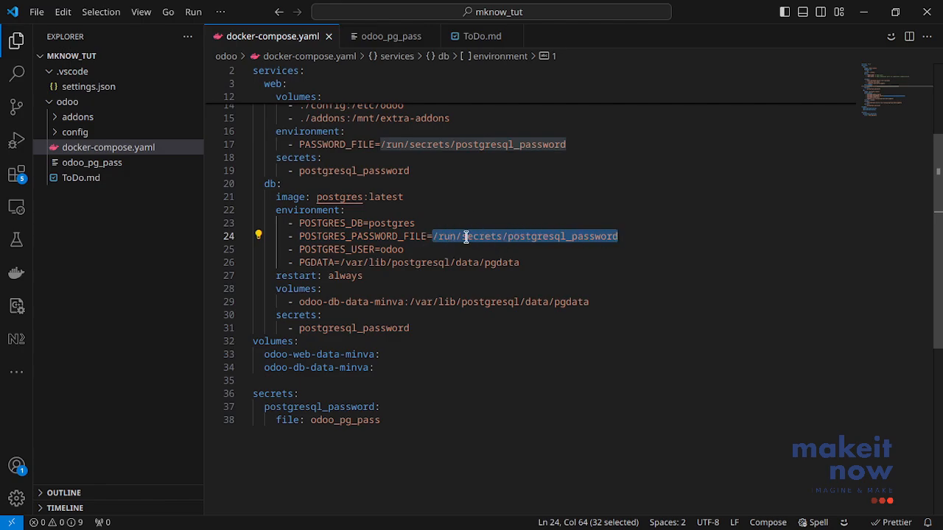
mouse_move(449, 248)
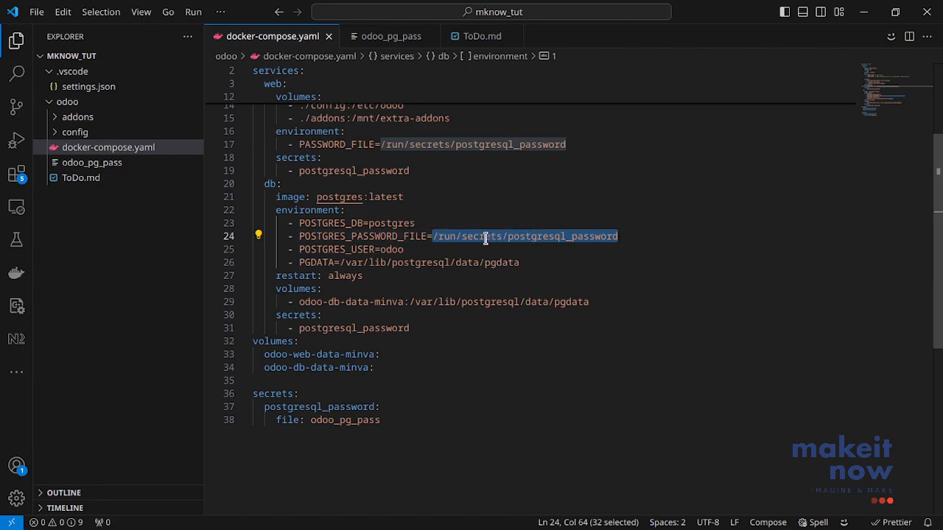
mouse_move(500, 228)
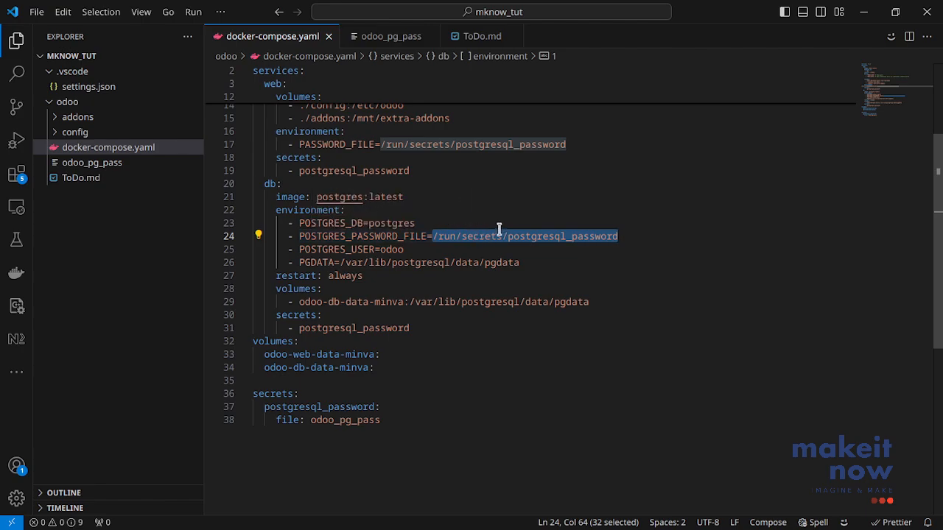
mouse_move(331, 419)
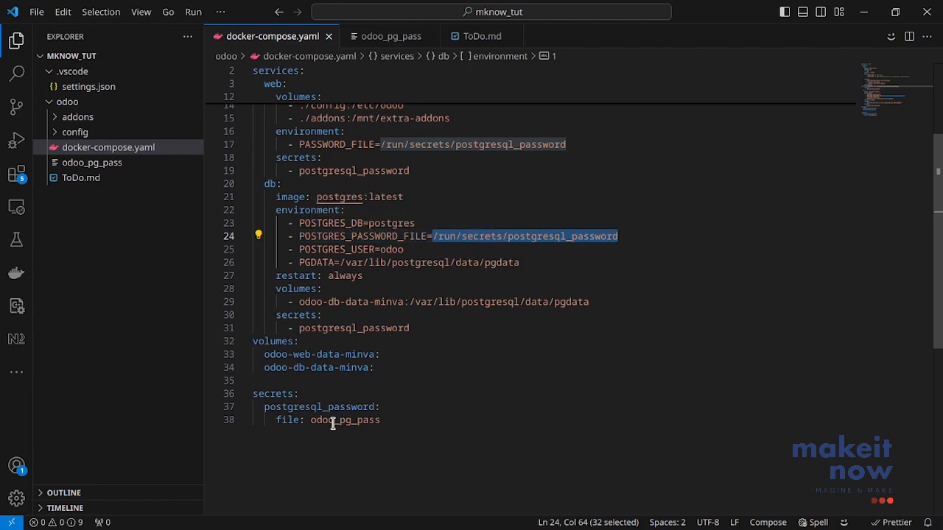
mouse_move(272, 391)
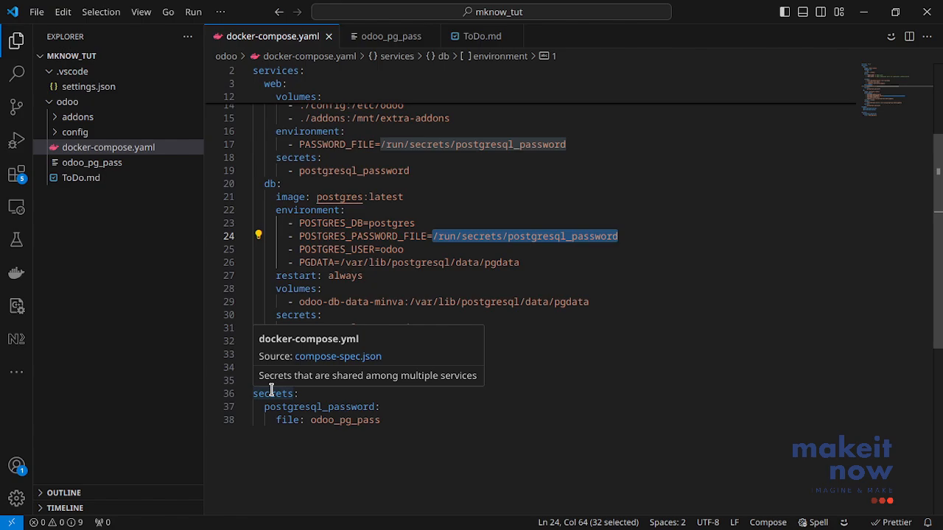
mouse_move(293, 381)
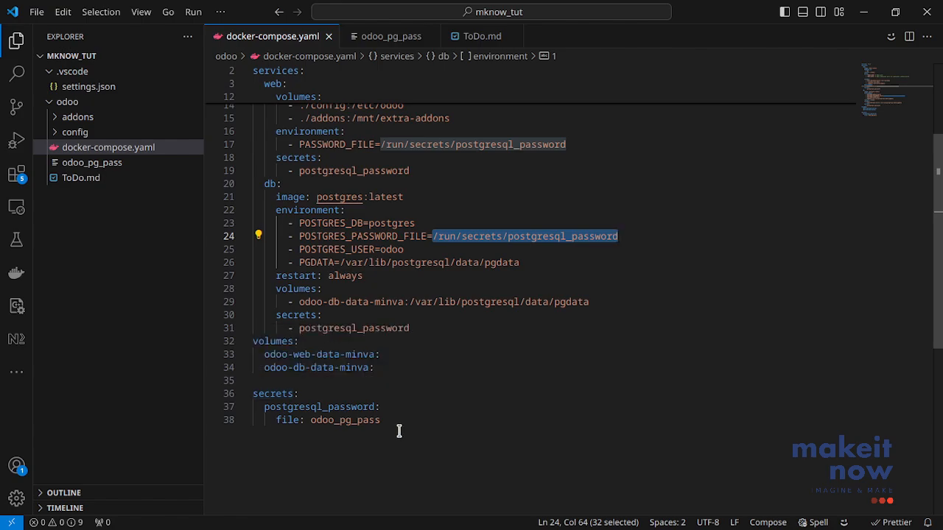
mouse_move(92, 162)
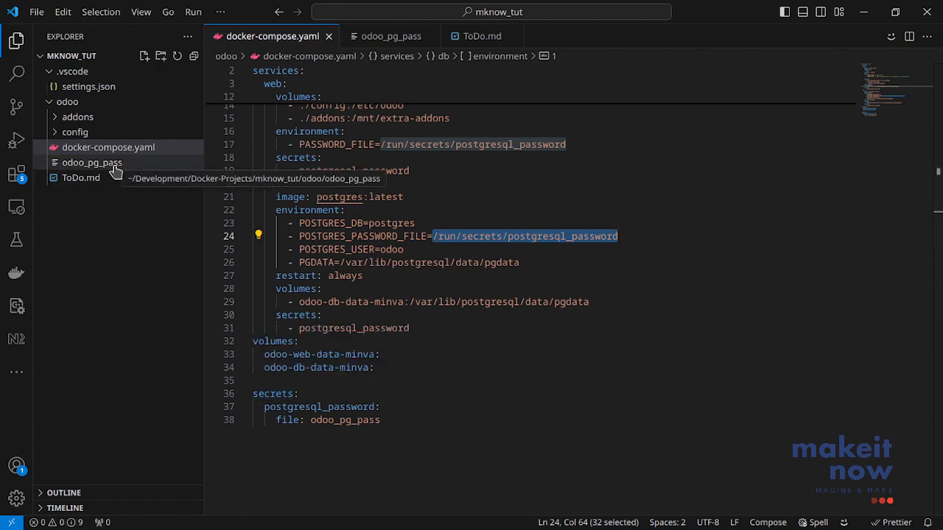
click(91, 162)
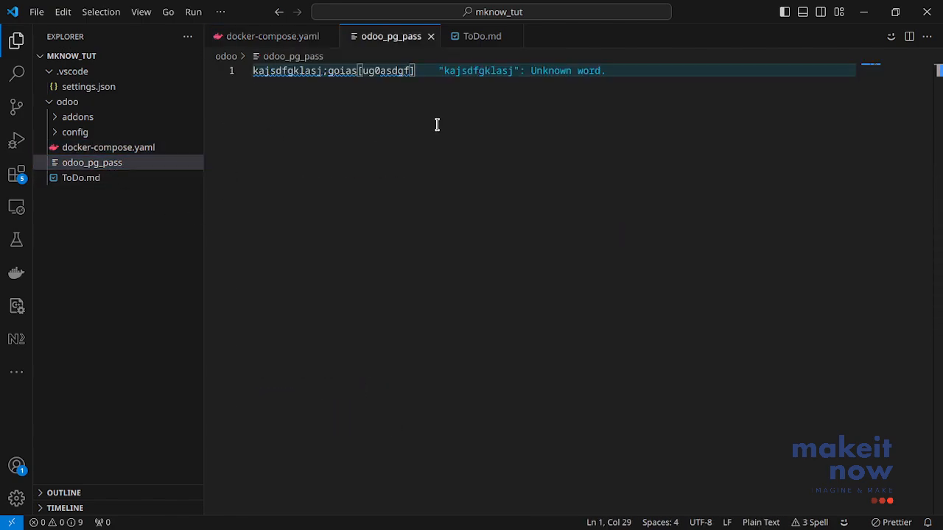
mouse_move(433, 99)
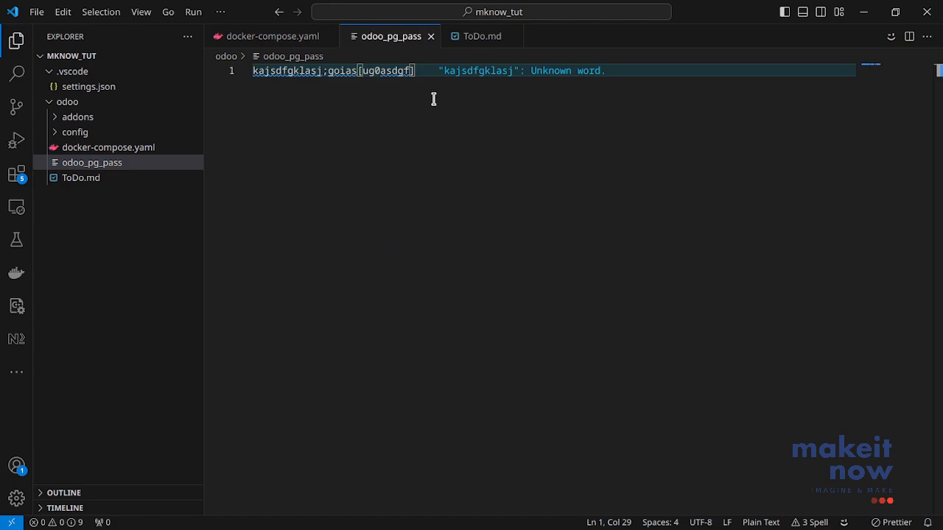
click(271, 36)
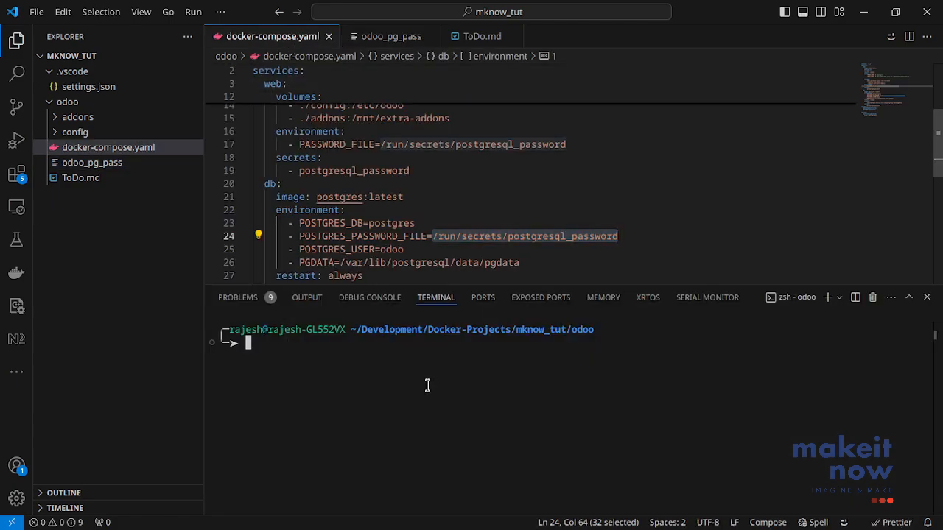
- Run docker compose up -d in the terminal and watch the db and web logs
text(docker compose)
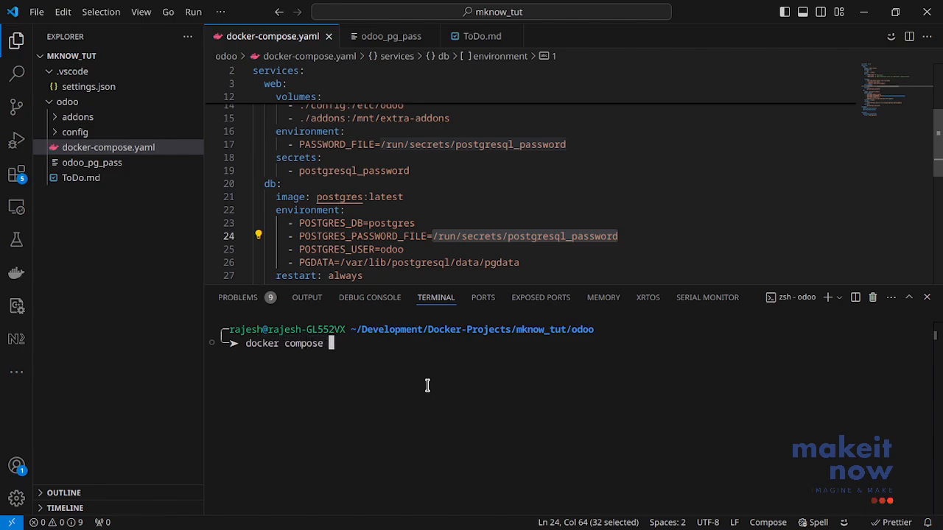
text(up -d)
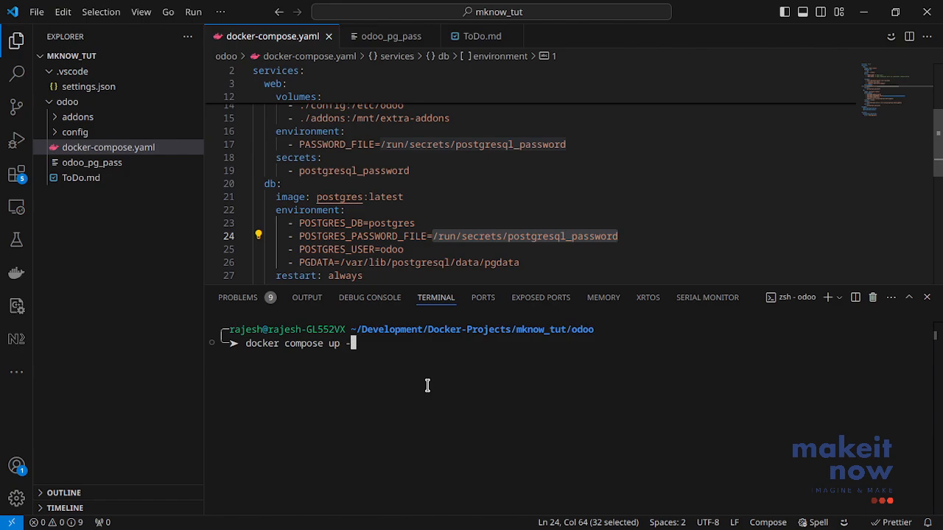
key(Return)
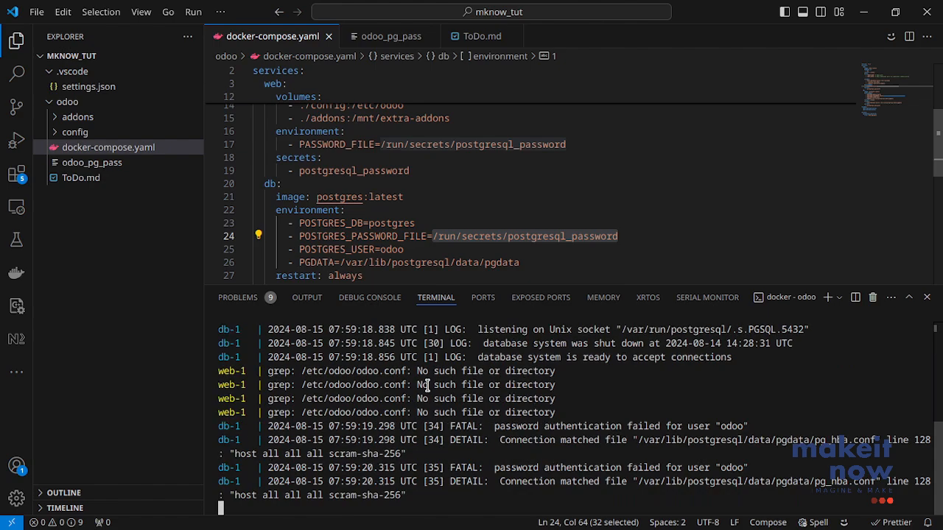
scroll(down, 3)
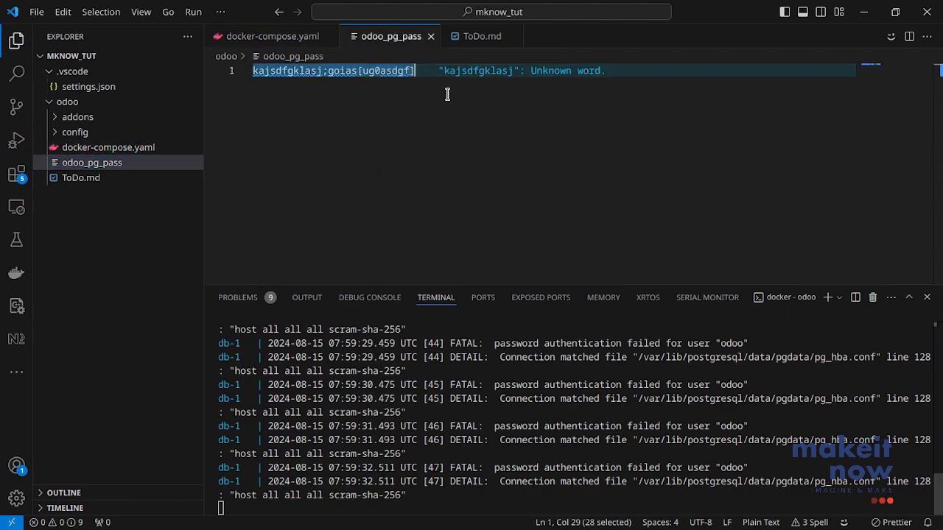
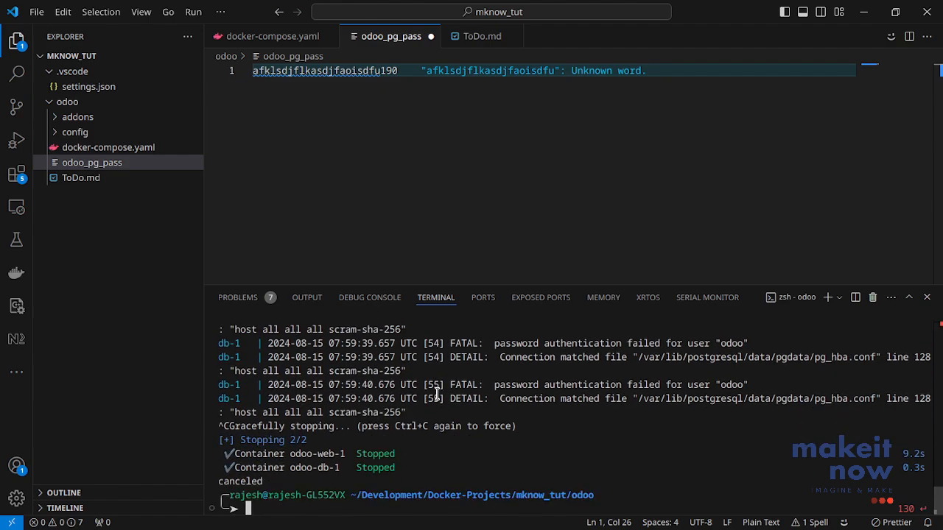
- Run docker compose up -d again so odoo-db-1 and odoo-web-1 start detached
text(docker compose up)
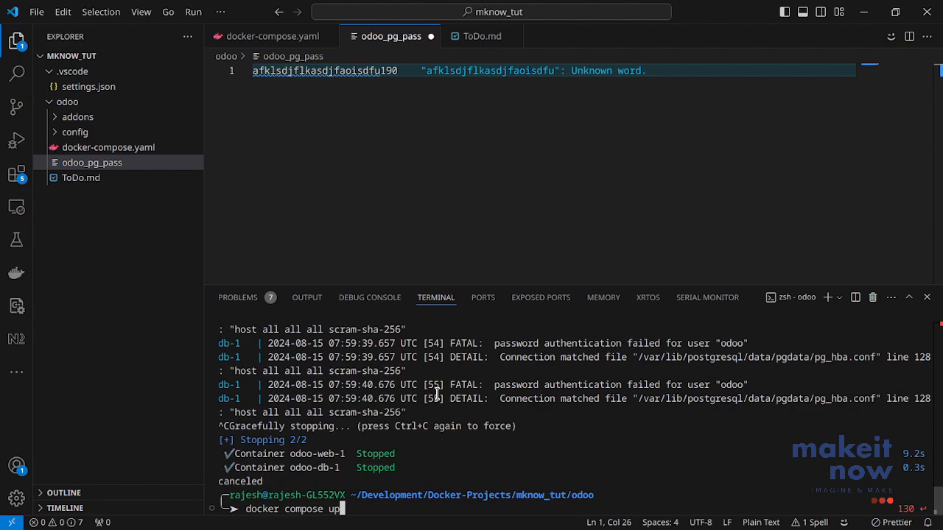
mouse_move(515, 390)
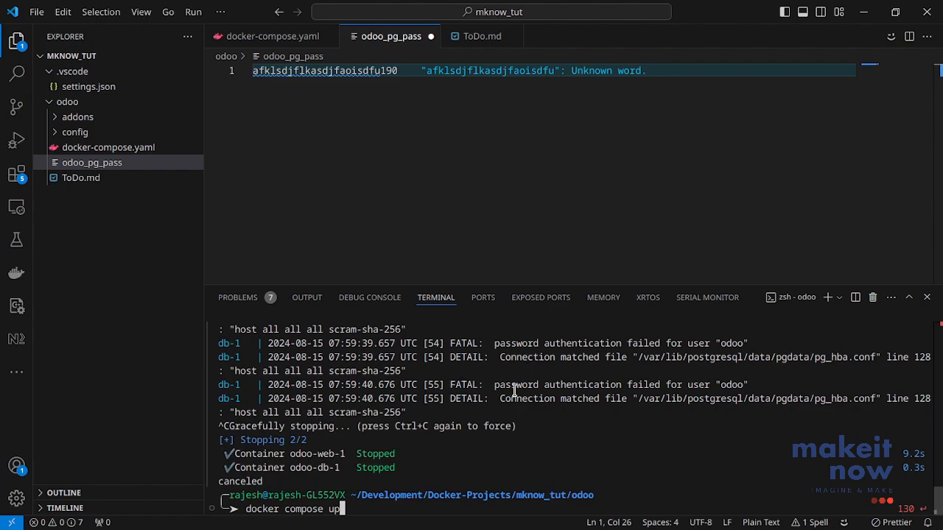
mouse_move(312, 354)
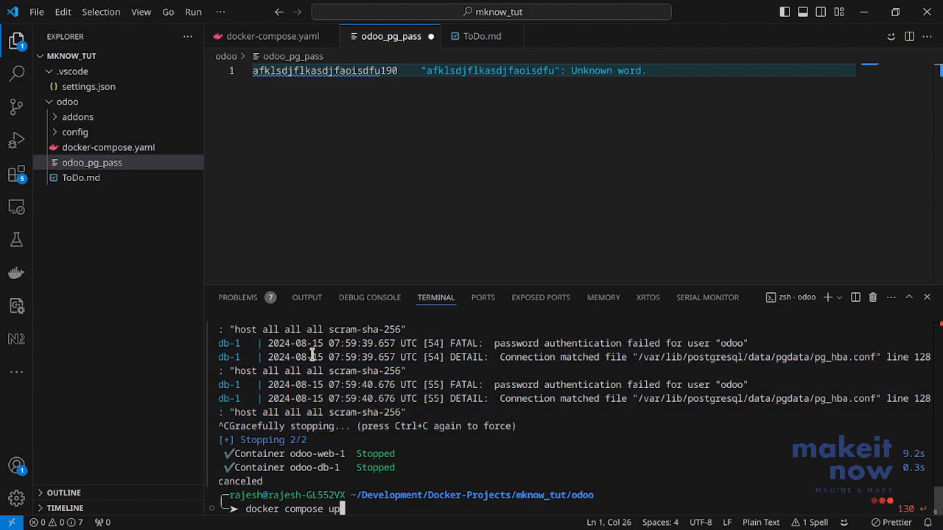
text(-d)
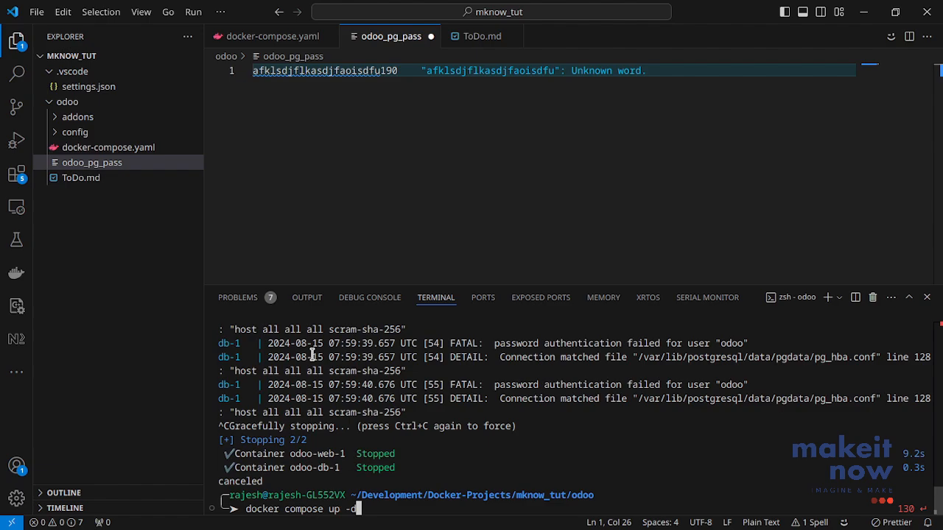
key(Return)
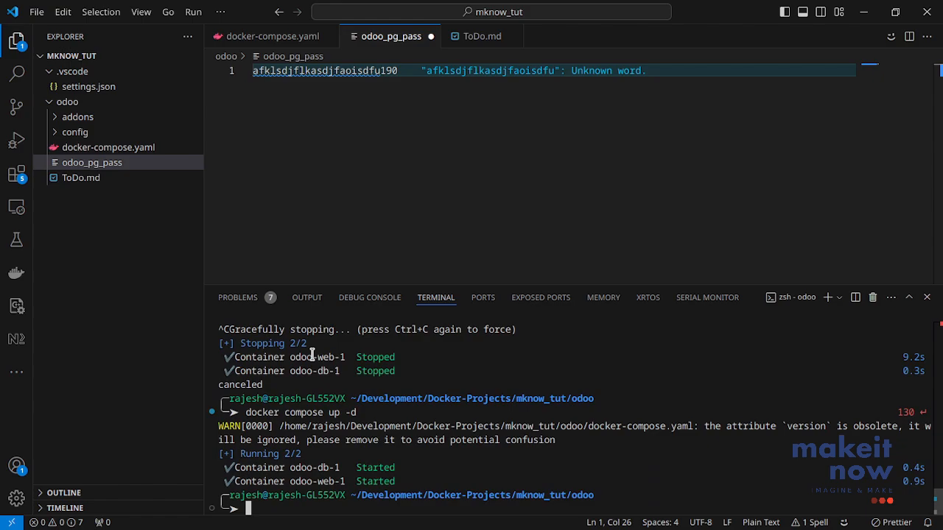
text(docker compose logs)
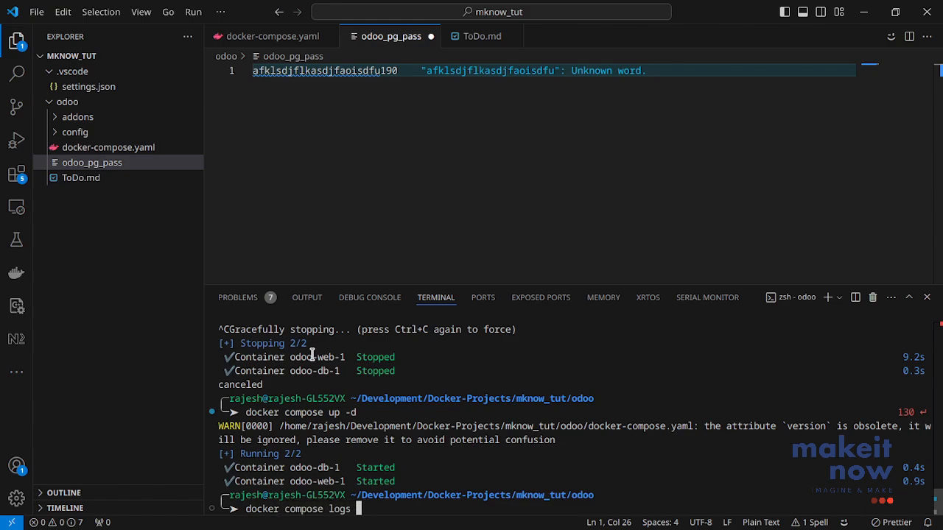
- Retype the odoo_pg_pass password while container logs stream authentication failures
text(-f)
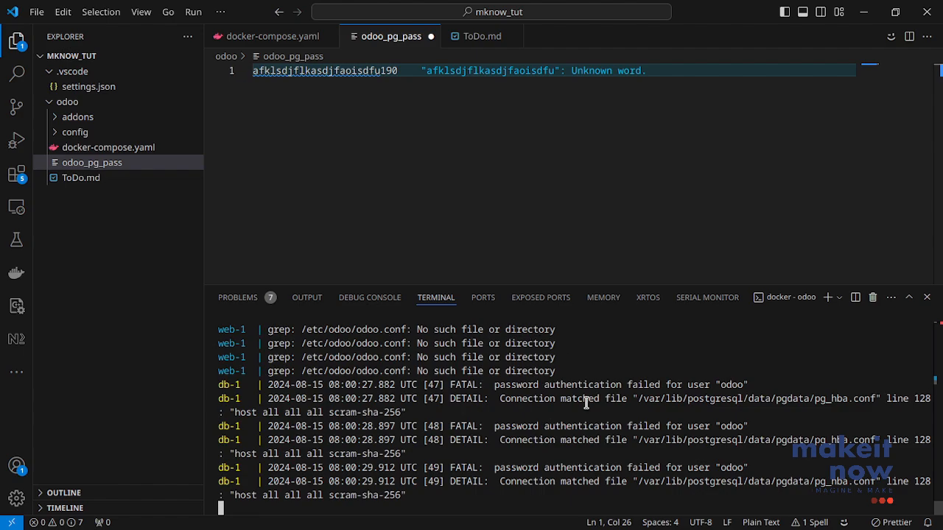
scroll(down, 3)
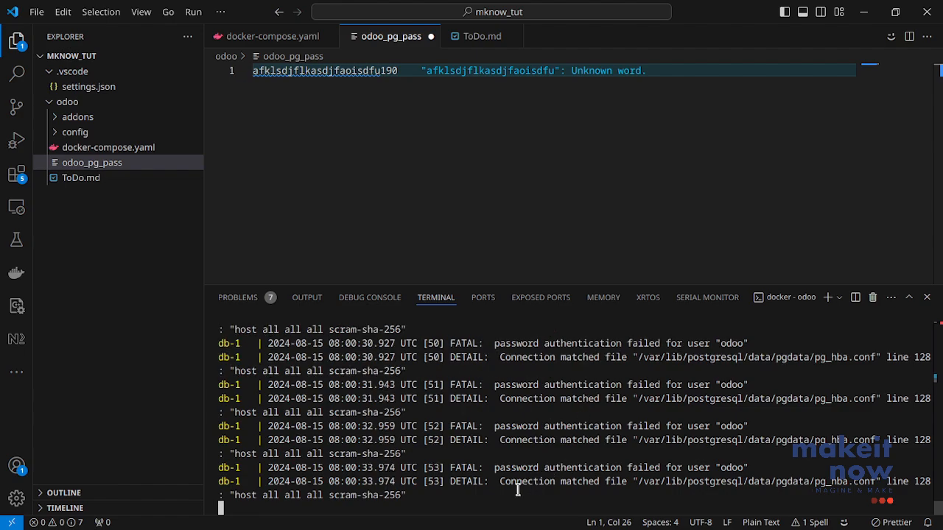
scroll(down, 3)
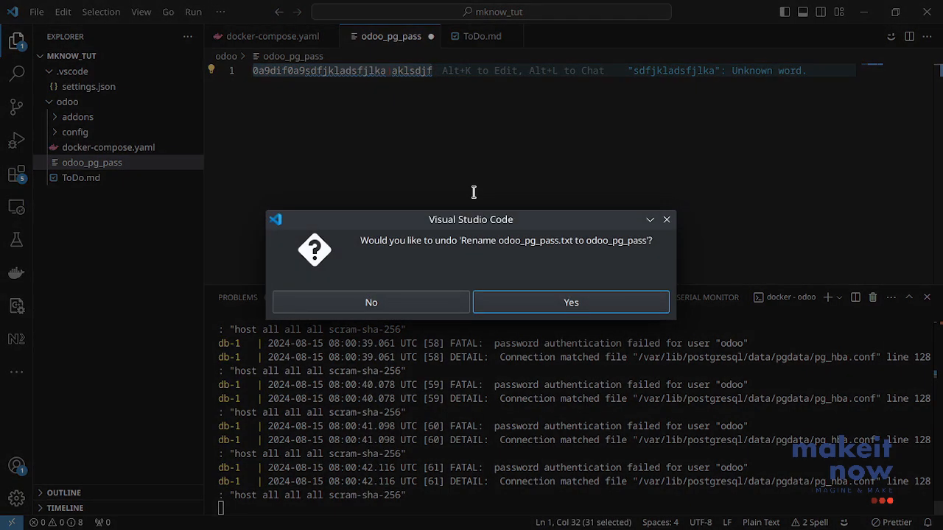
- Decline undoing the password file rename and stop the log stream with Ctrl+C
click(371, 302)
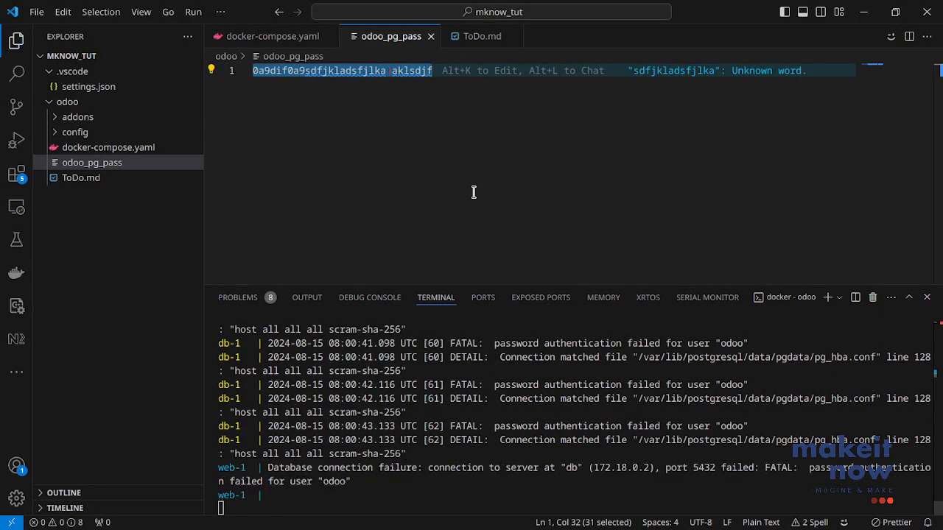
scroll(down, 3)
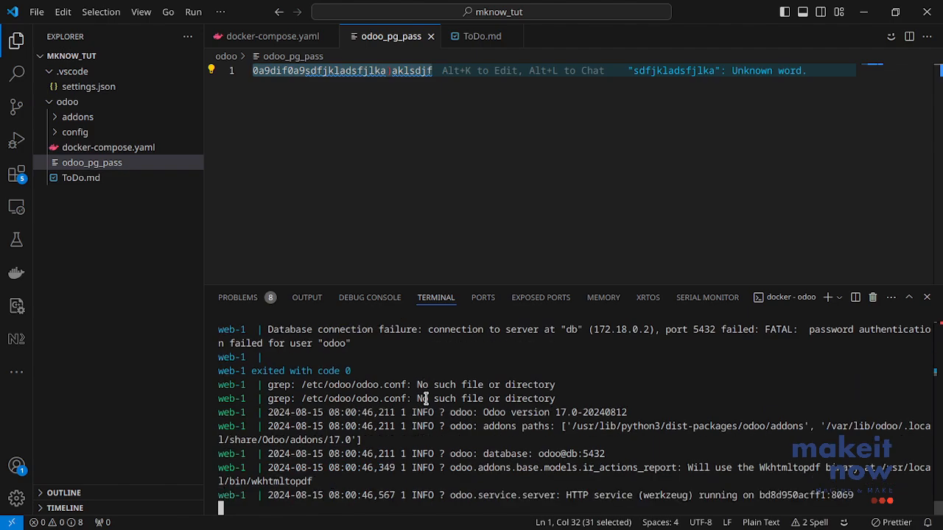
click(442, 109)
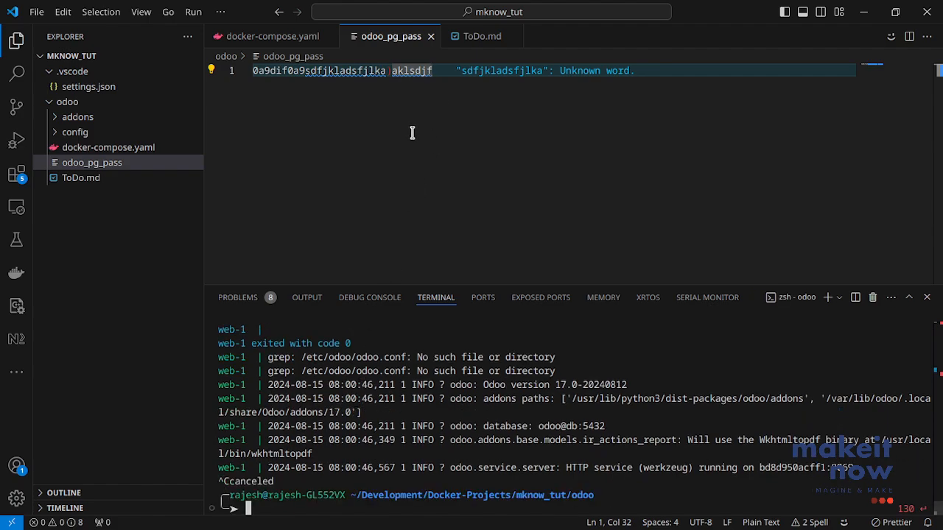
mouse_move(401, 155)
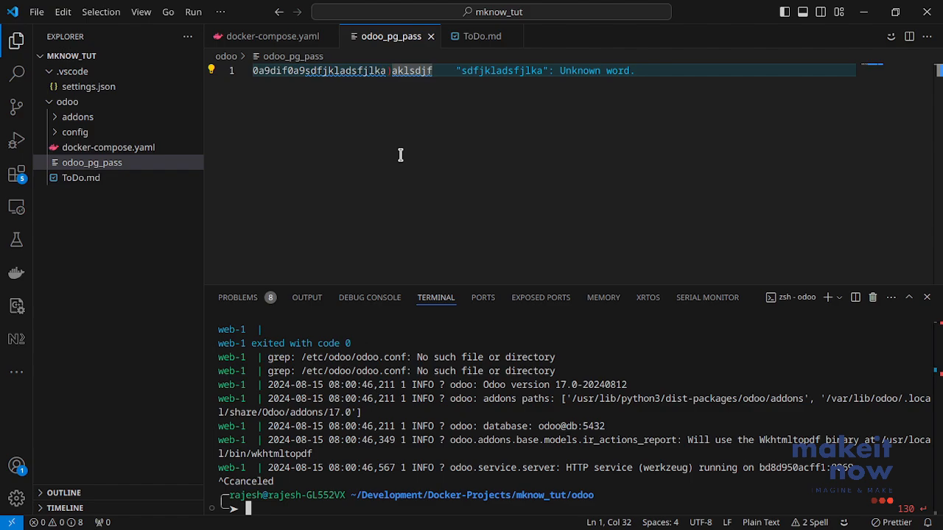
mouse_move(460, 145)
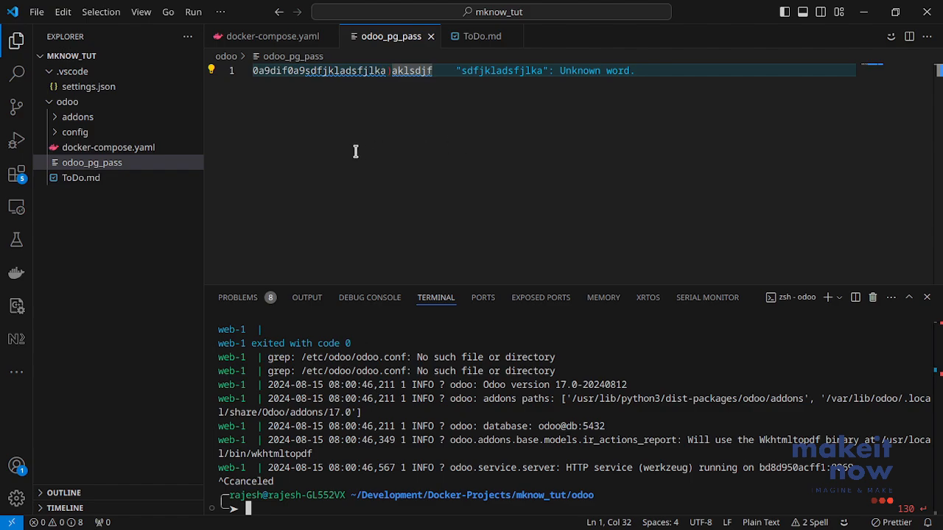
- Run docker compose to confirm both odoo containers Running, then follow logs with -f again
text(docker compose logs -f)
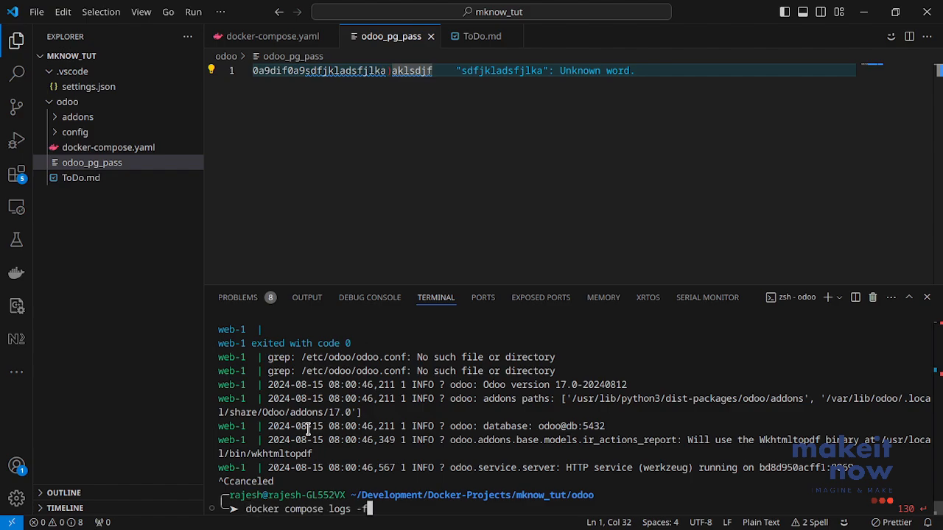
key(Return)
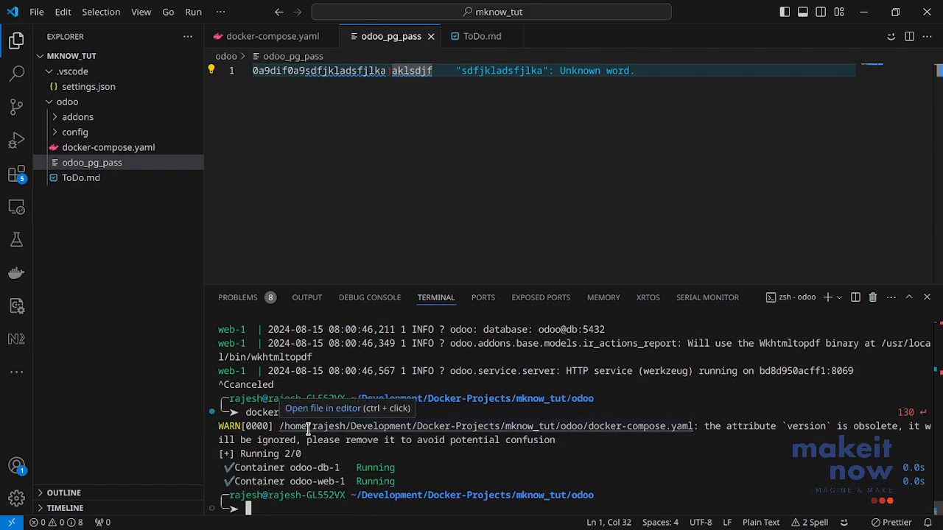
text(docker compose logs -f)
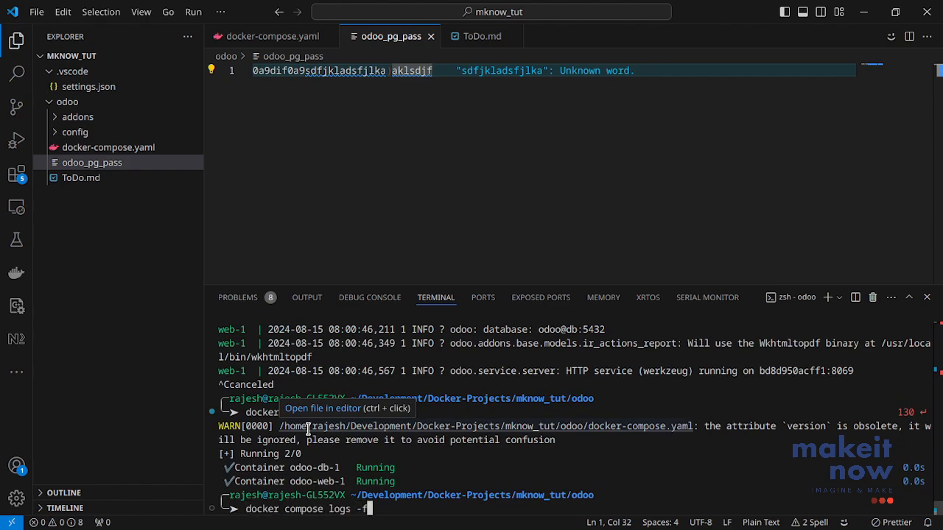
key(Return)
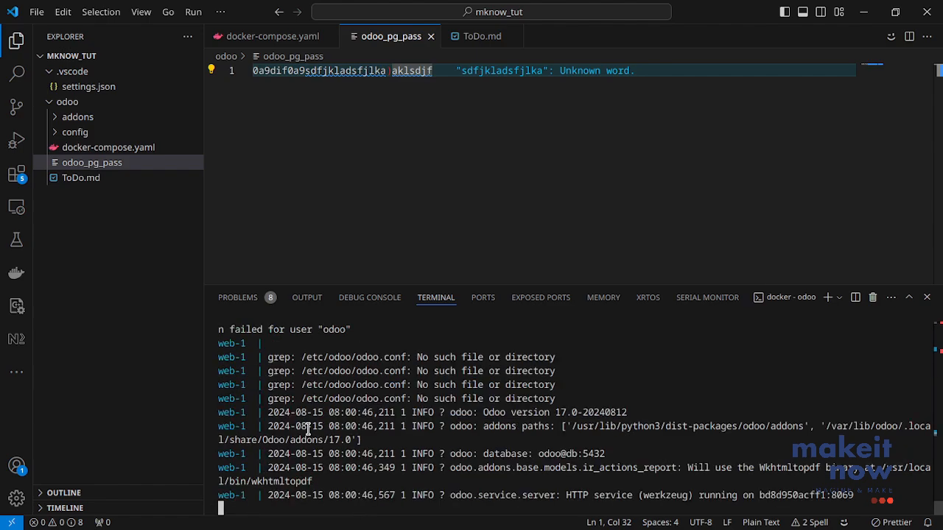
mouse_move(494, 483)
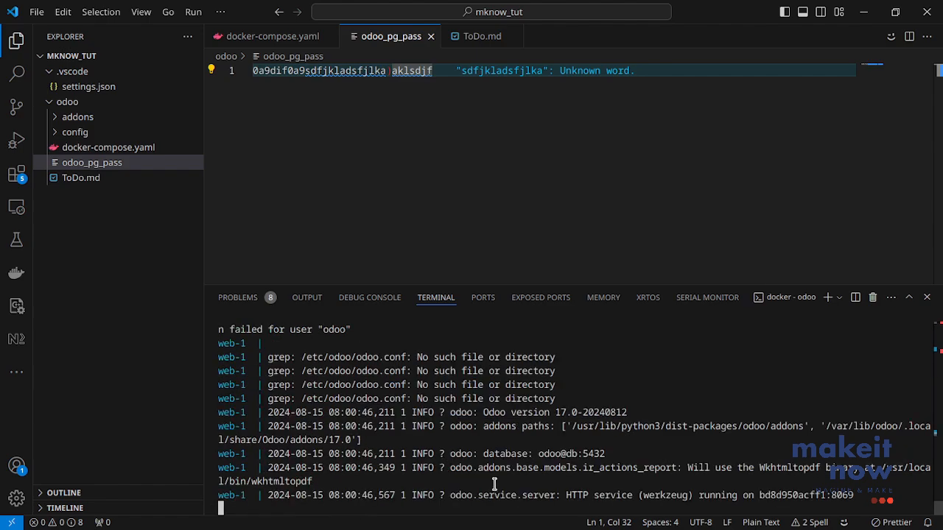
mouse_move(786, 501)
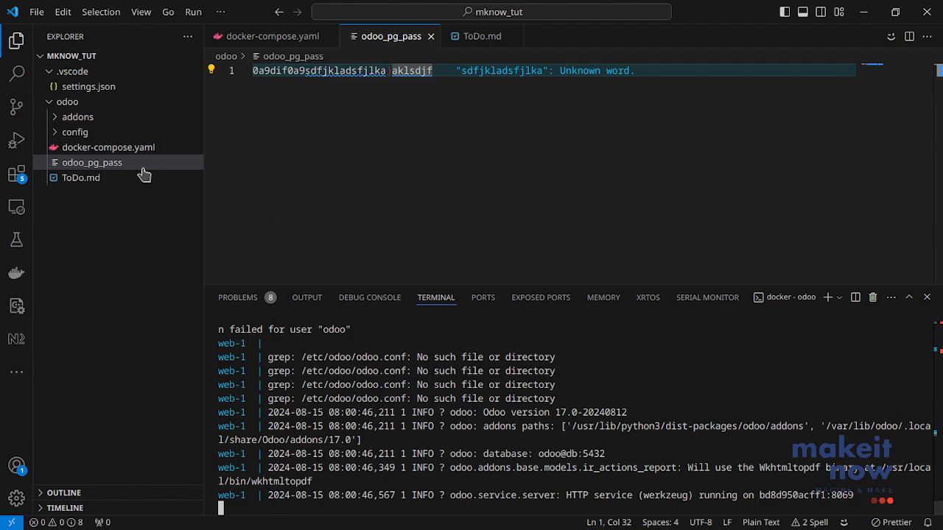
- View docker-compose.yaml and highlight the web service's 9069:8069 port mapping
click(109, 148)
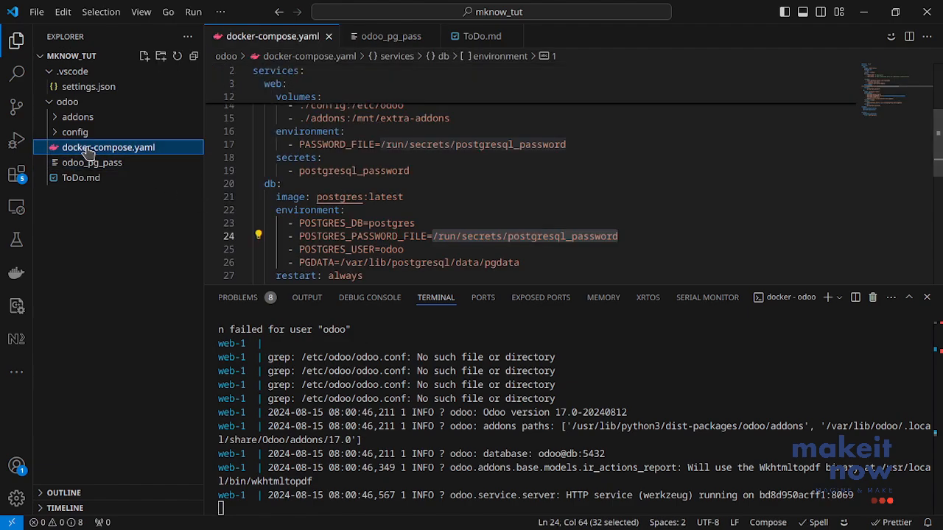
scroll(up, 3)
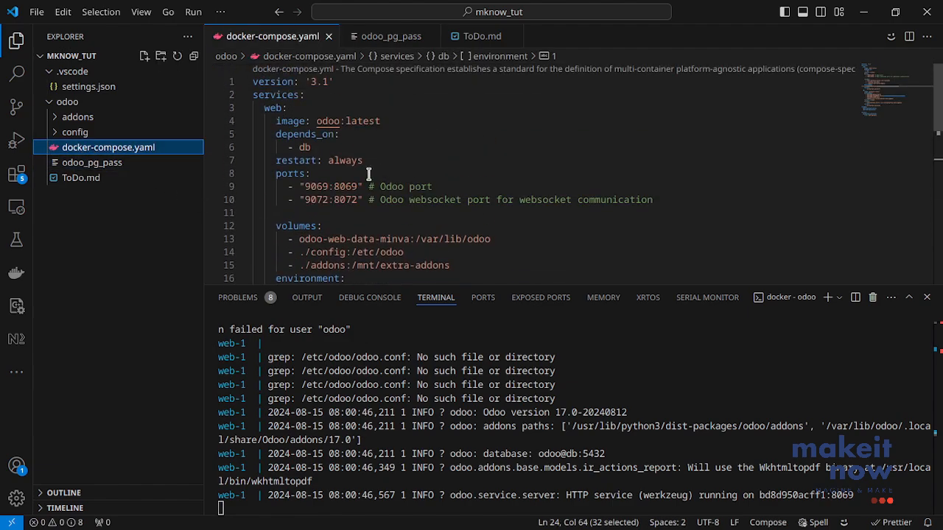
click(316, 186)
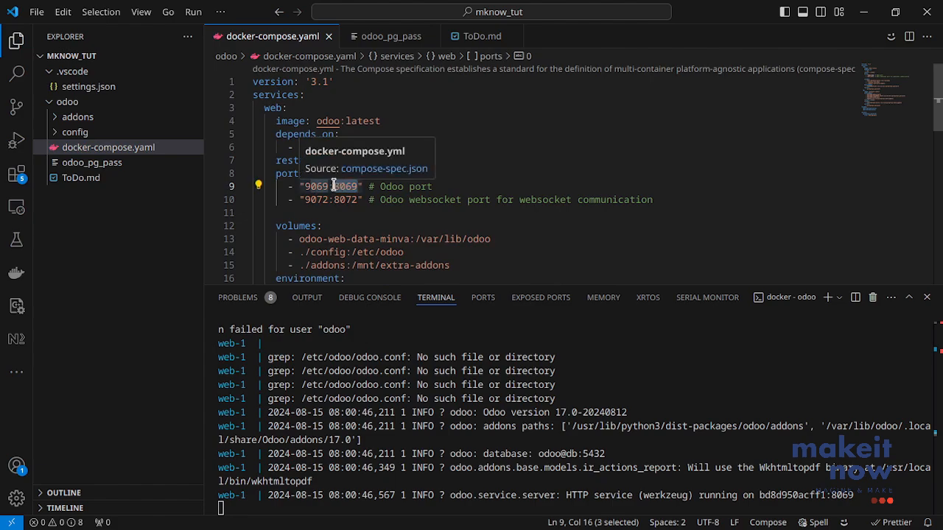
drag(361, 185, 330, 185)
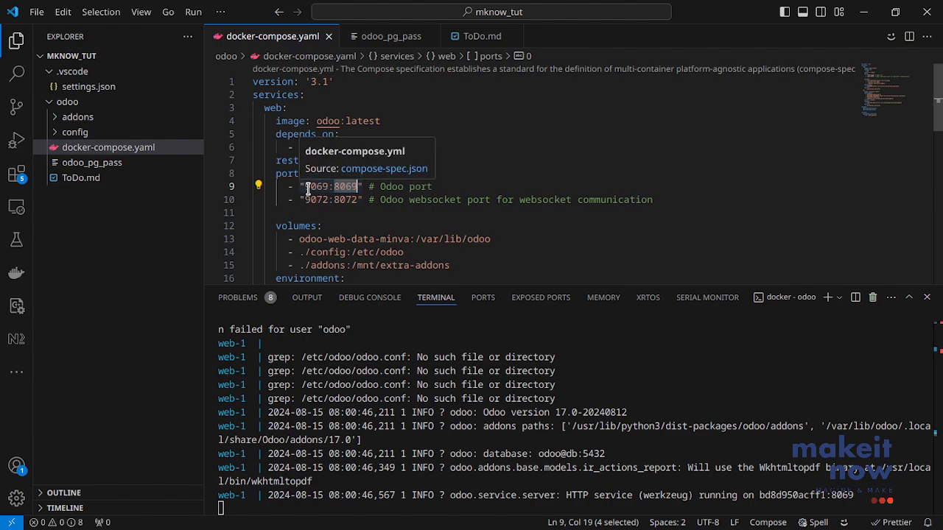
mouse_move(418, 218)
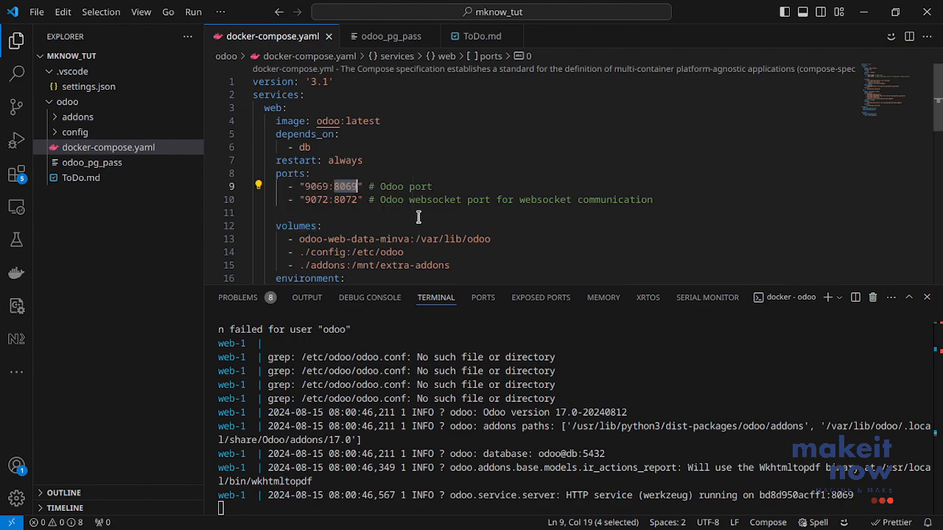
click(442, 212)
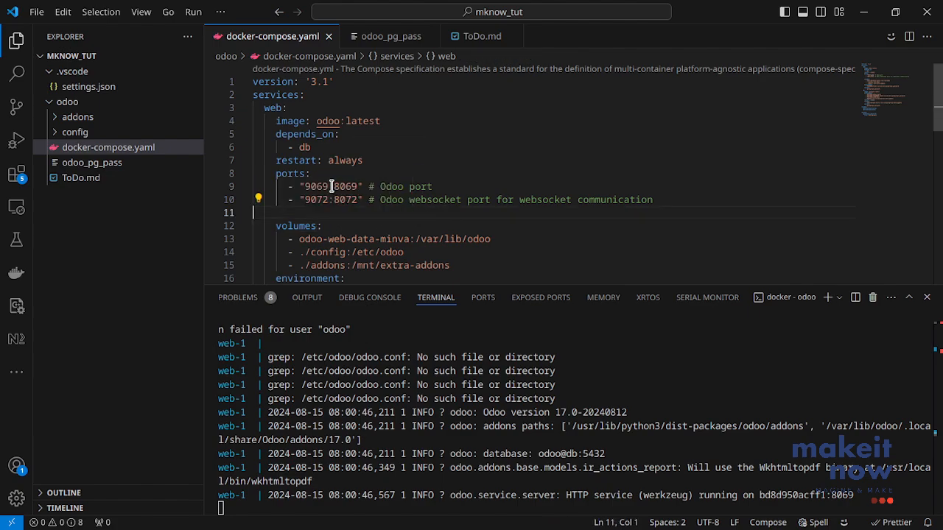
mouse_move(322, 186)
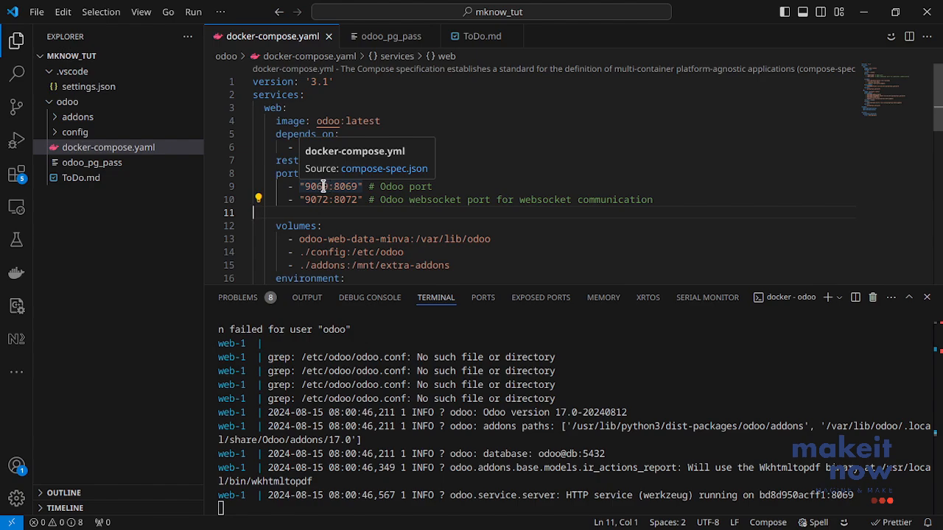
mouse_move(295, 174)
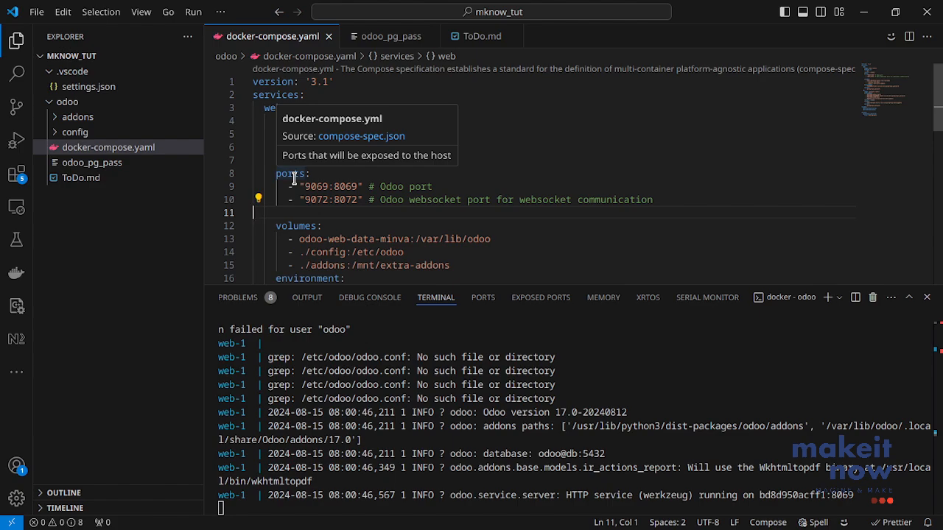
mouse_move(345, 185)
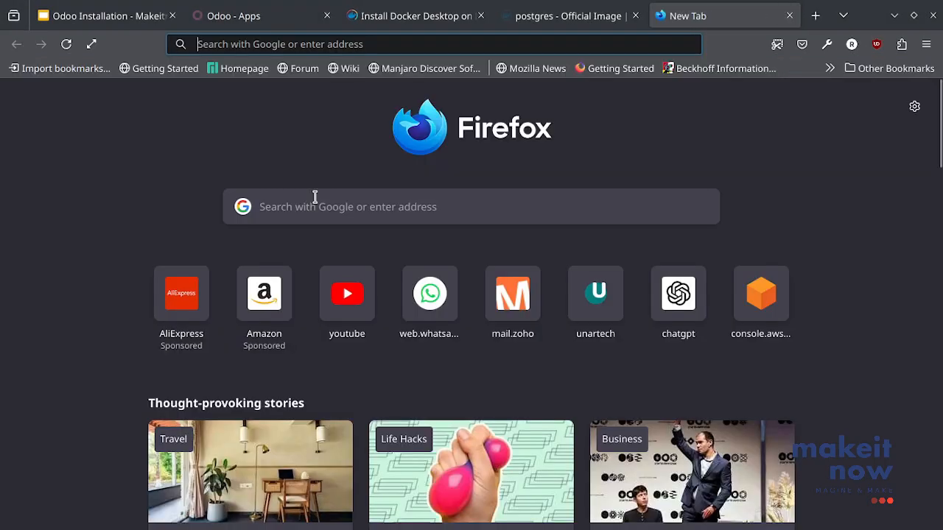
- Navigate a new Firefox tab to localhost:9069 to reach the Odoo database manager
text(localhost:5173/)
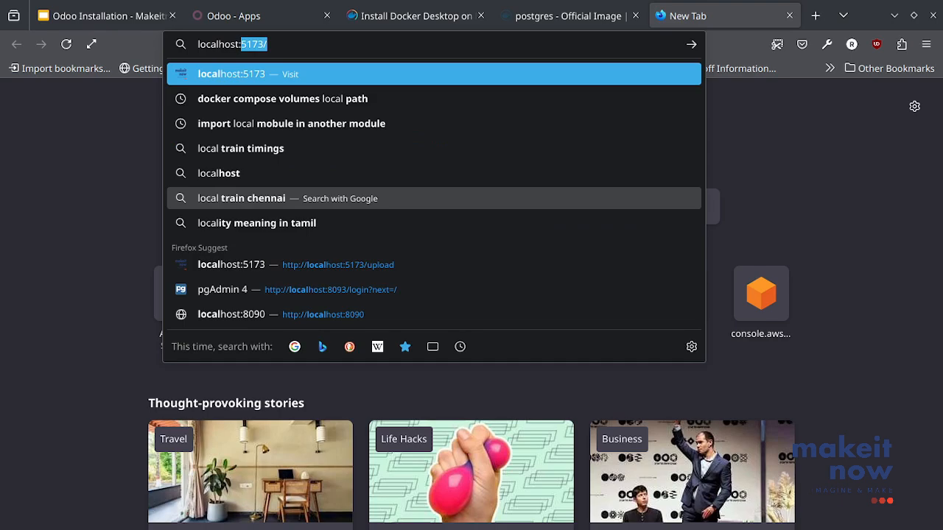
key(Backspace)
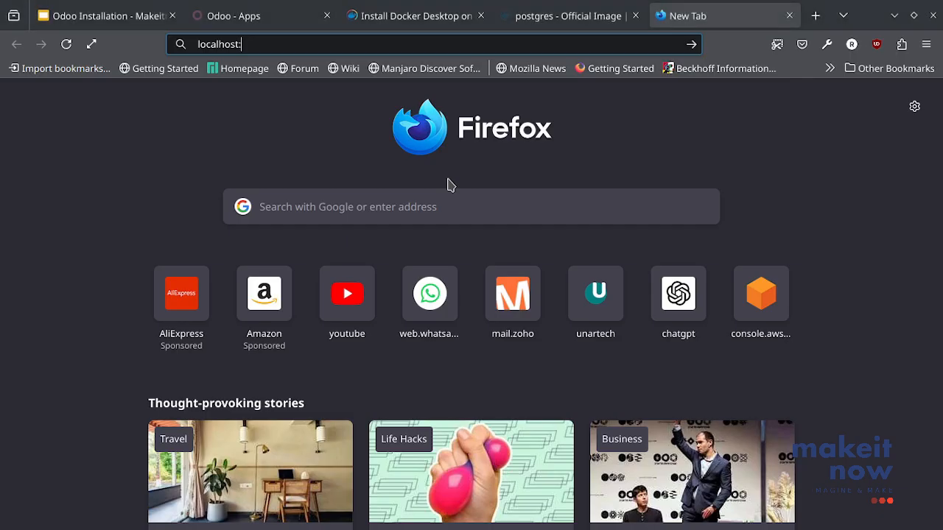
text(:9069)
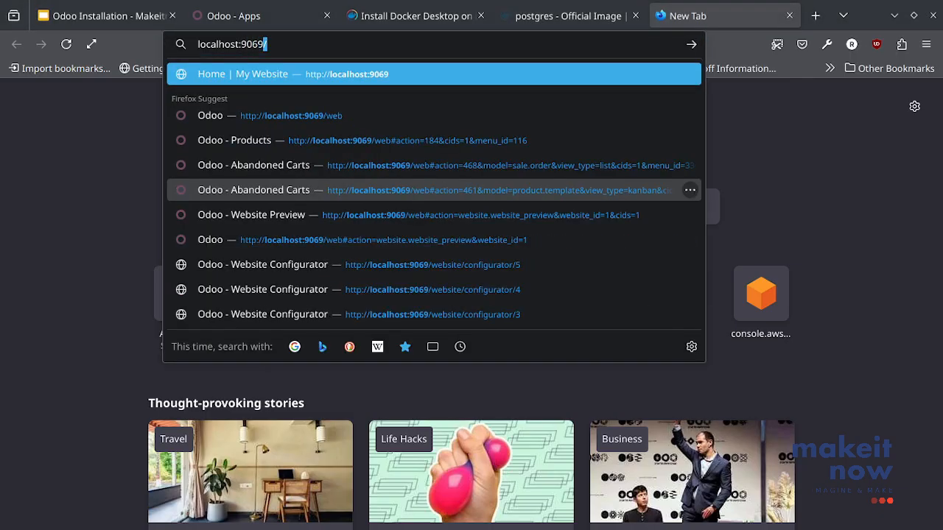
click(433, 73)
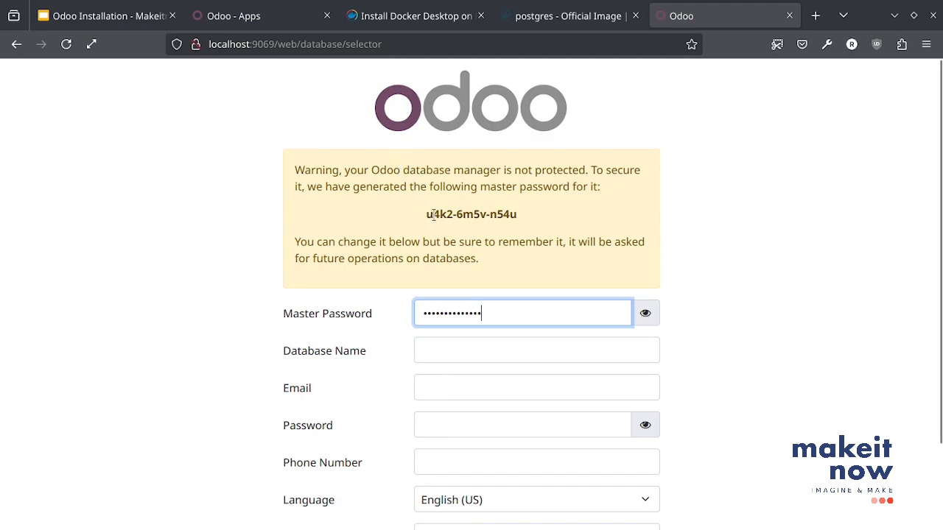
- Select the auto-generated master password on Odoo's database manager page
double_click(471, 214)
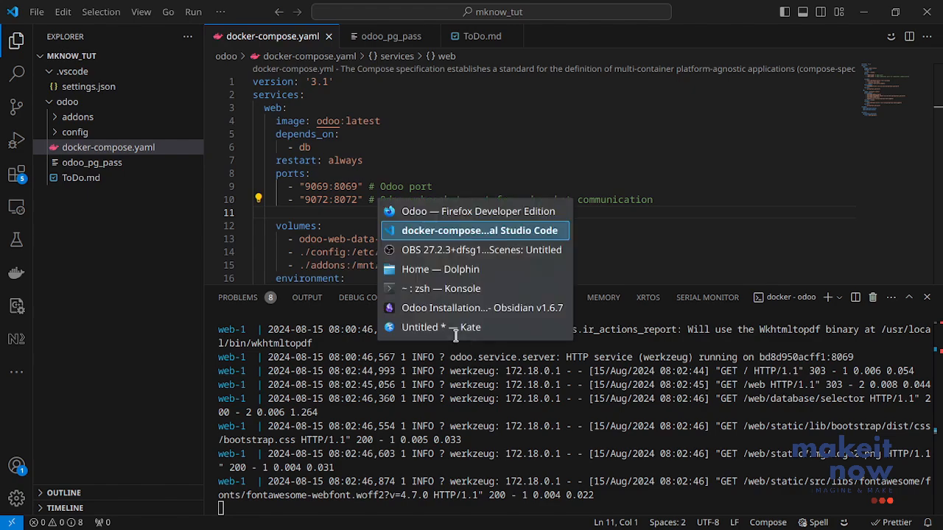
click(392, 35)
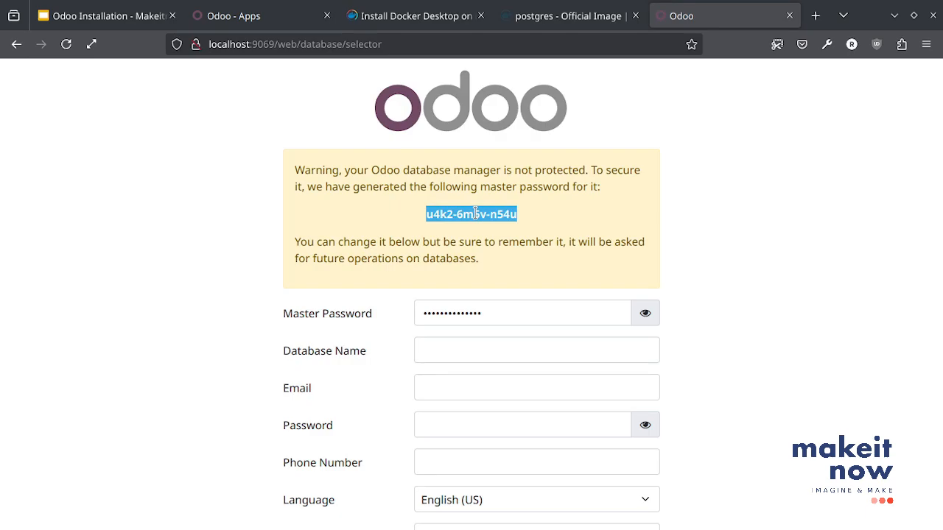
mouse_move(445, 229)
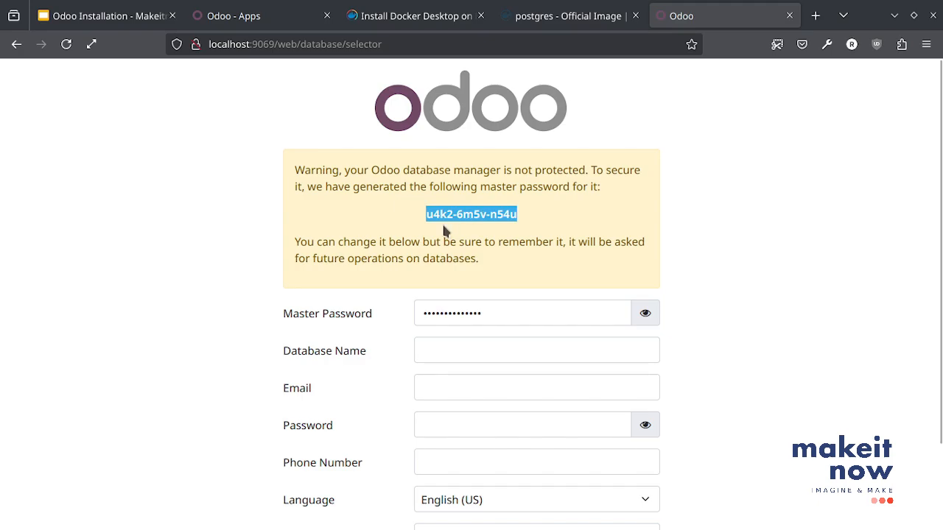
mouse_move(483, 209)
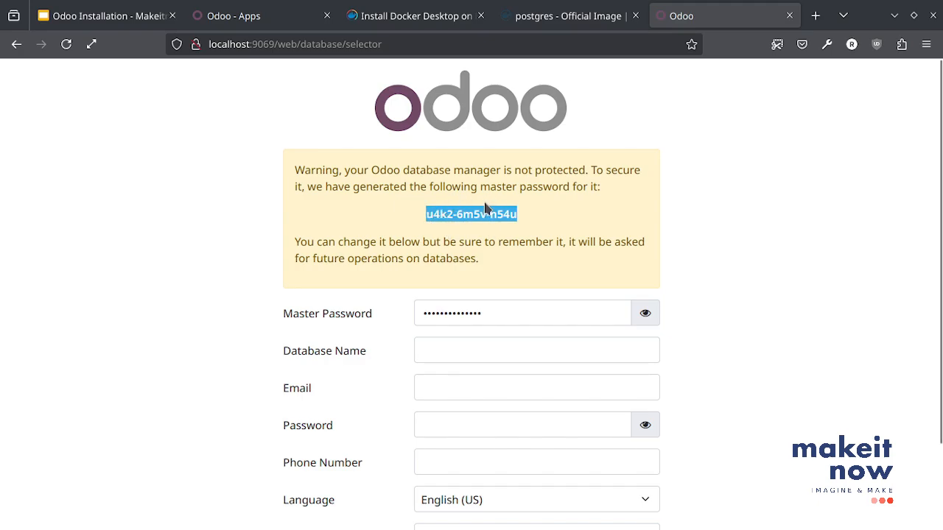
mouse_move(505, 346)
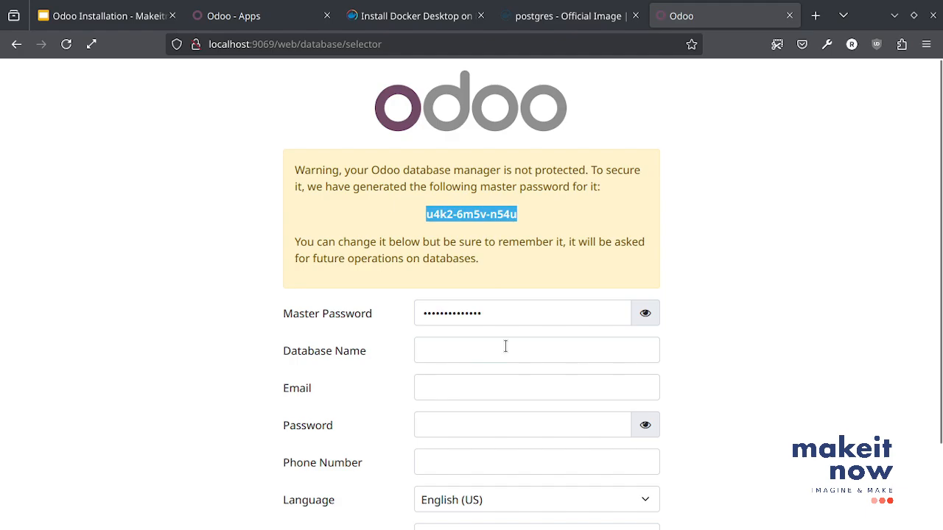
mouse_move(486, 234)
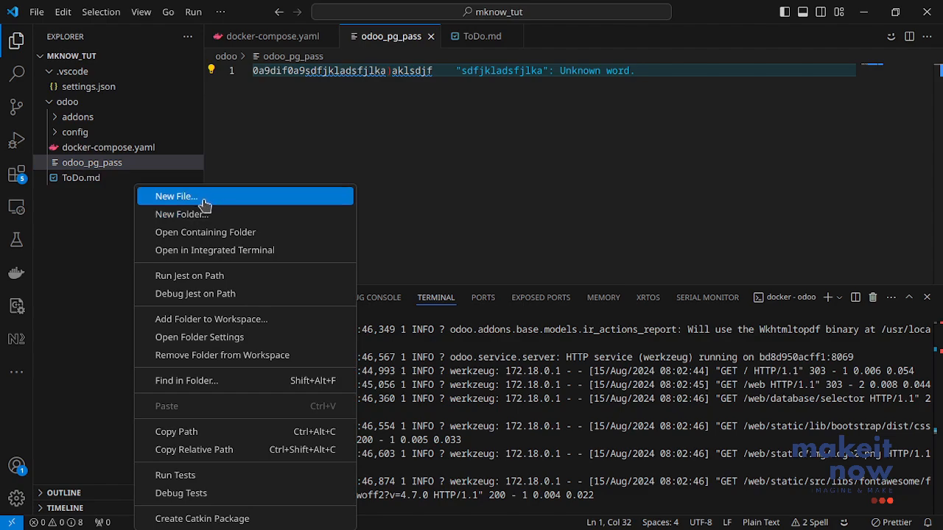
- Cancel an unfinished new file and create a top-level folder named 'scratch'
click(177, 196)
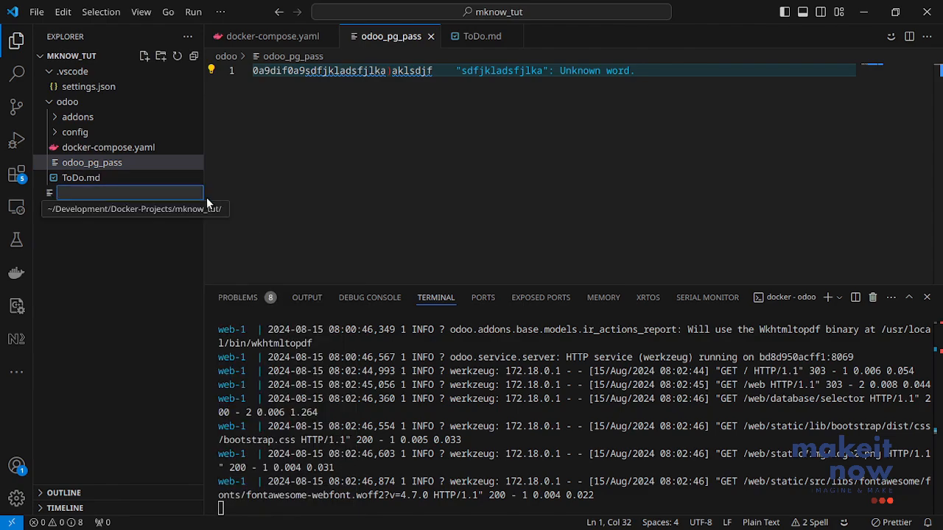
text(P)
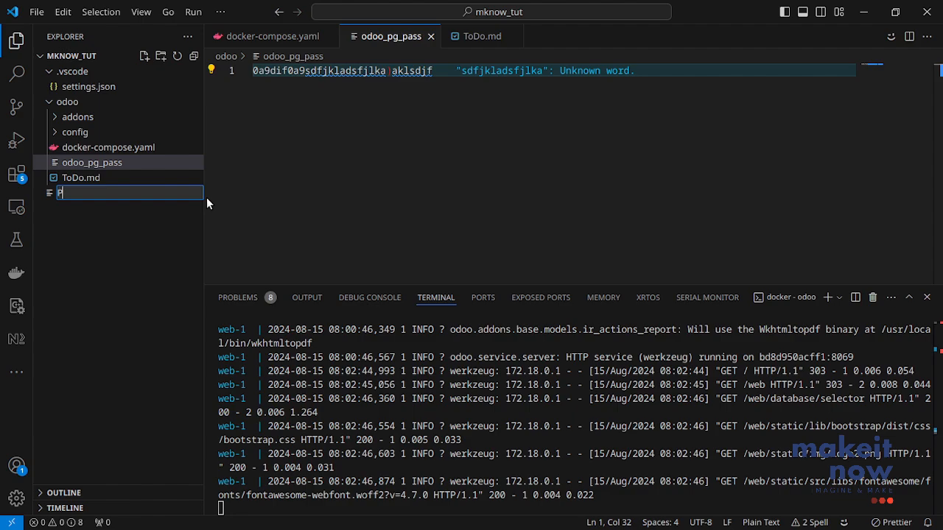
key(Backspace)
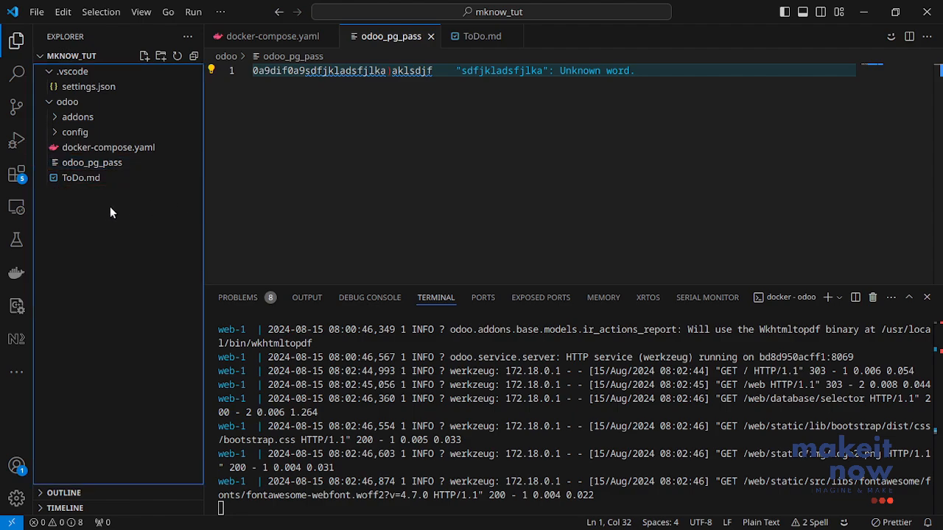
click(68, 102)
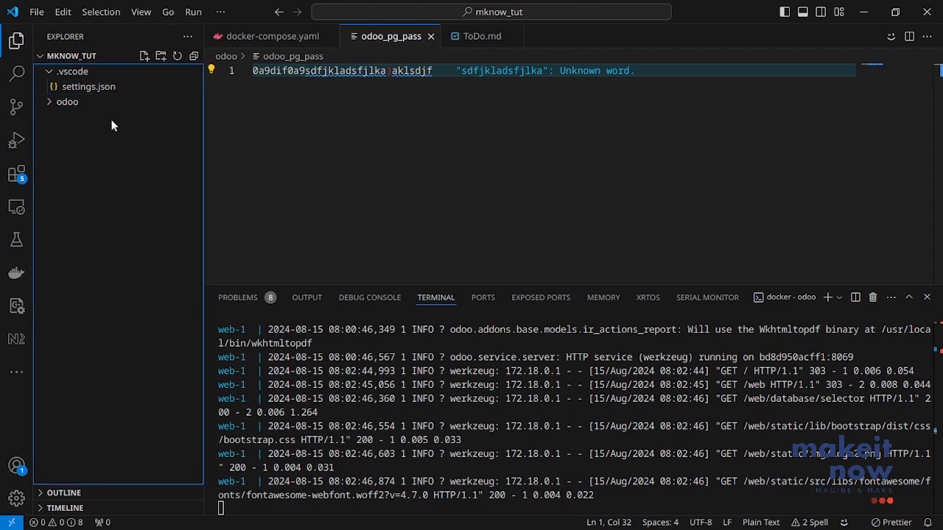
click(160, 56)
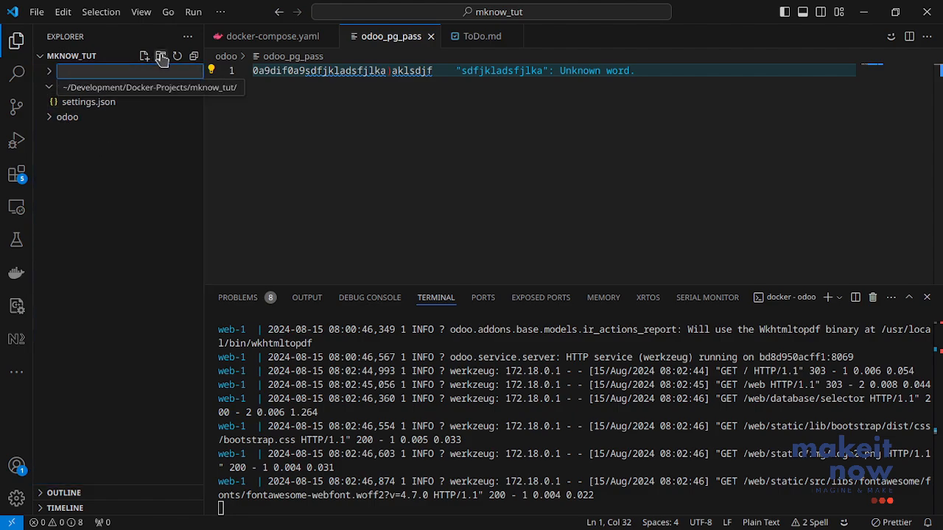
text(scratch)
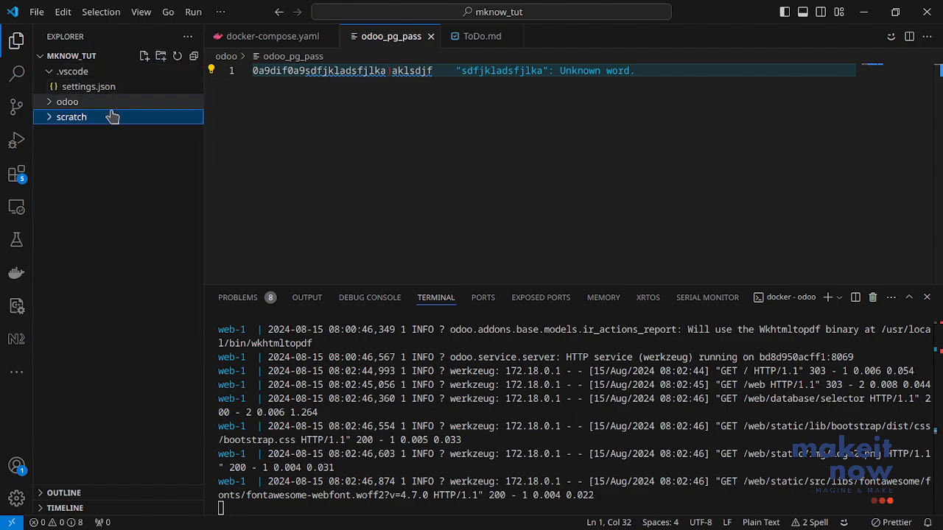
- Copy odoo/docker-compose.yaml into the scratch folder
click(68, 102)
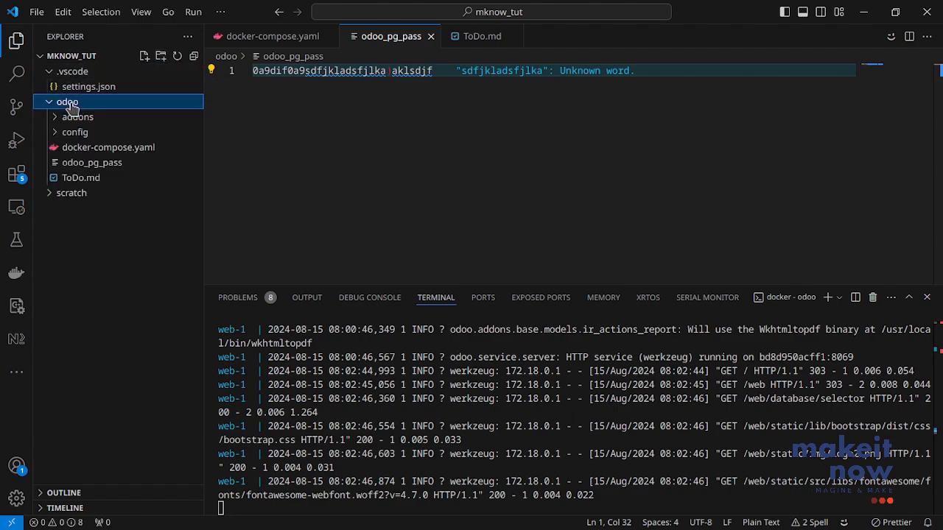
click(109, 148)
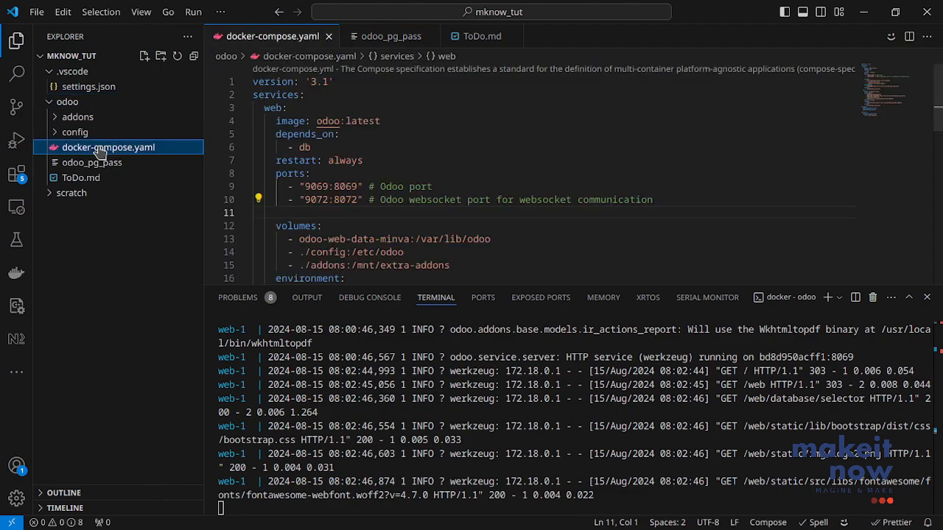
mouse_move(71, 192)
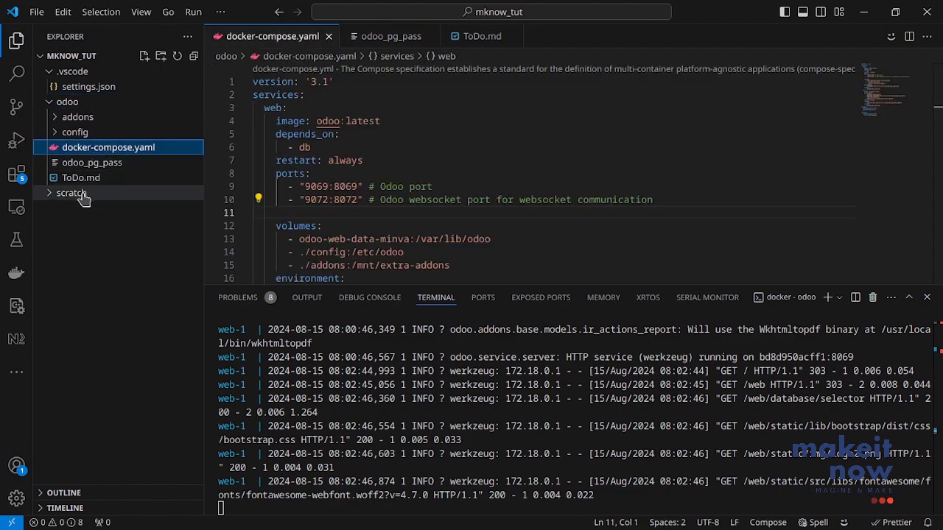
click(70, 191)
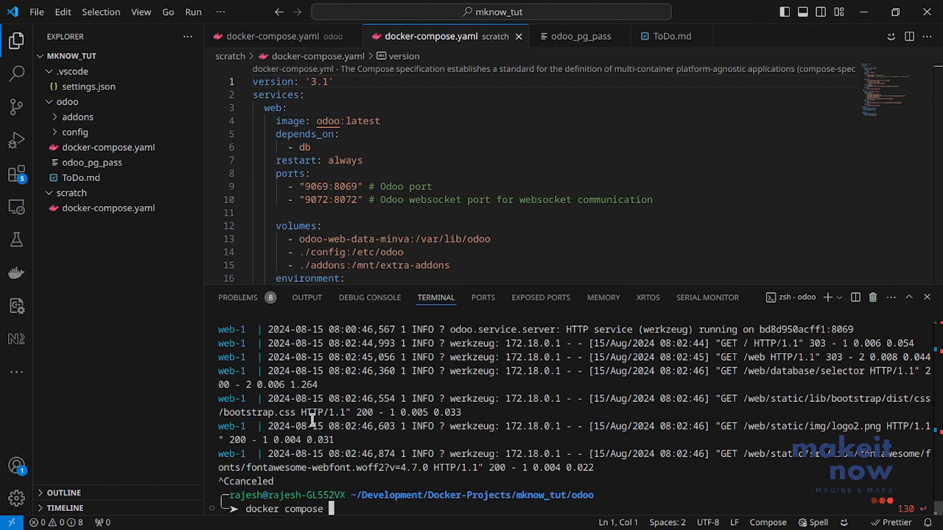
- Run 'docker compose down' to remove the odoo containers and network
text(down)
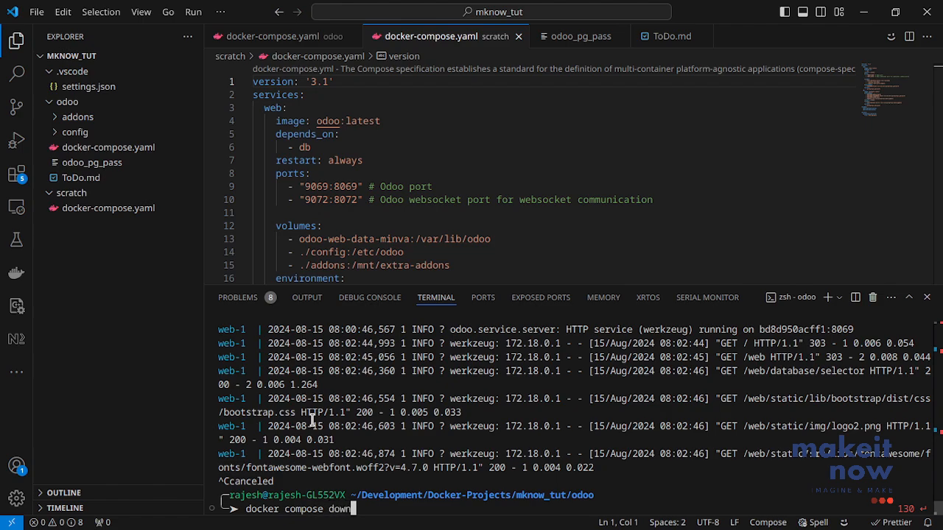
key(Return)
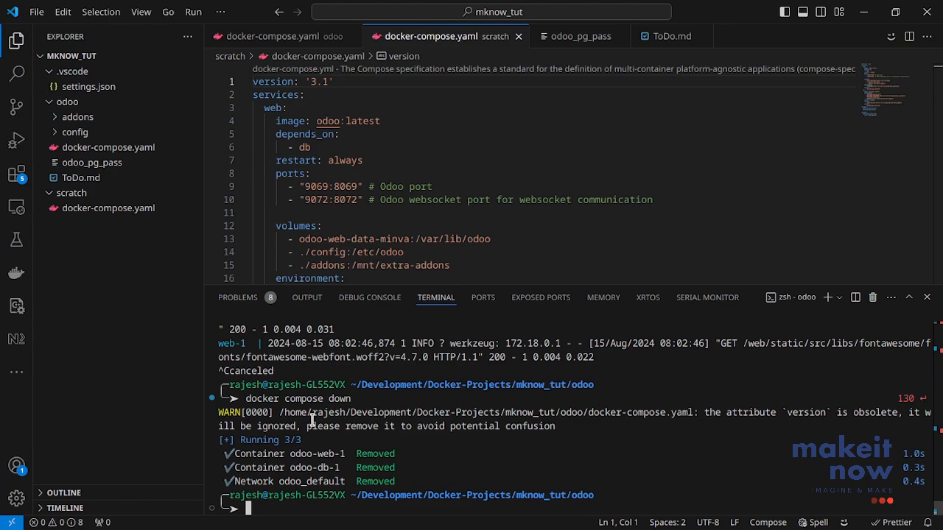
click(109, 207)
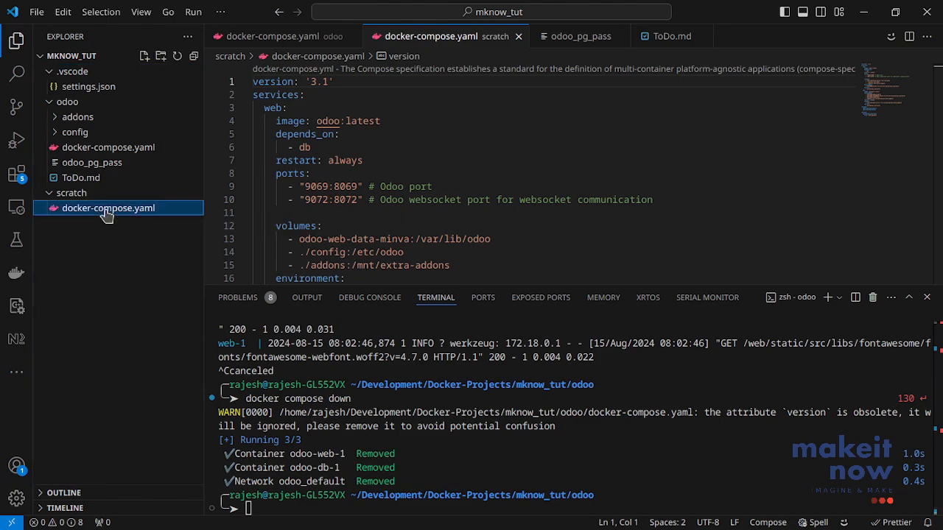
mouse_move(52, 212)
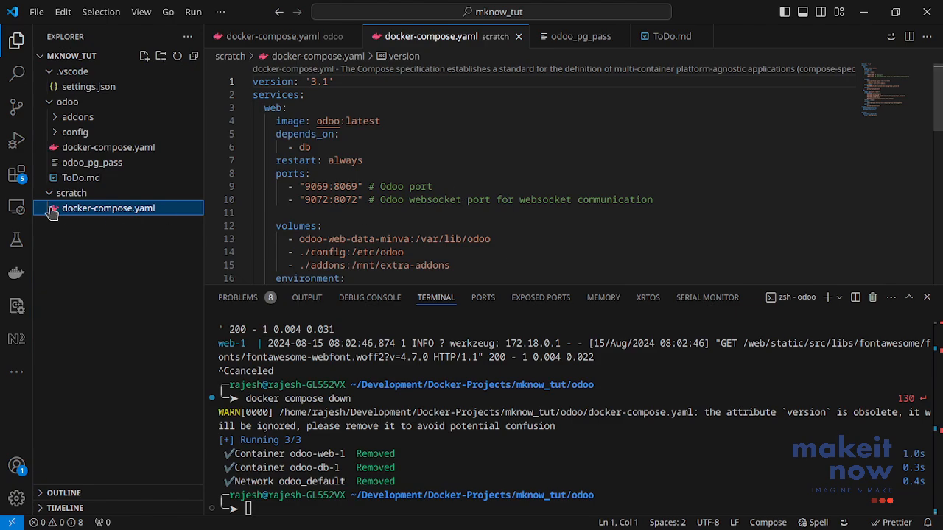
- Scroll through the scratch compose file's secrets block and collapse the odoo folder
scroll(down, 3)
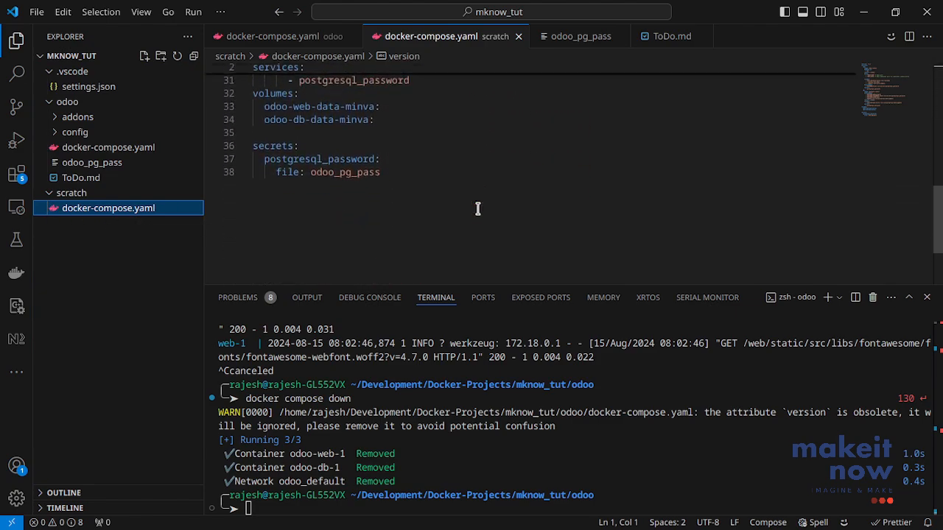
scroll(up, 3)
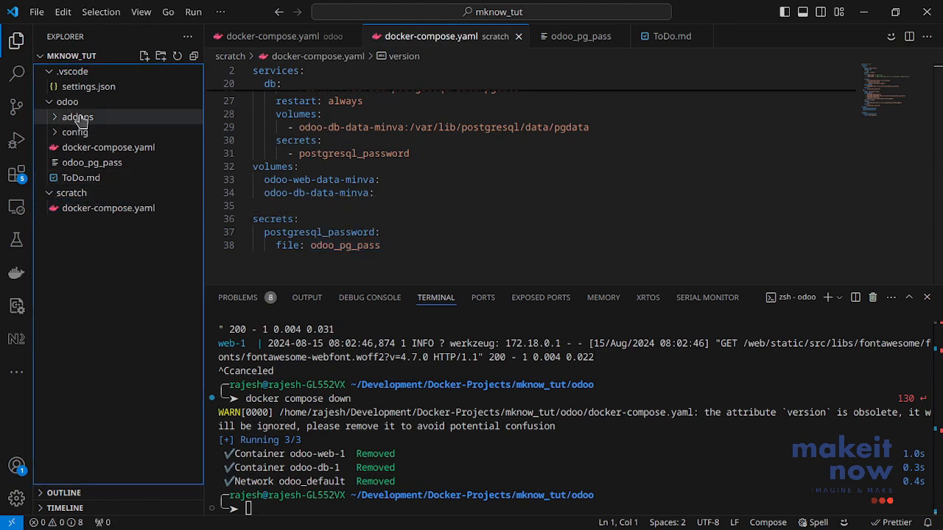
click(68, 102)
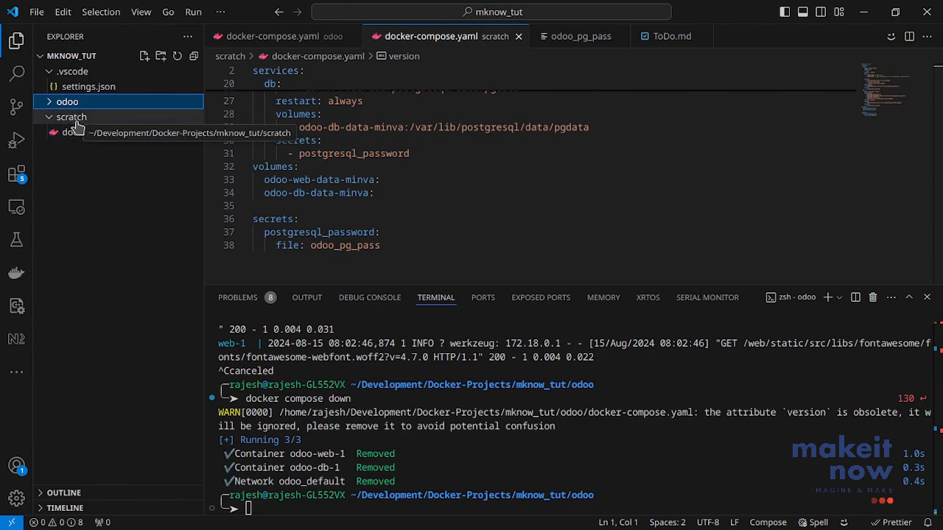
click(70, 116)
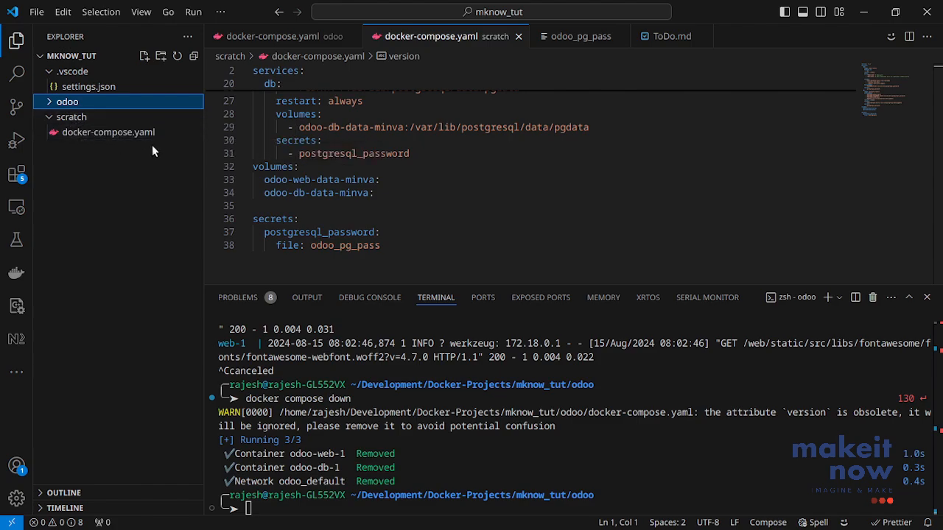
- Create a new file 'odoo_pg_pass' and move it into the scratch folder
right_click(153, 150)
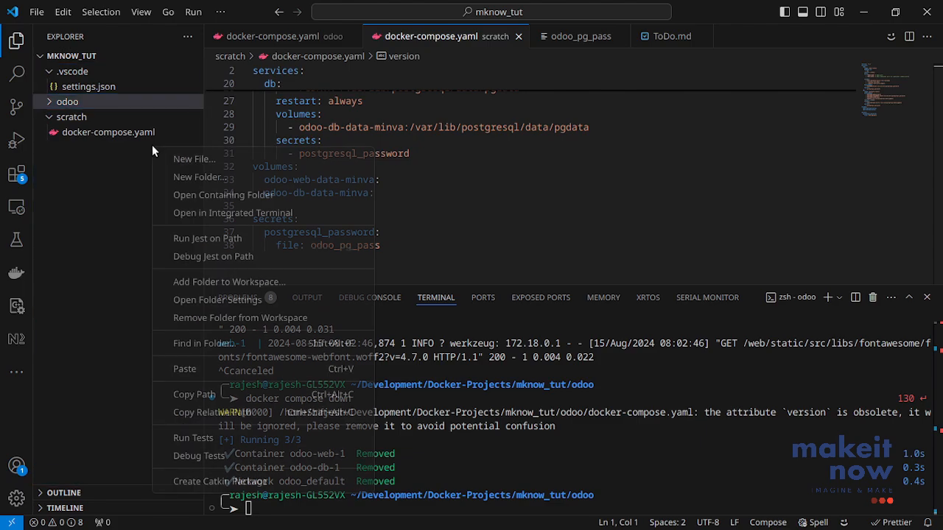
click(194, 159)
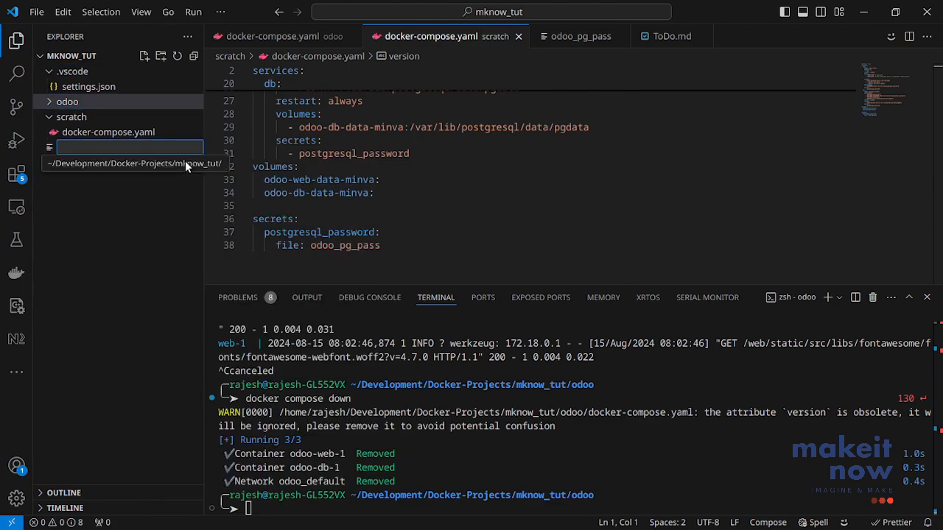
text(odoo_pg_pass)
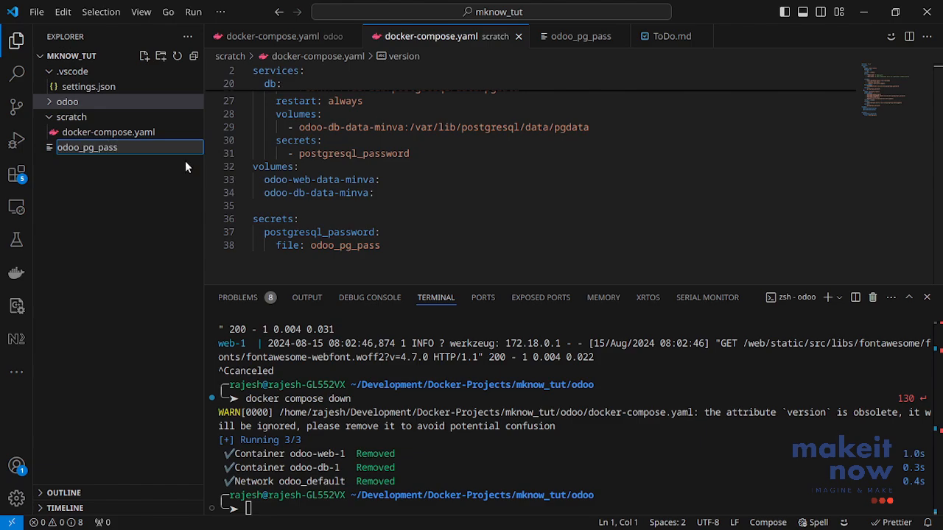
click(87, 147)
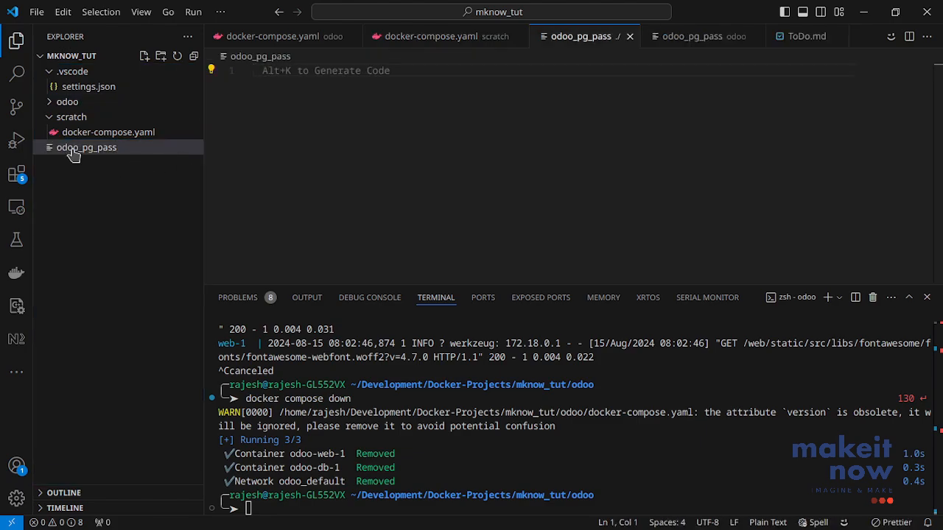
drag(86, 147, 71, 116)
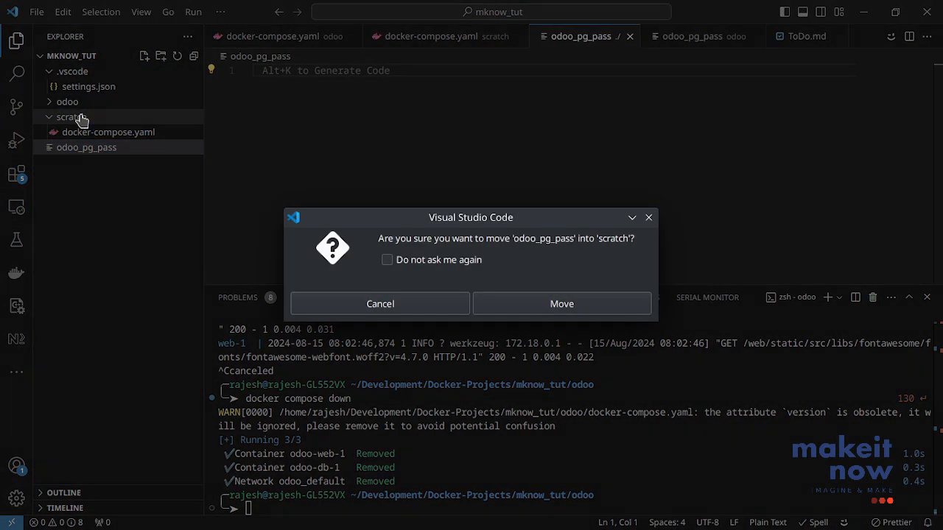
click(561, 303)
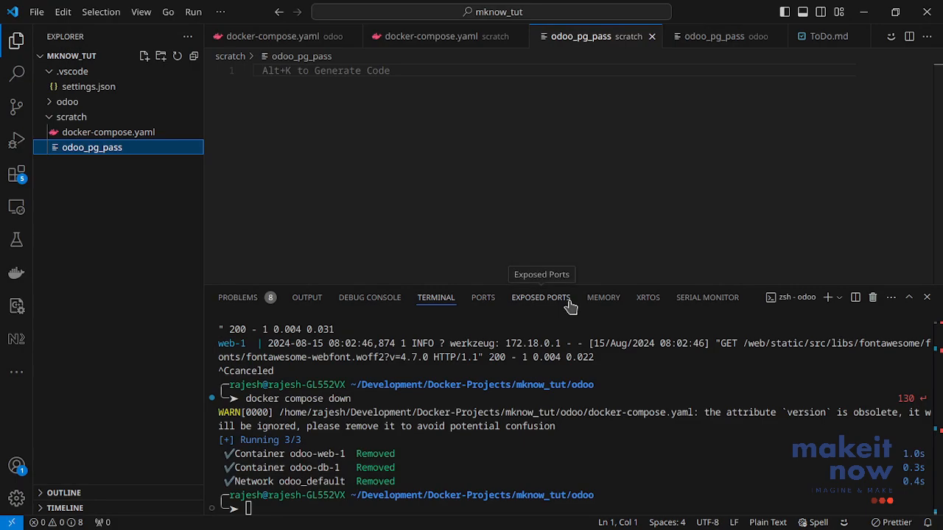
mouse_move(109, 132)
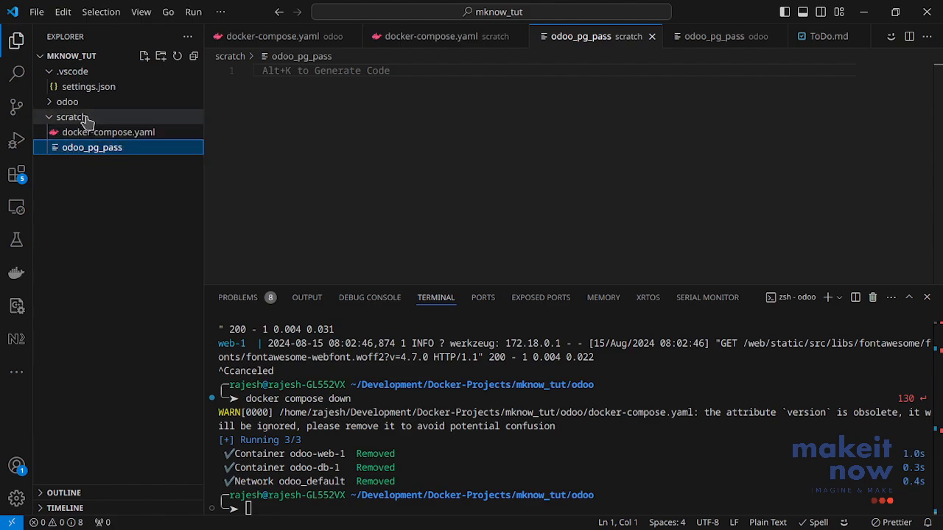
- View scratch's docker-compose.yaml and the new odoo_pg_pass file side by side
click(70, 116)
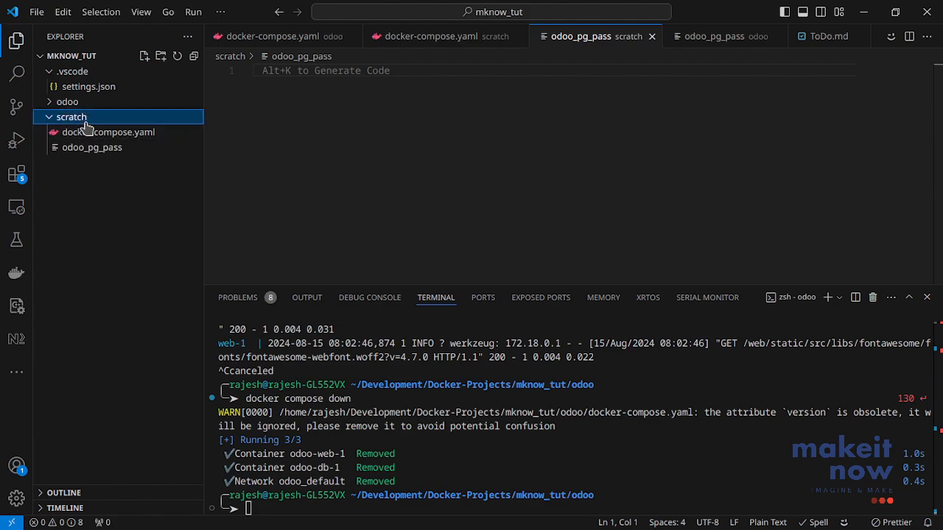
mouse_move(109, 132)
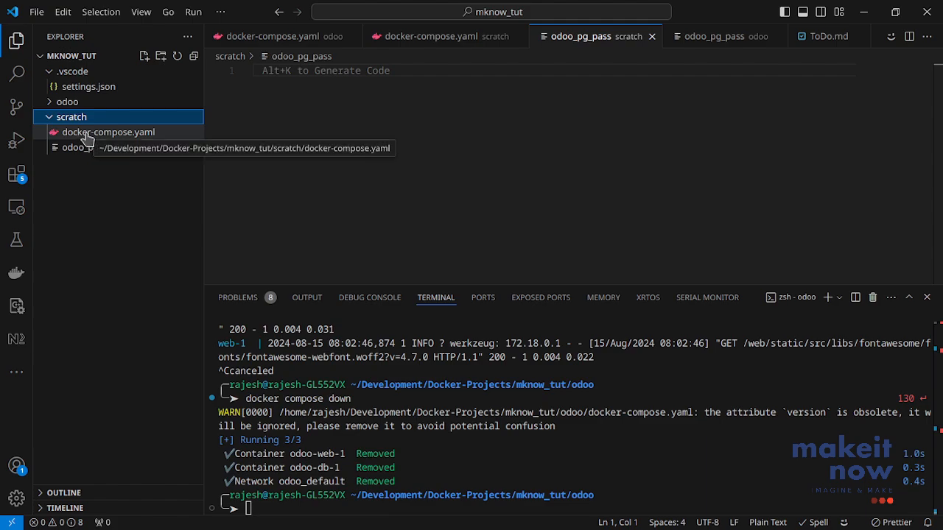
click(109, 132)
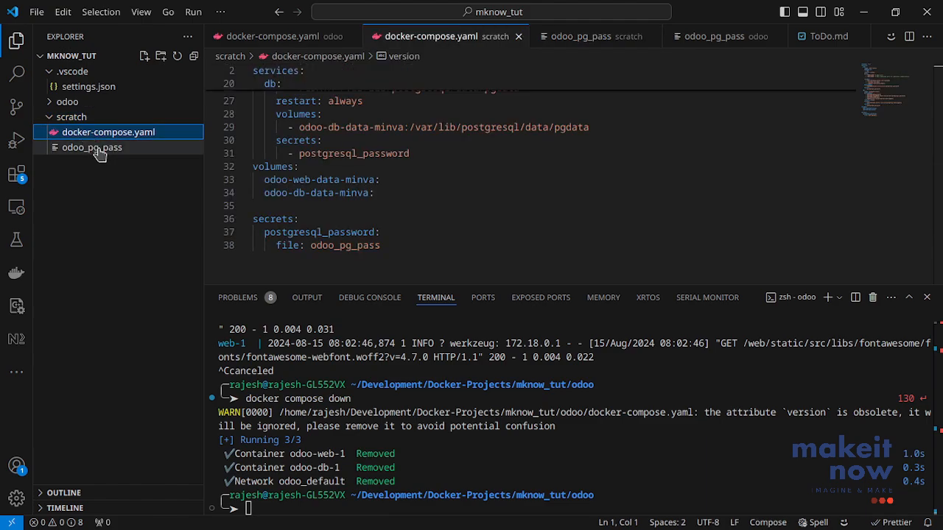
click(91, 147)
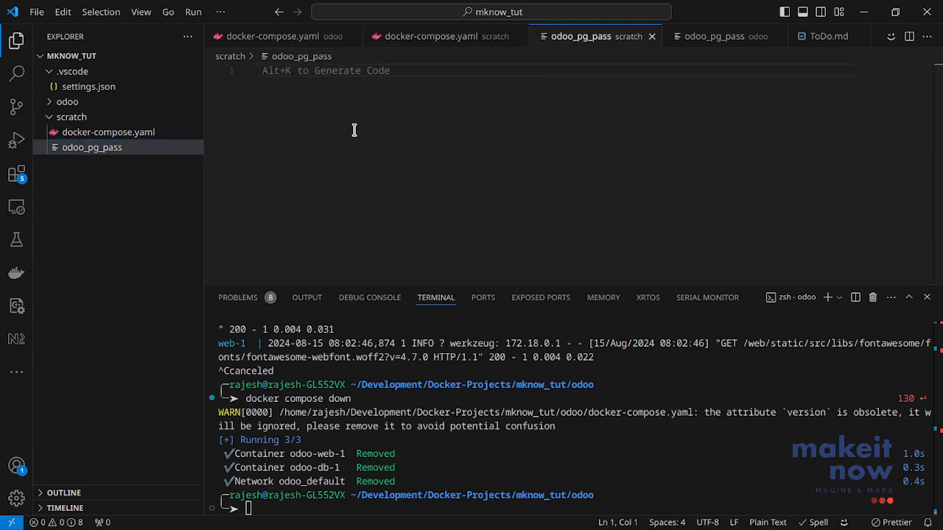
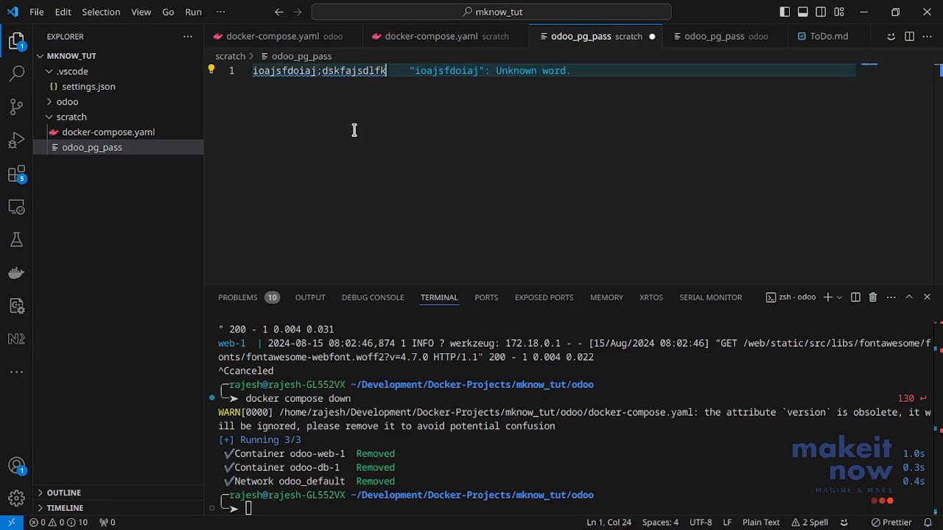
- Give the scratch odoo_pg_pass a random password string and return to the scratch docker-compose.yaml
mouse_move(299, 159)
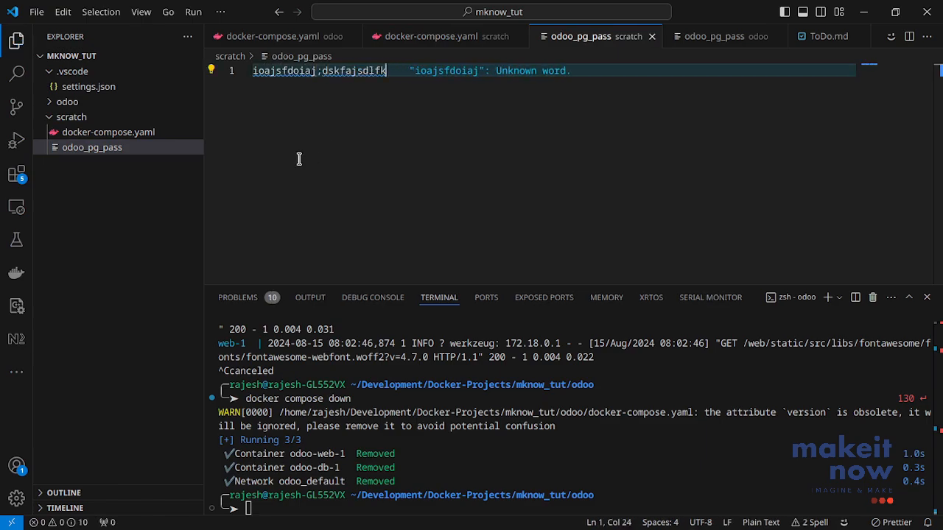
click(439, 36)
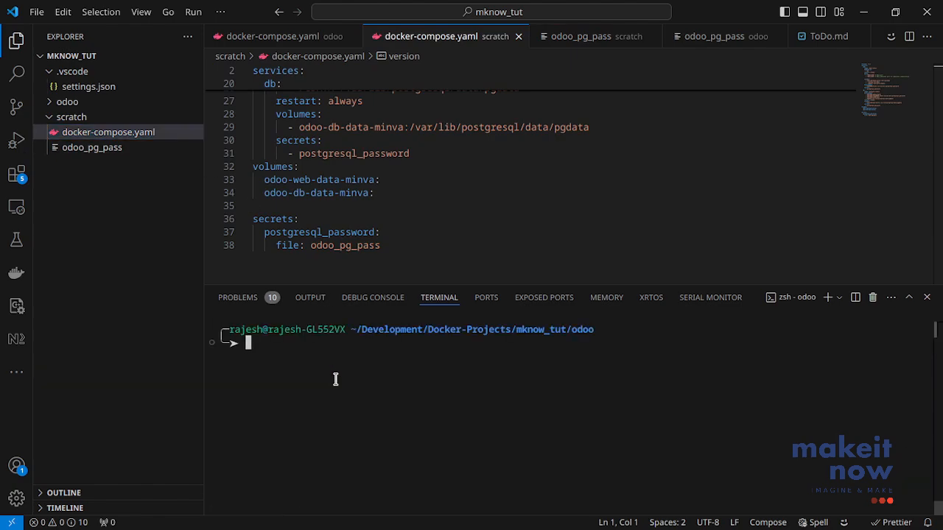
- Move the terminal from the parent folder into scratch and list its files
text(cd)
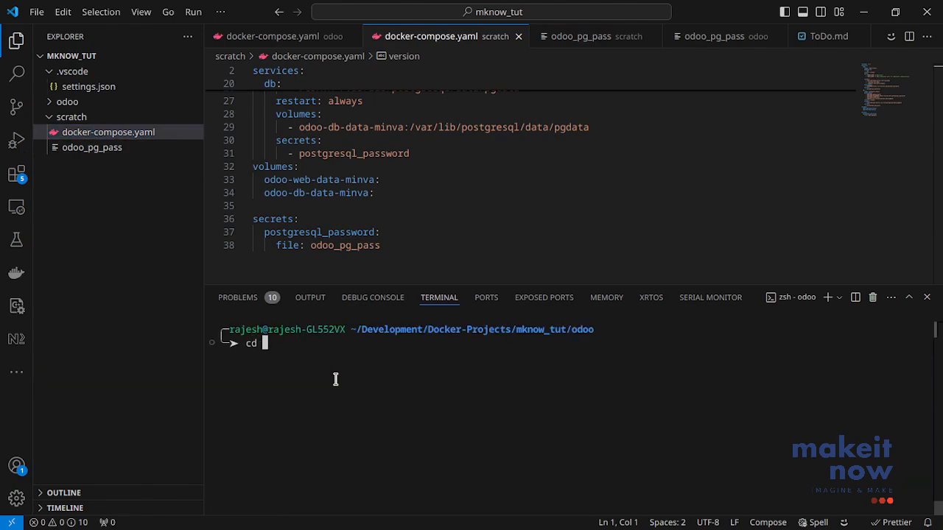
text(sc)
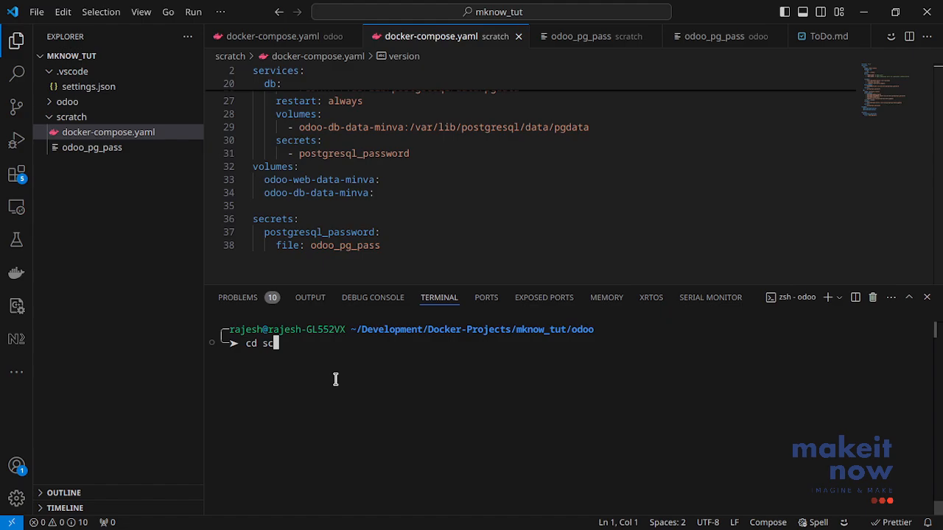
key(Backspace)
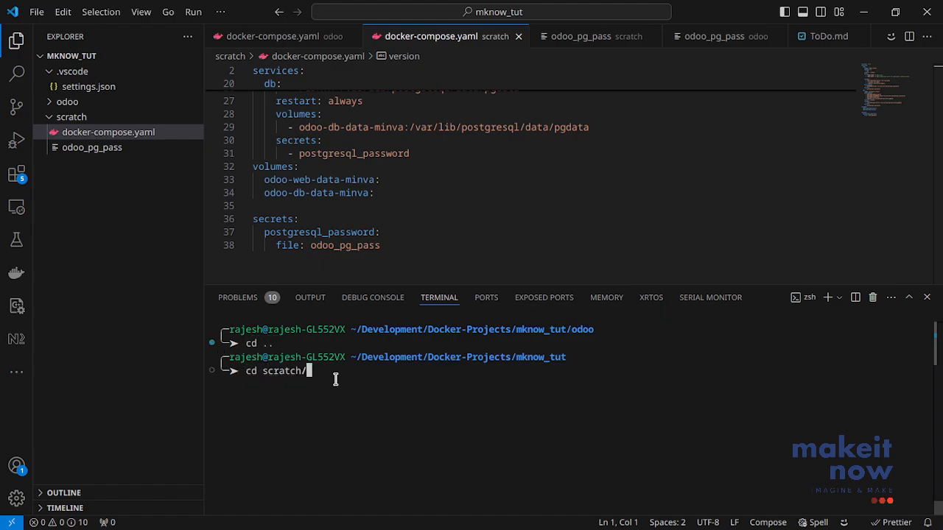
key(Return)
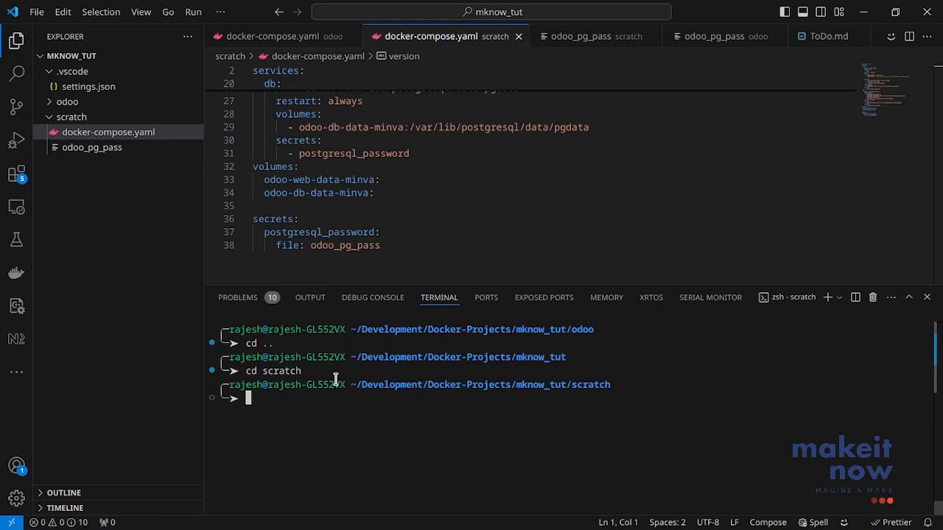
text(ls)
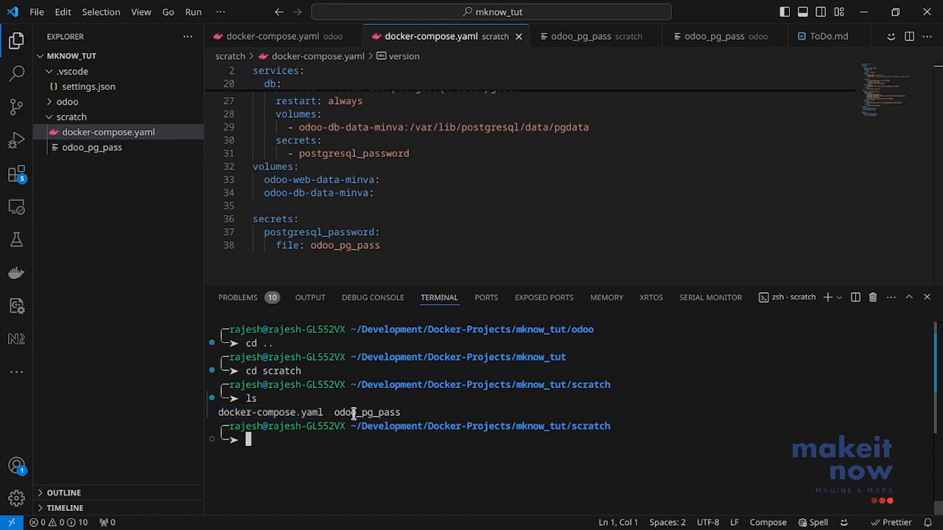
- Launch the scratch Compose stack detached with docker compose up -d
text(docke)
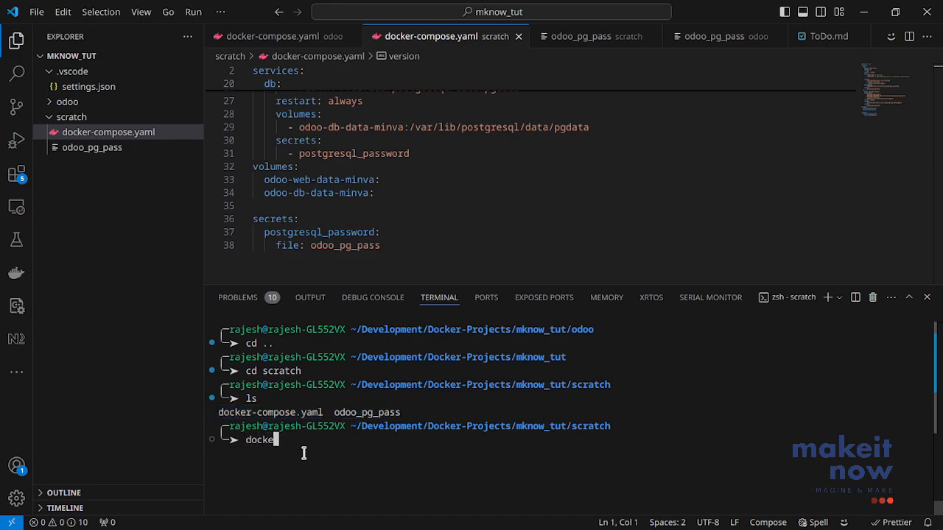
text(cop)
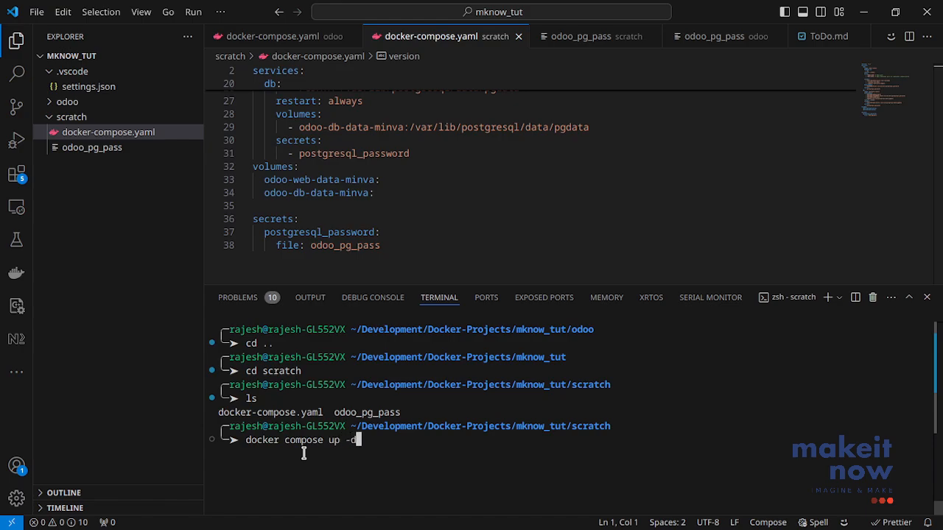
key(Return)
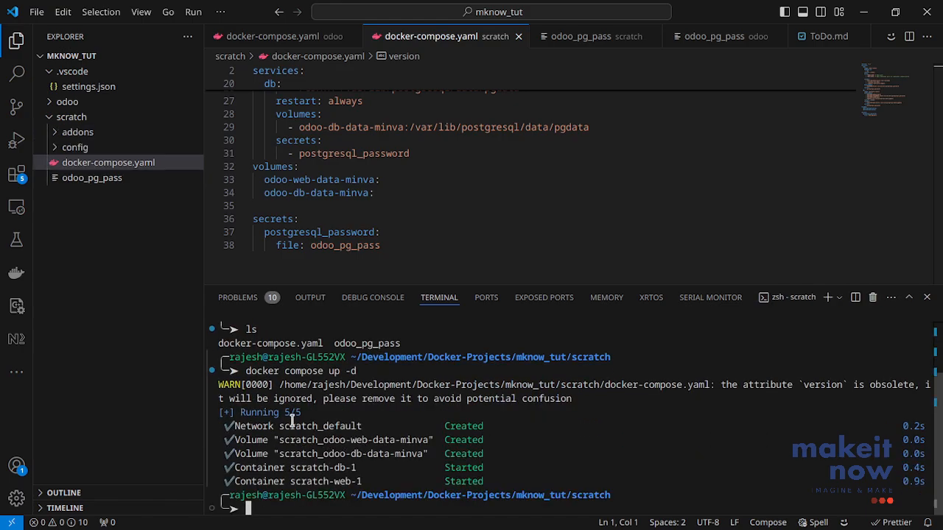
- Inspect the new odoo folder in Explorer and review the web service's odoo:latest image and ports in docker-compose.yaml
double_click(298, 426)
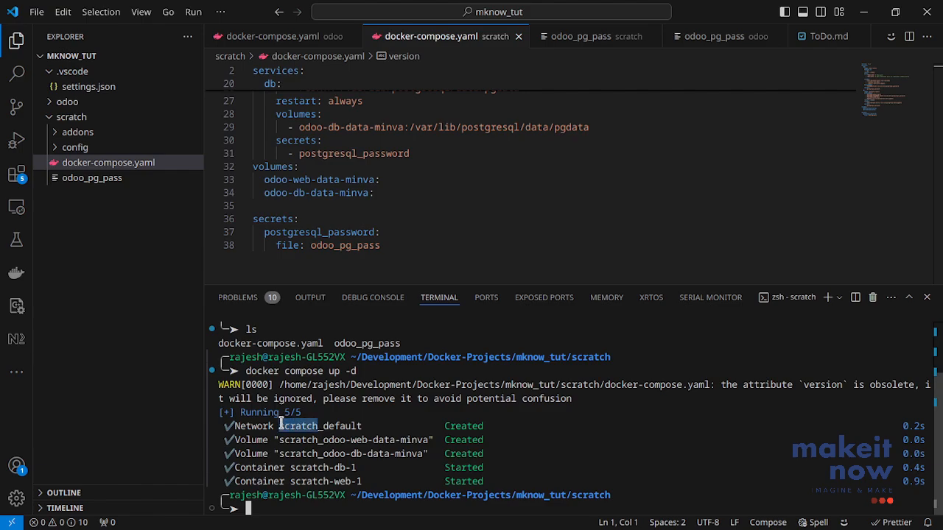
mouse_move(88, 154)
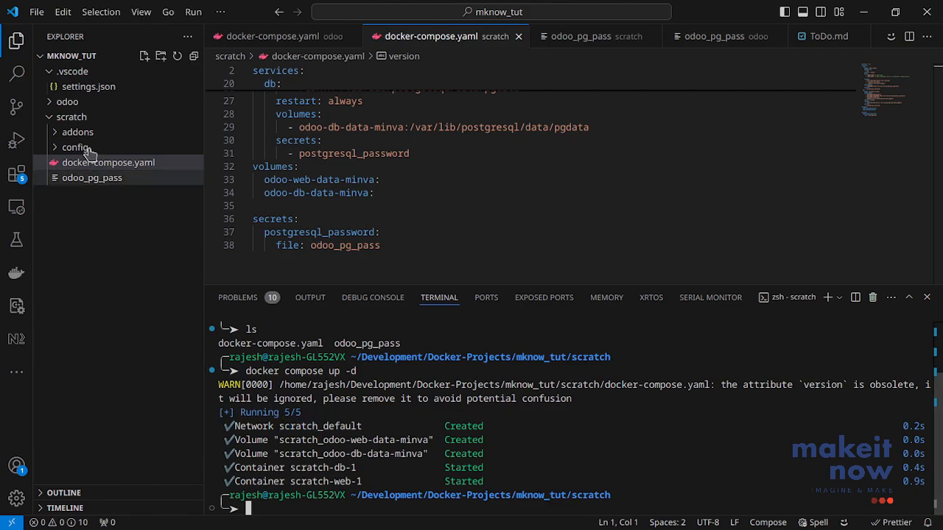
click(67, 102)
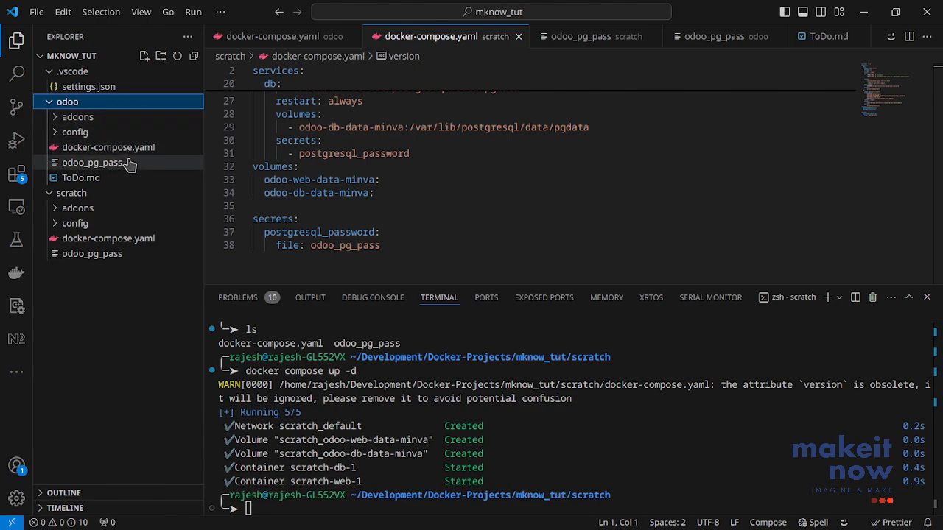
mouse_move(109, 147)
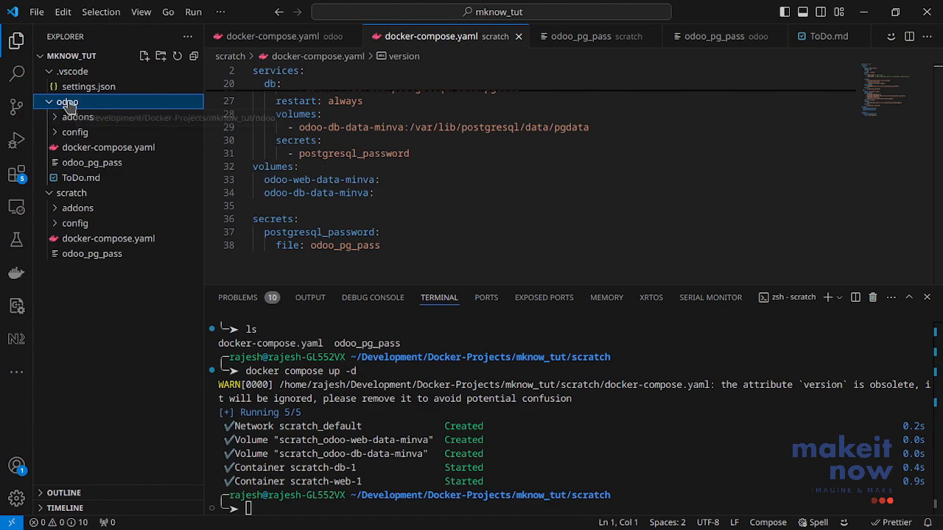
click(68, 102)
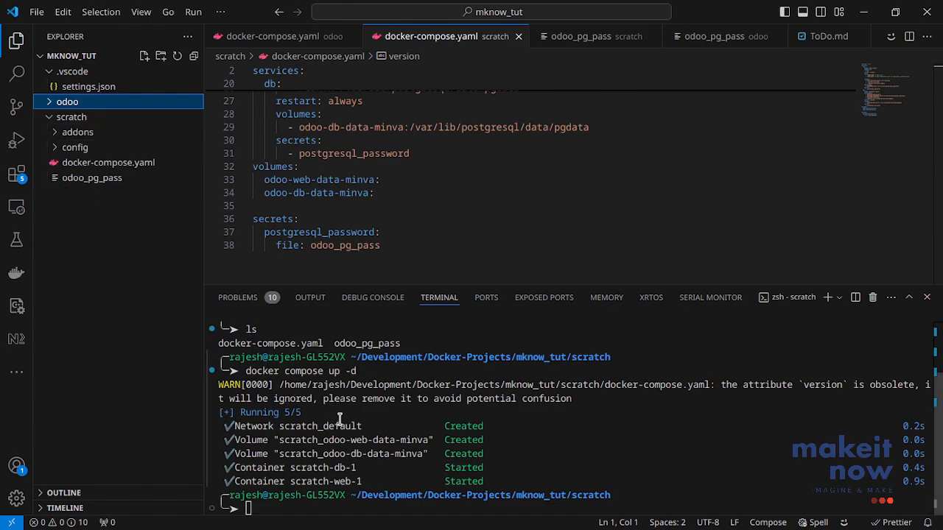
mouse_move(286, 427)
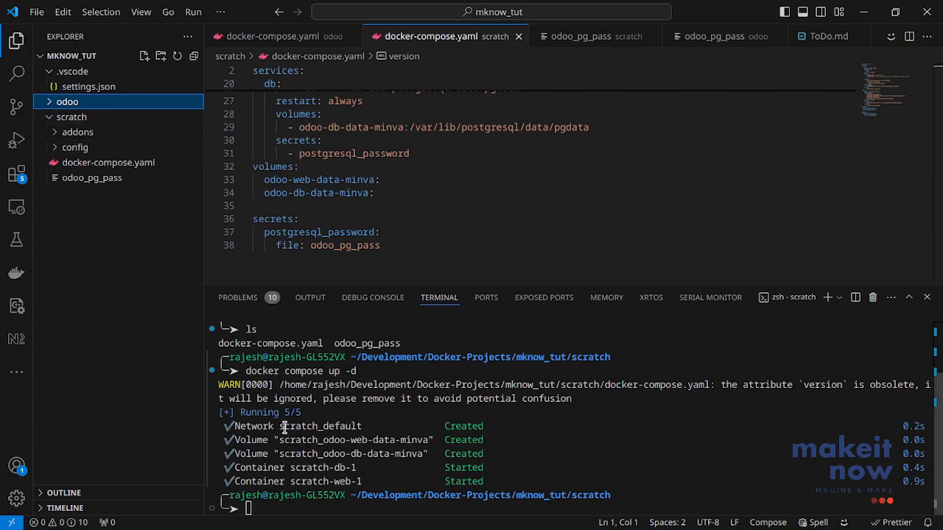
scroll(up, 3)
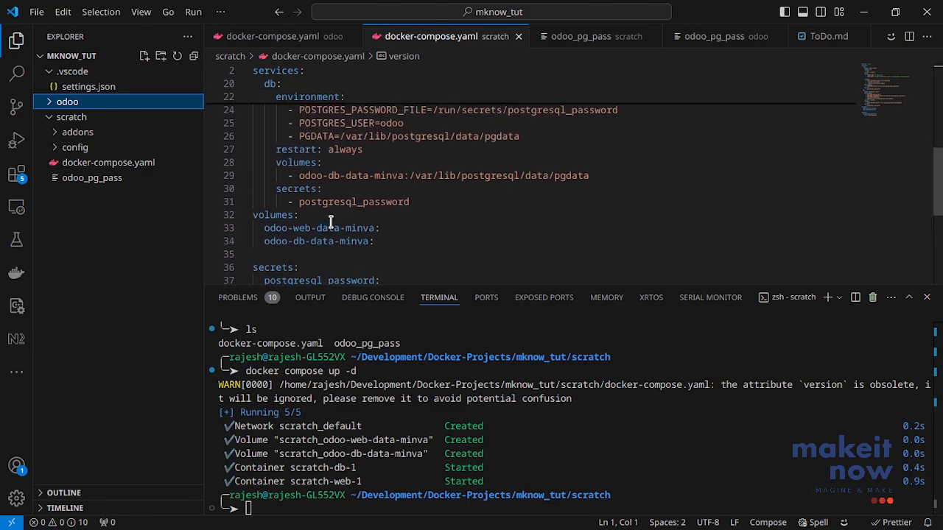
scroll(up, 3)
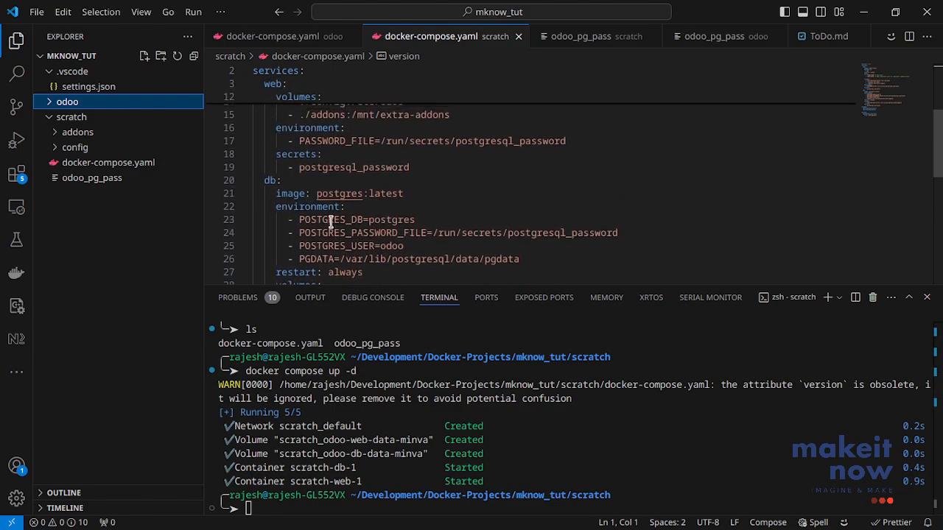
scroll(up, 3)
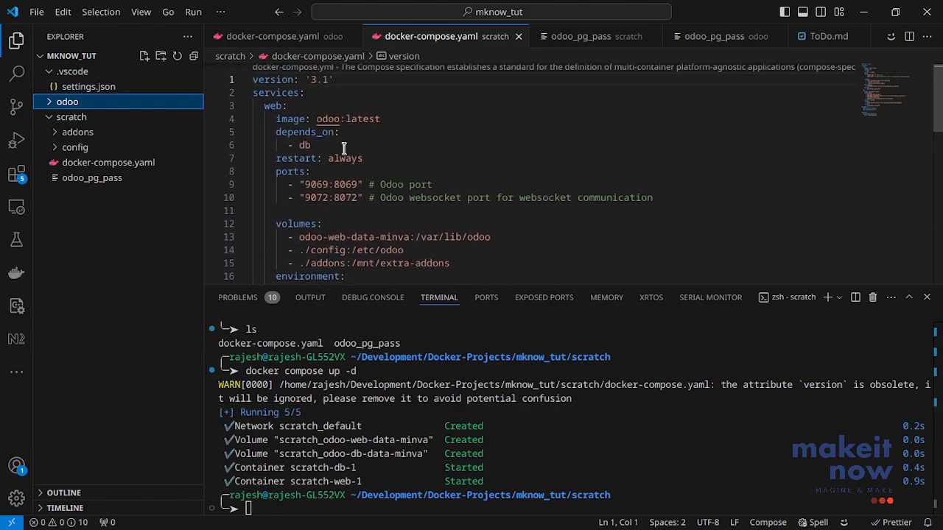
mouse_move(385, 262)
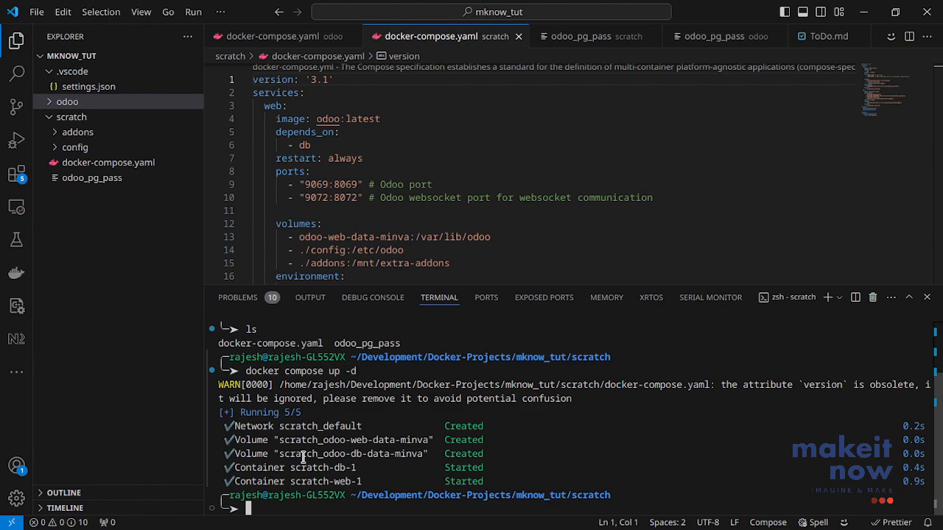
- Stream the scratch stack's logs with docker compose until Odoo 17.0 reports its HTTP service running
text(docker)
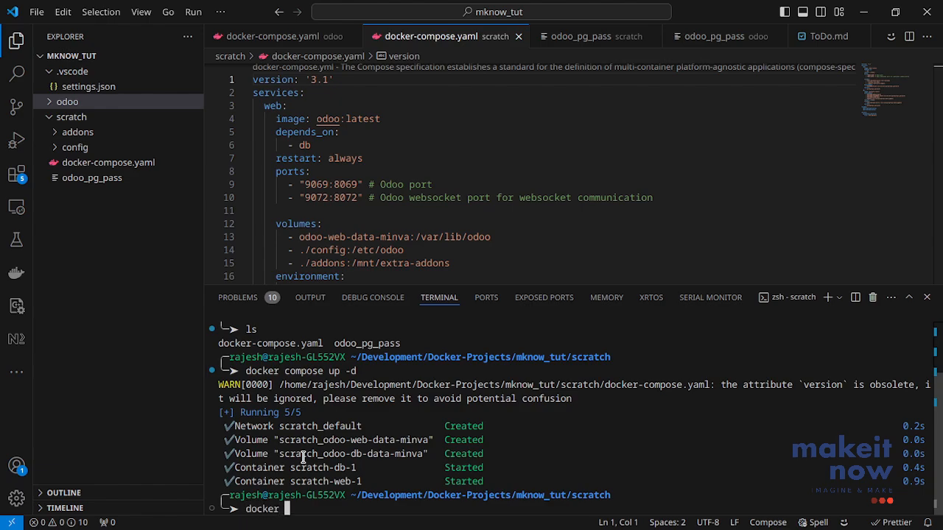
text(compose)
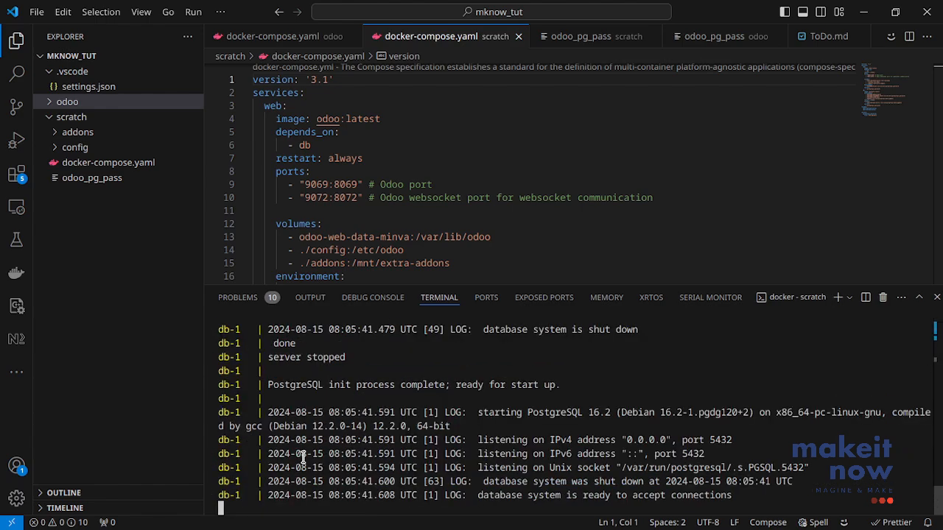
mouse_move(464, 498)
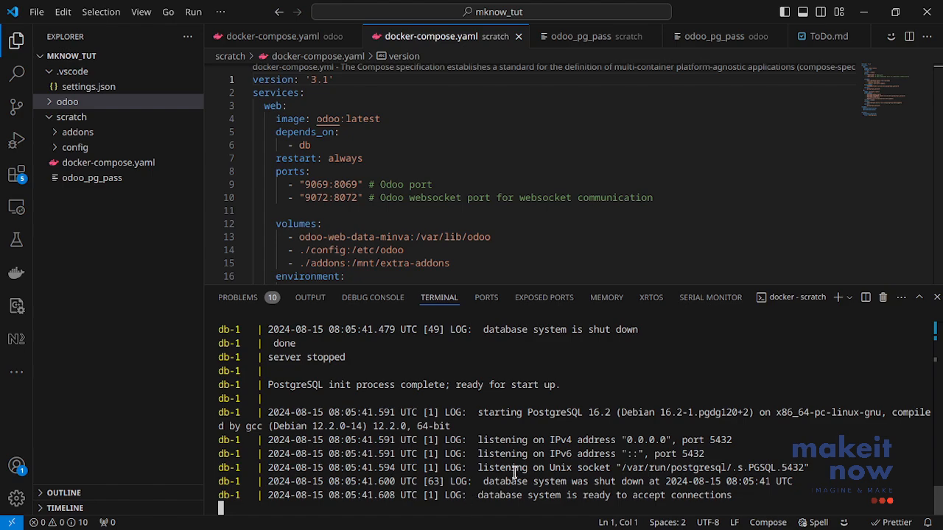
scroll(up, 3)
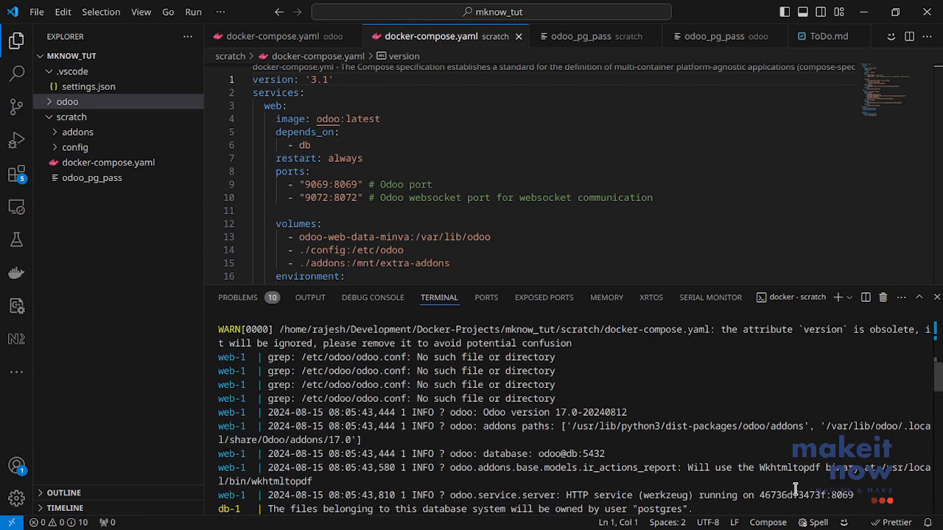
scroll(down, 3)
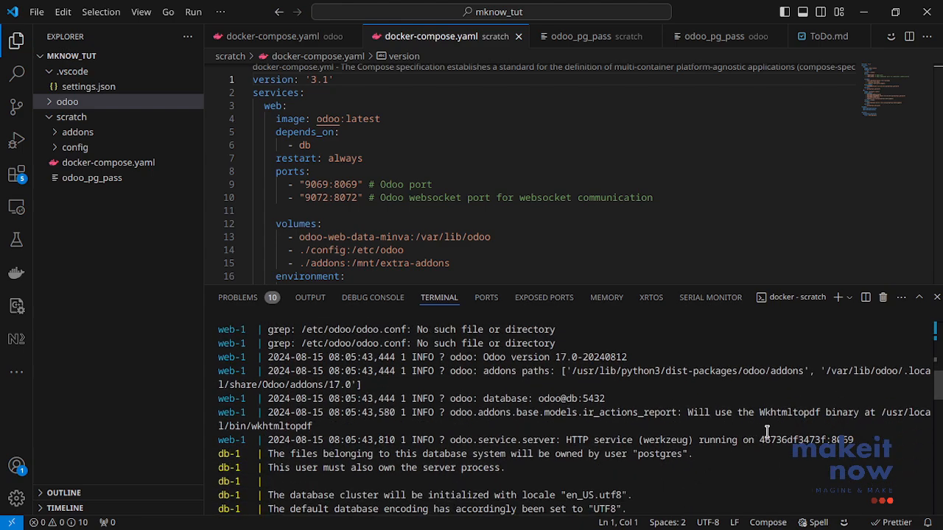
mouse_move(736, 447)
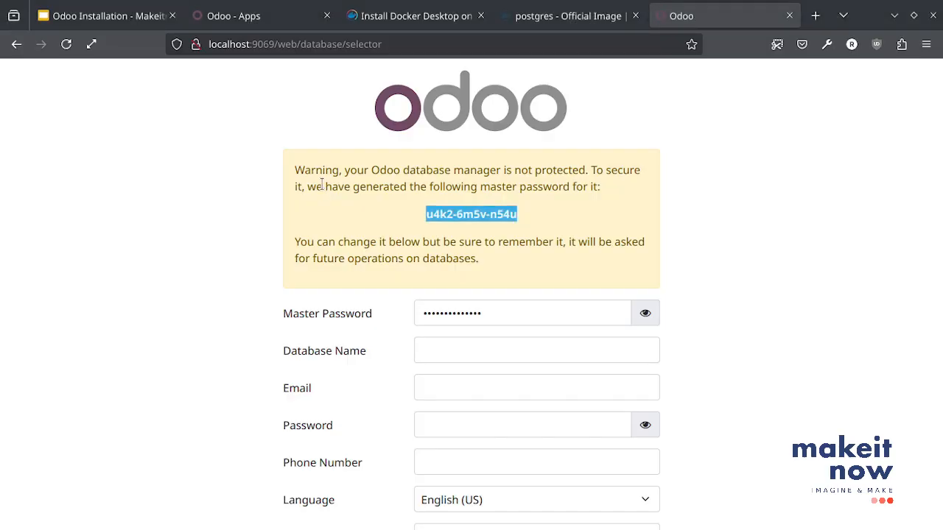
- Switch to Odoo's database manager at localhost:9069 and select the generated master password
click(295, 44)
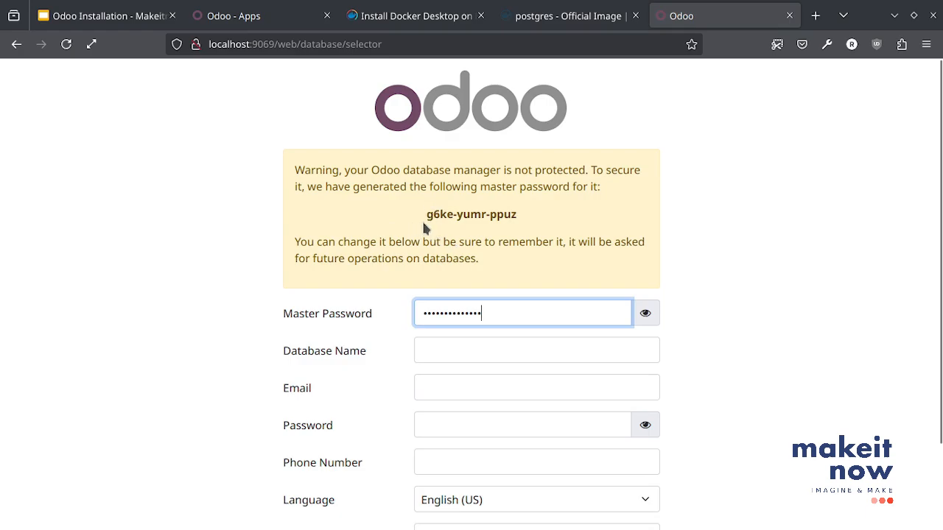
mouse_move(337, 113)
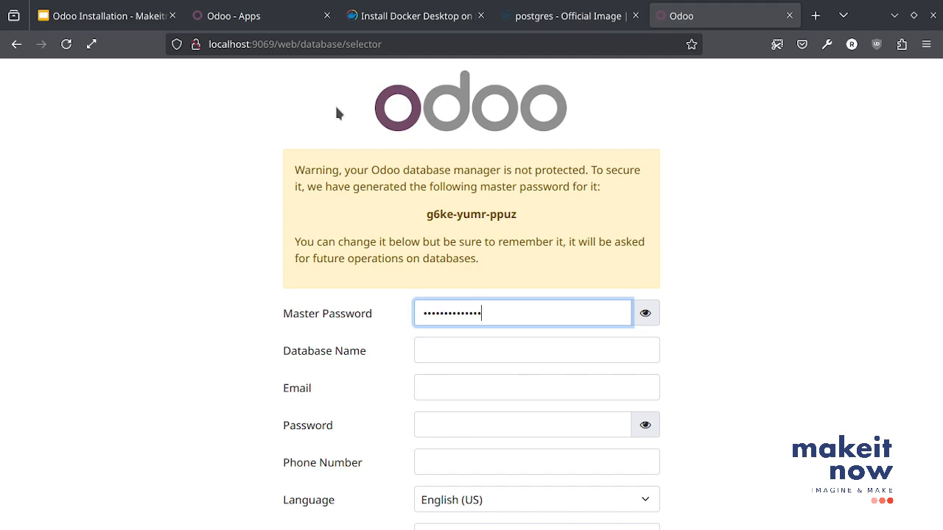
mouse_move(429, 224)
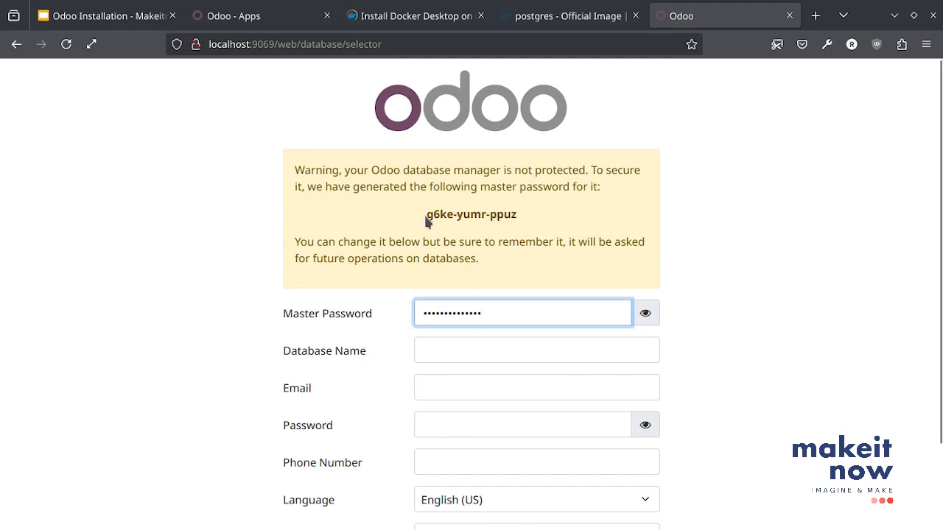
double_click(472, 215)
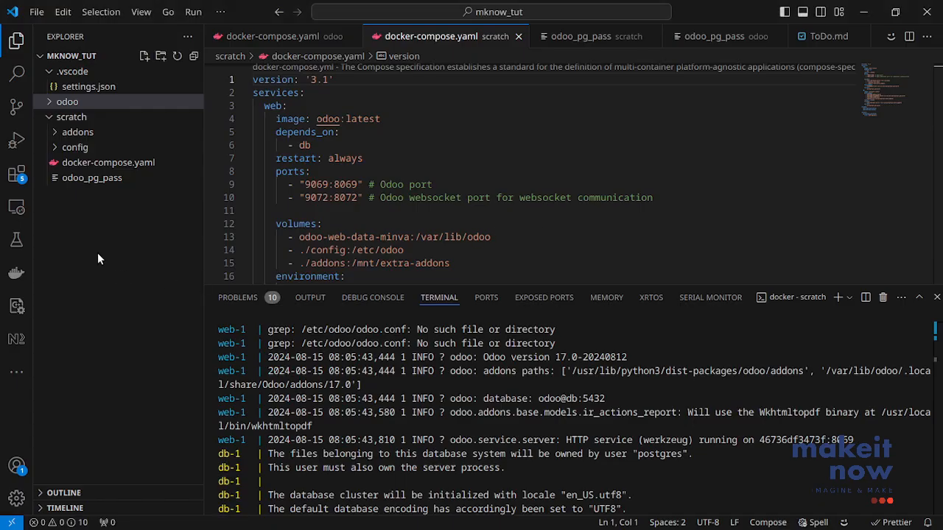
mouse_move(100, 241)
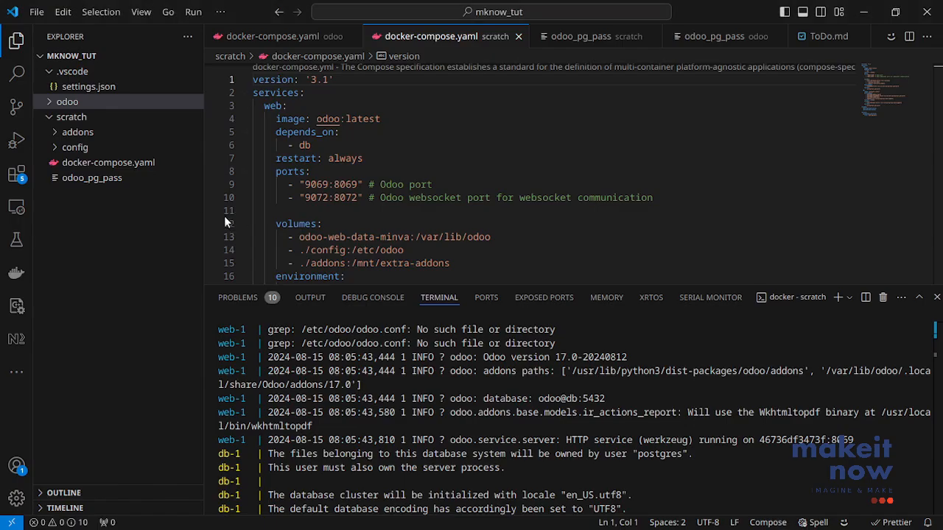
right_click(71, 117)
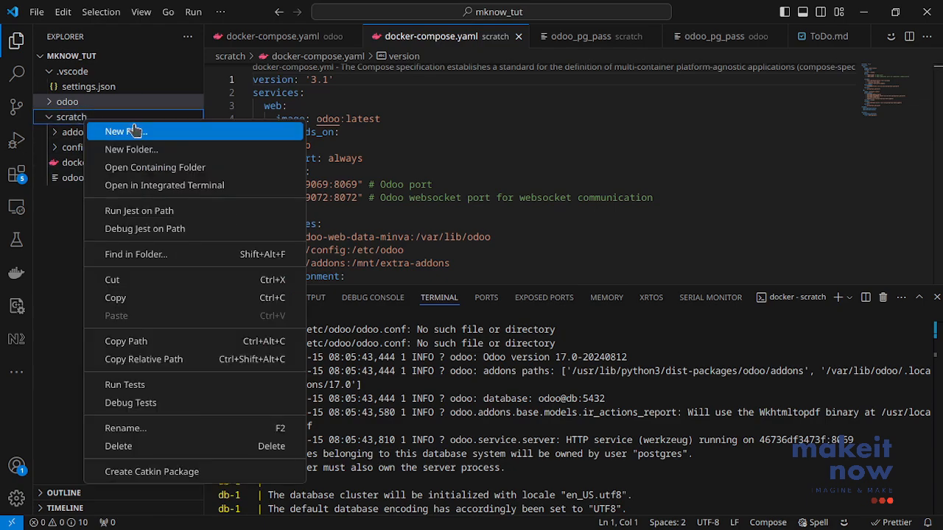
click(125, 131)
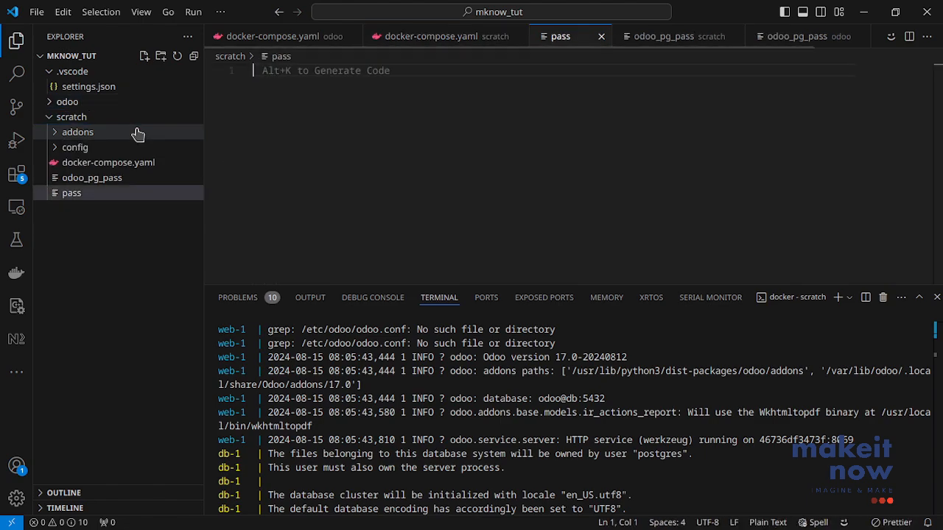
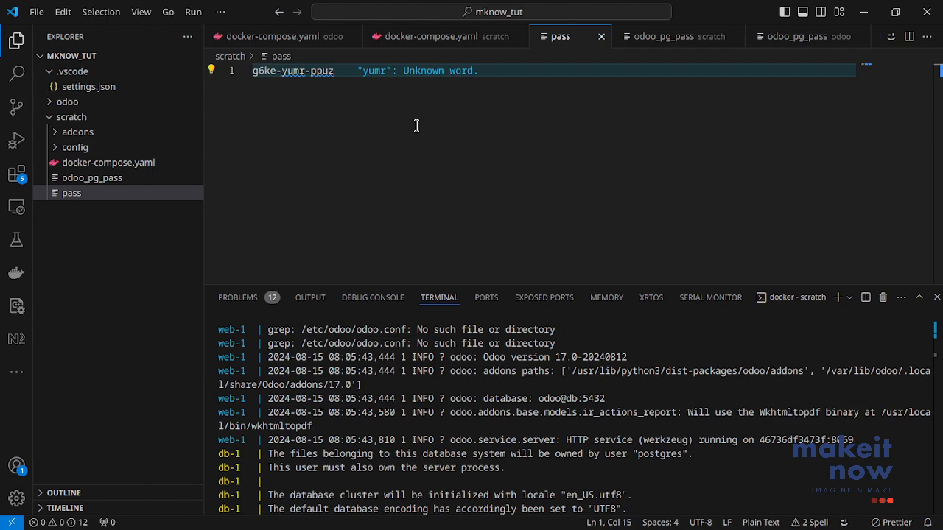
mouse_move(374, 203)
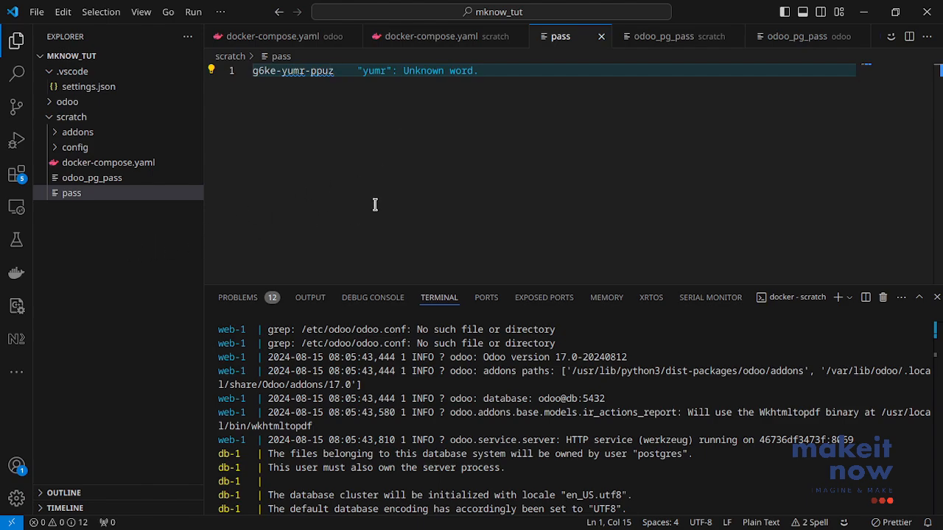
mouse_move(142, 229)
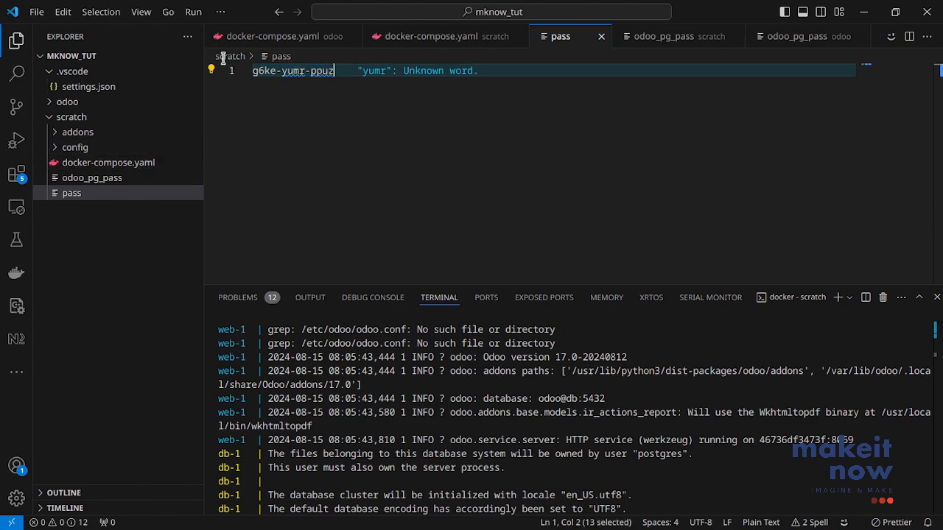
click(263, 87)
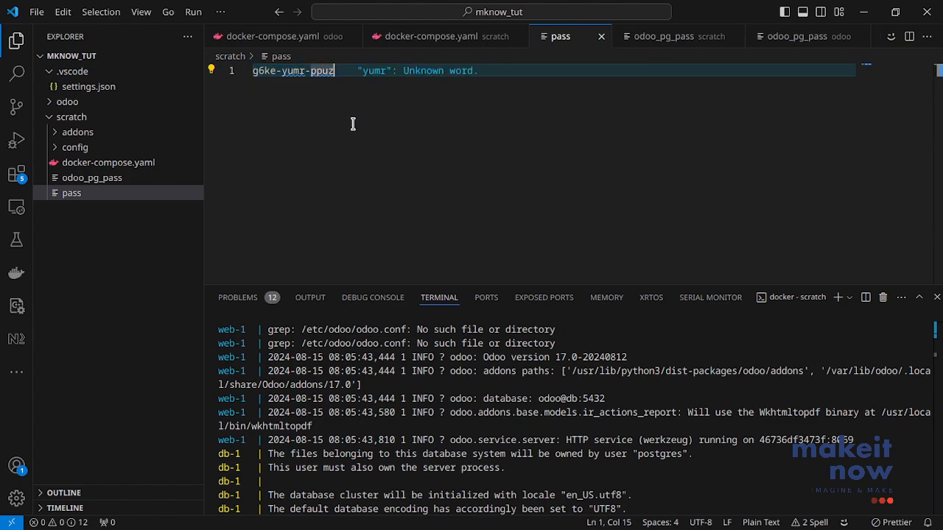
mouse_move(455, 327)
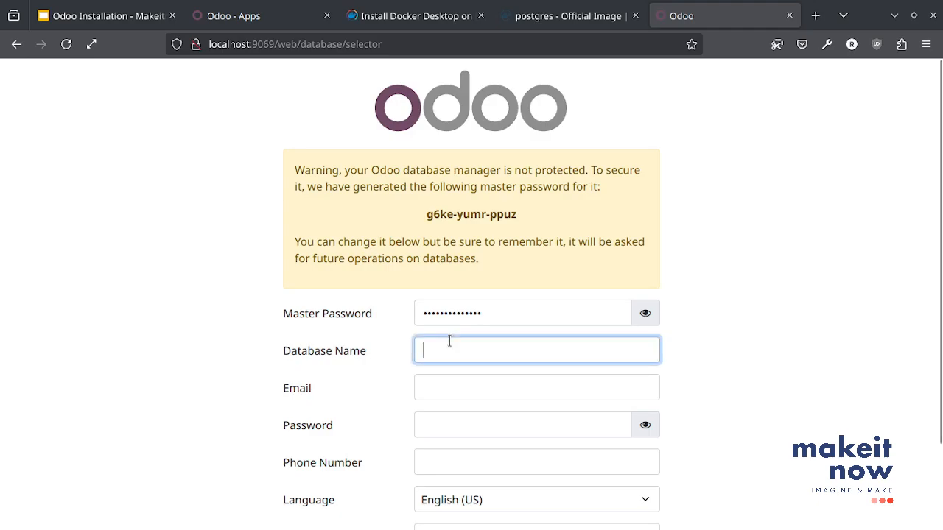
- Name the new database tutorial_odoo_db, correcting it after first entering tutorial_db
text(tut)
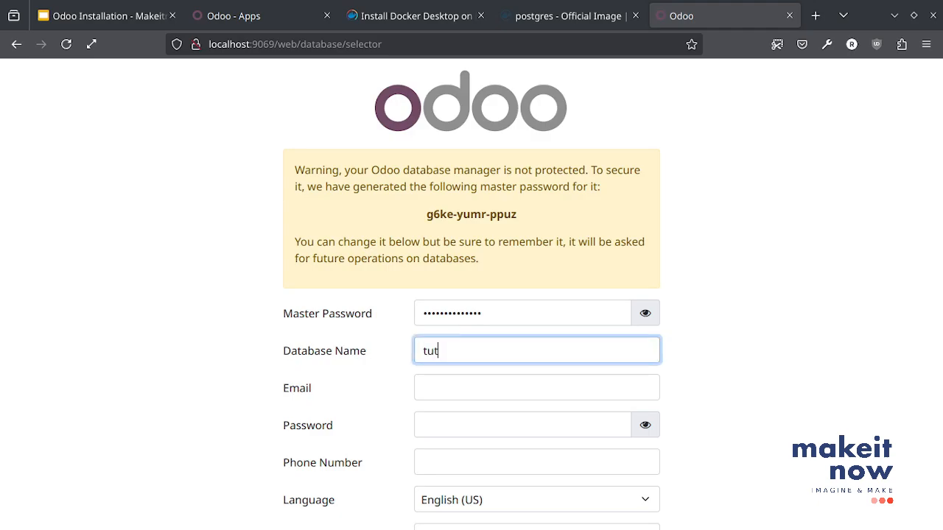
text(orial_db)
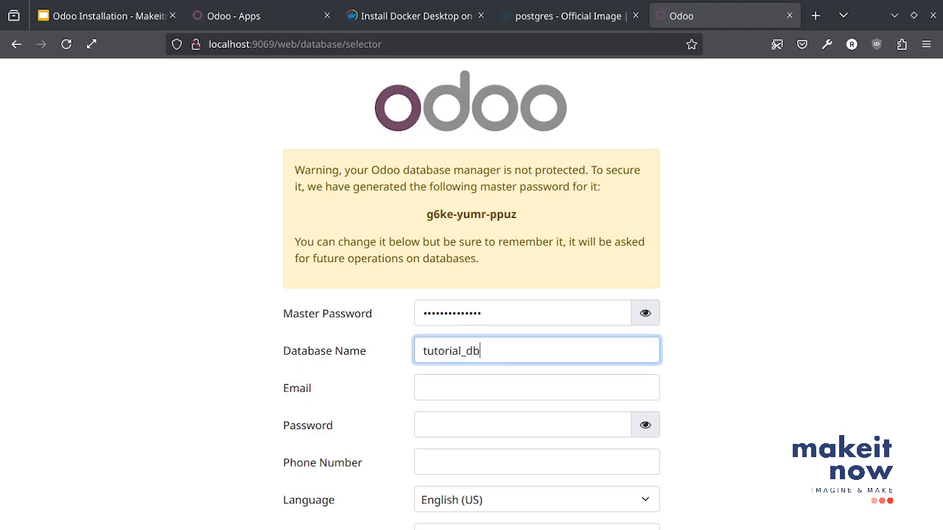
click(536, 388)
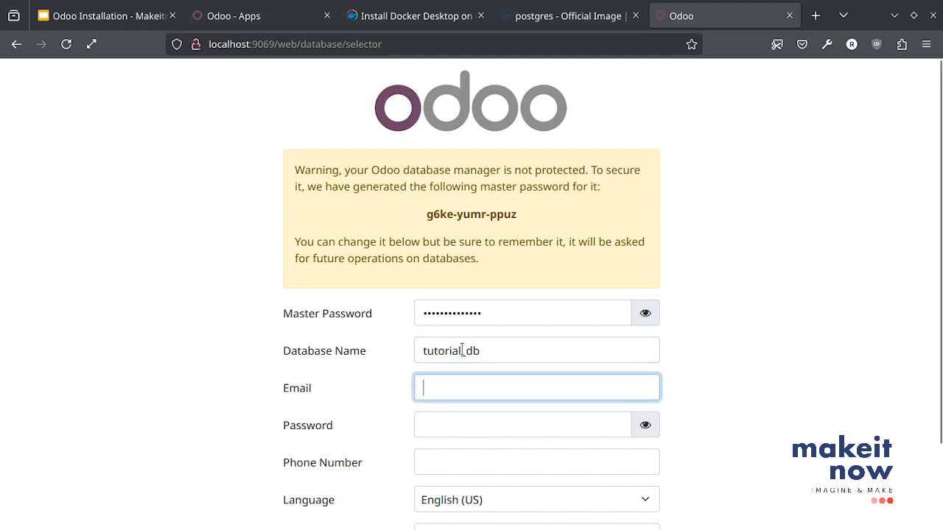
click(536, 351)
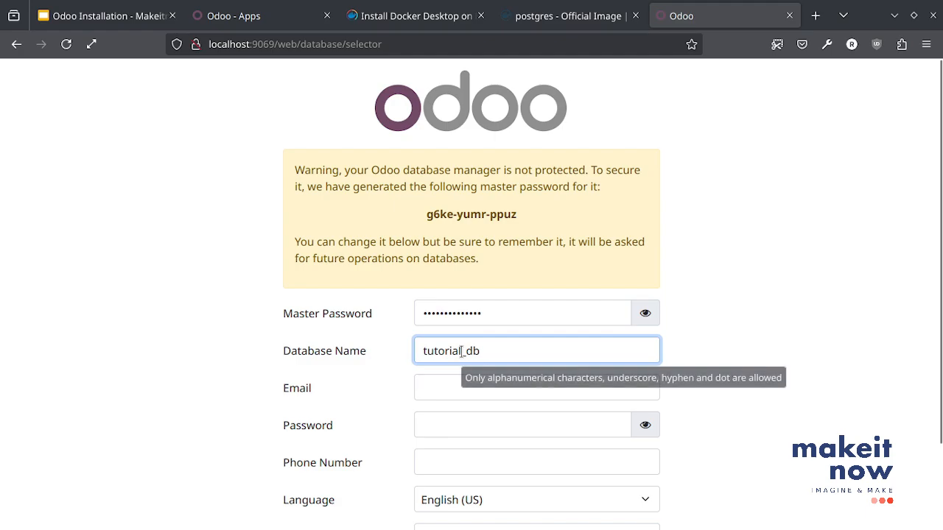
text(odoo_)
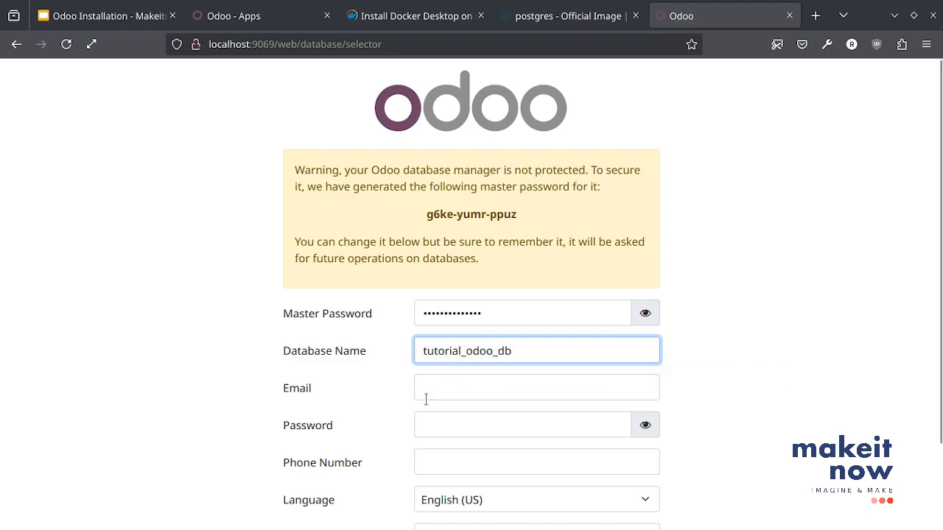
click(536, 386)
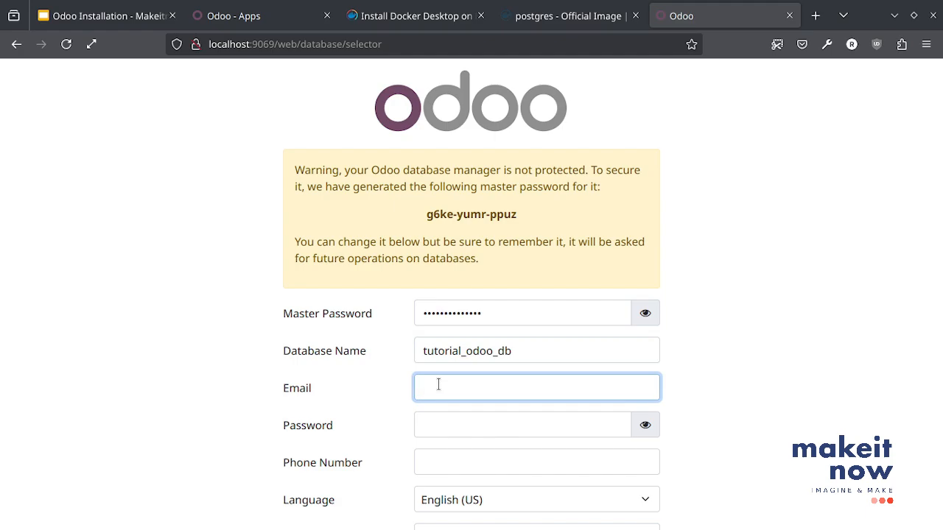
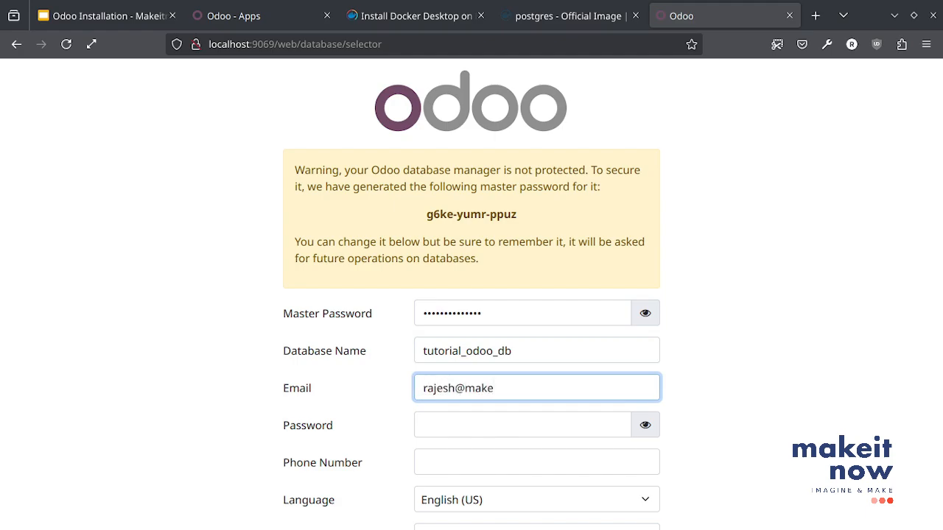
click(522, 424)
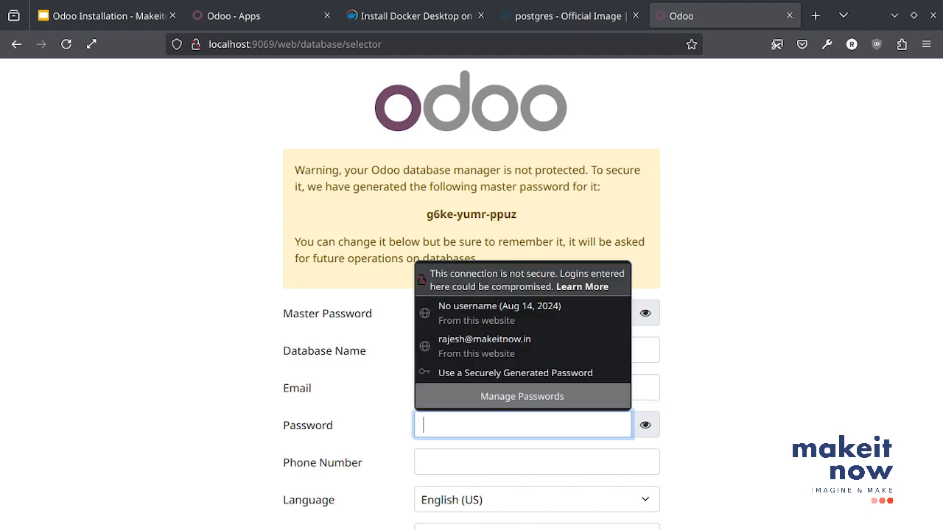
mouse_move(507, 386)
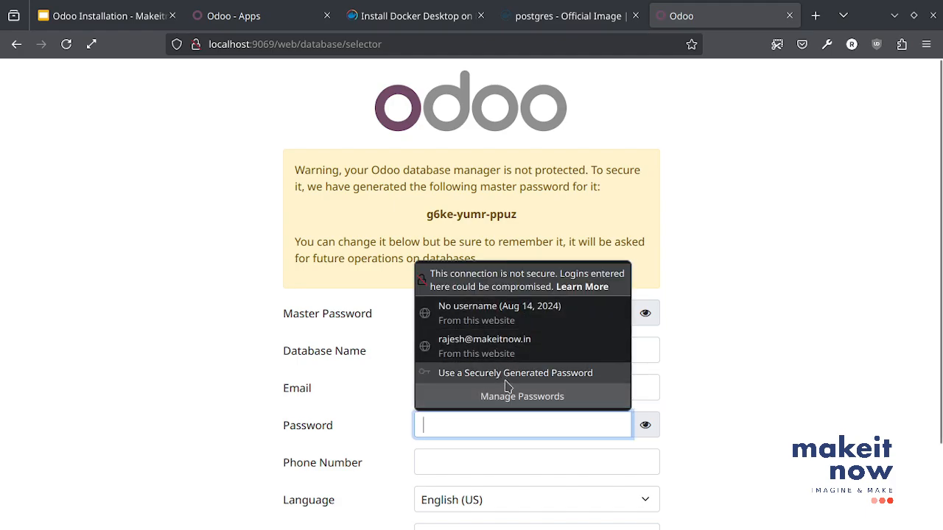
click(515, 373)
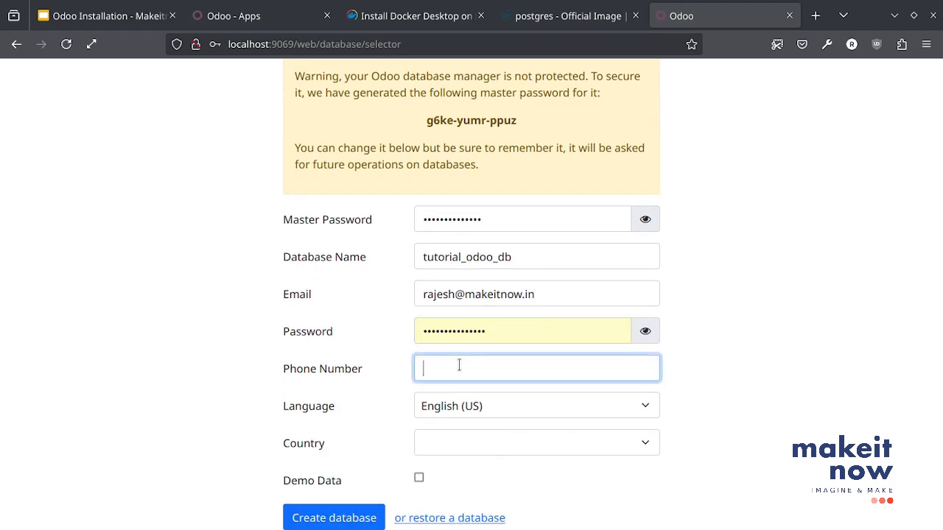
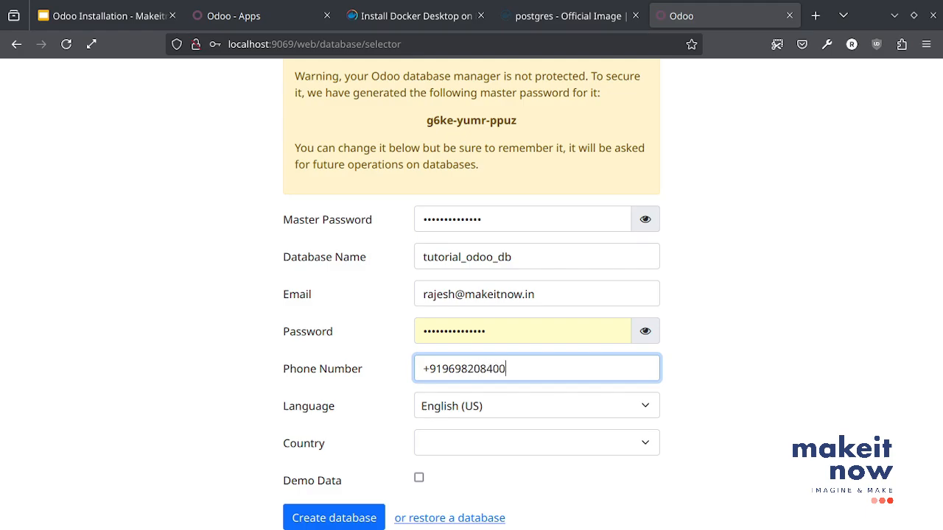
mouse_move(418, 457)
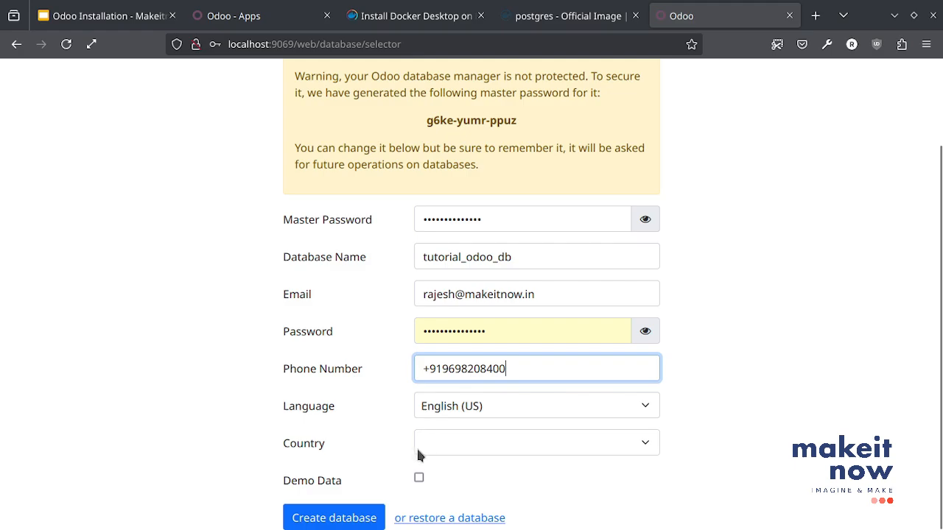
click(536, 442)
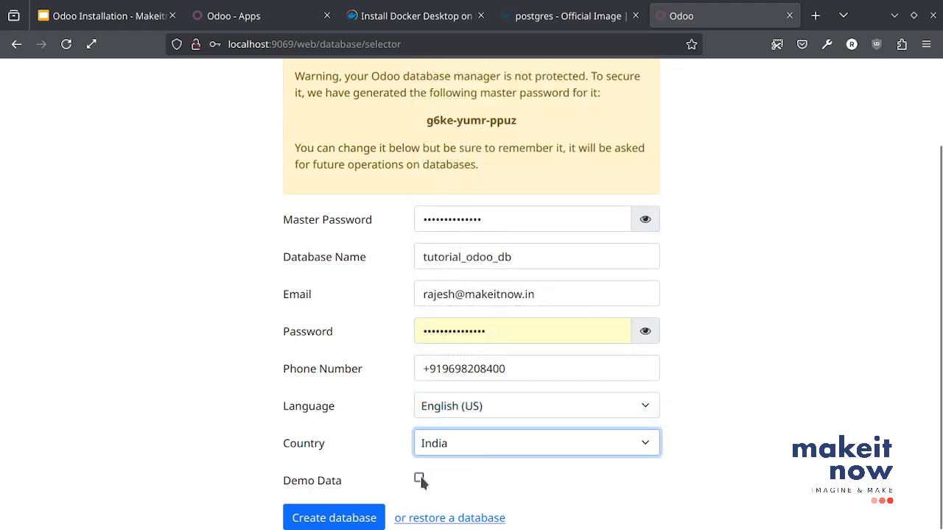
click(418, 477)
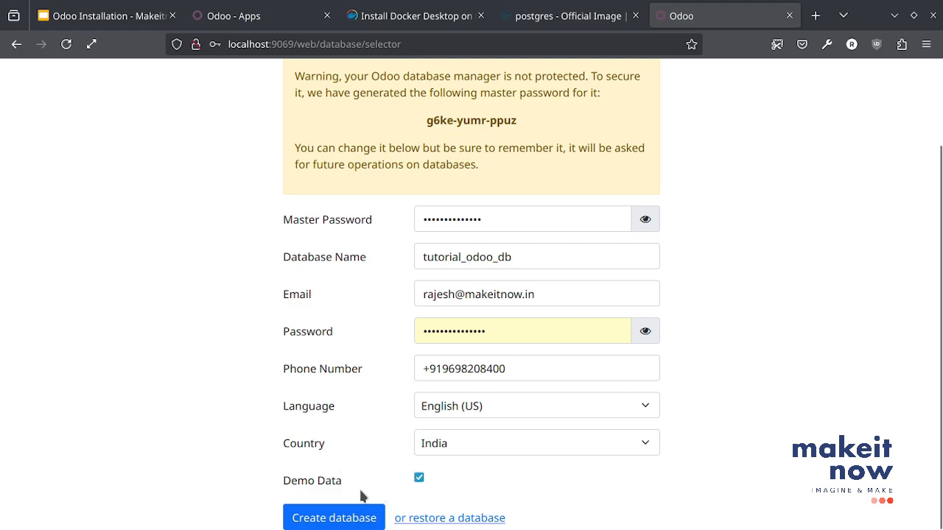
mouse_move(374, 489)
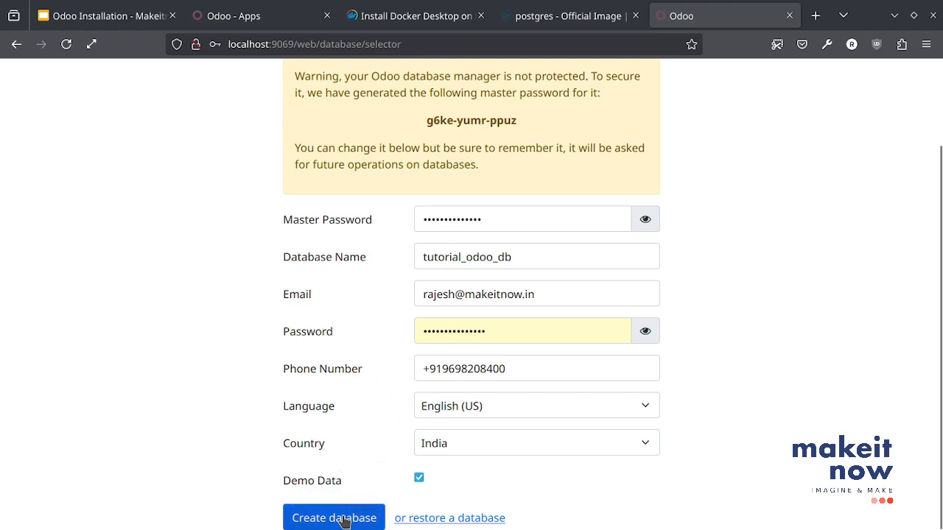
mouse_move(344, 521)
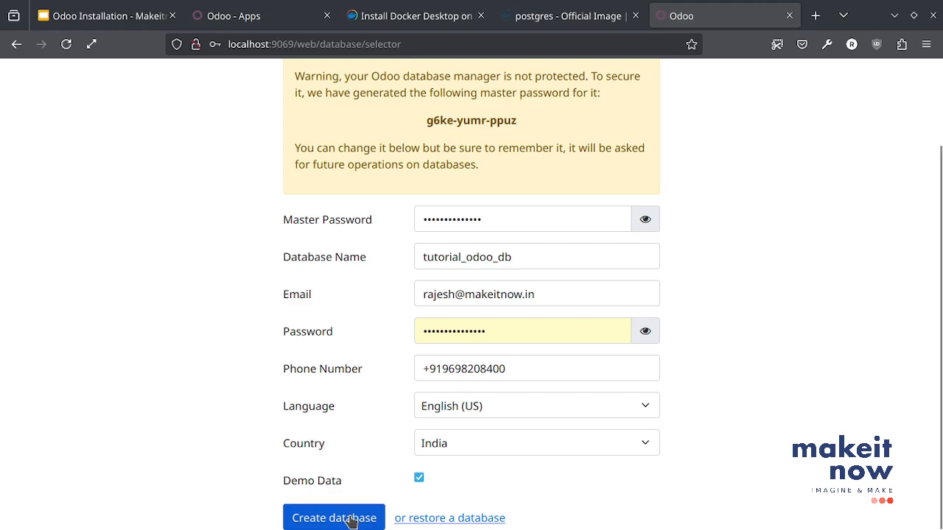
click(333, 517)
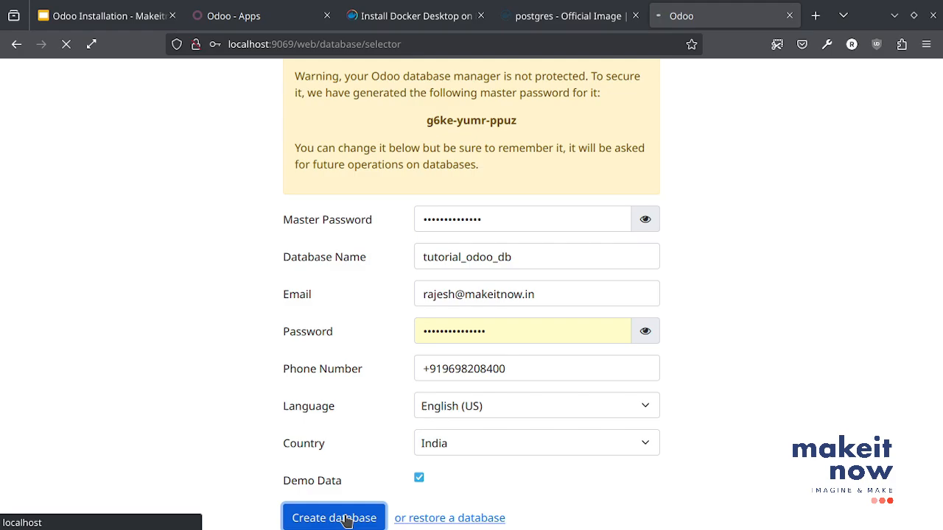
mouse_move(331, 484)
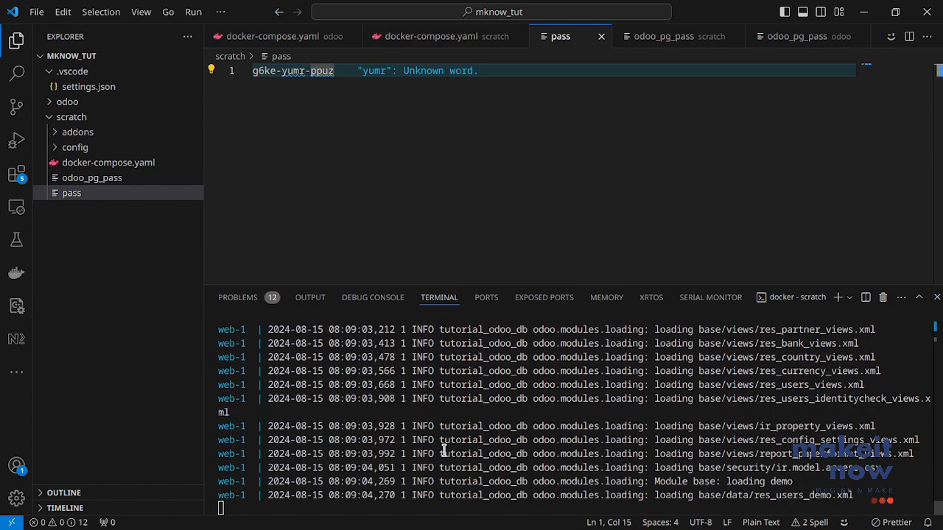
scroll(down, 3)
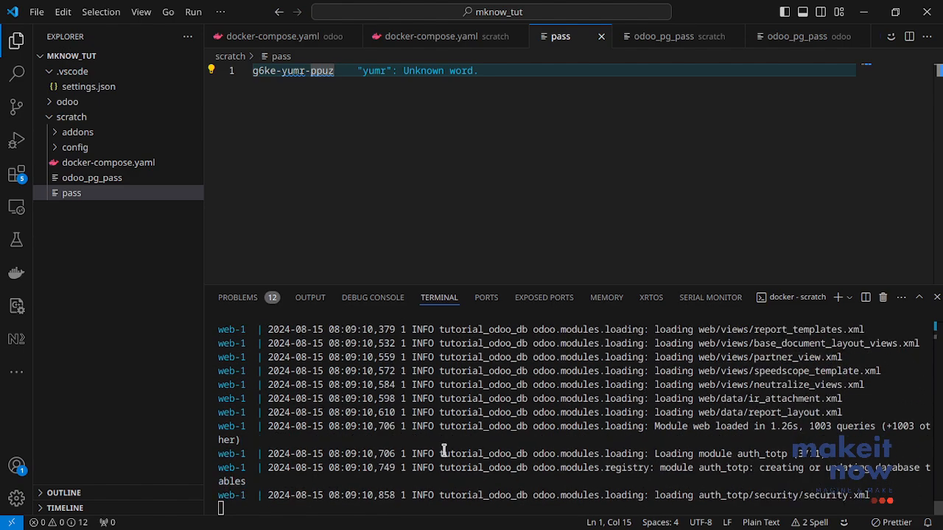
scroll(down, 3)
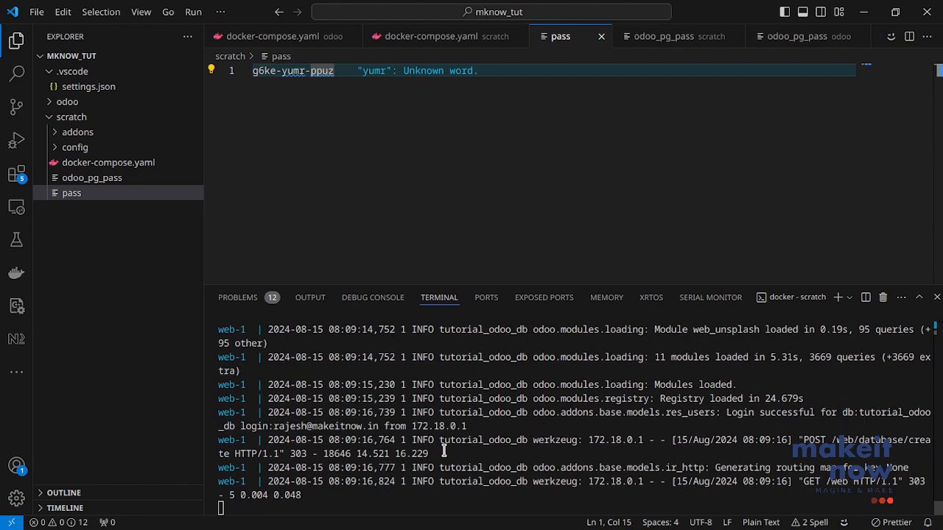
scroll(down, 3)
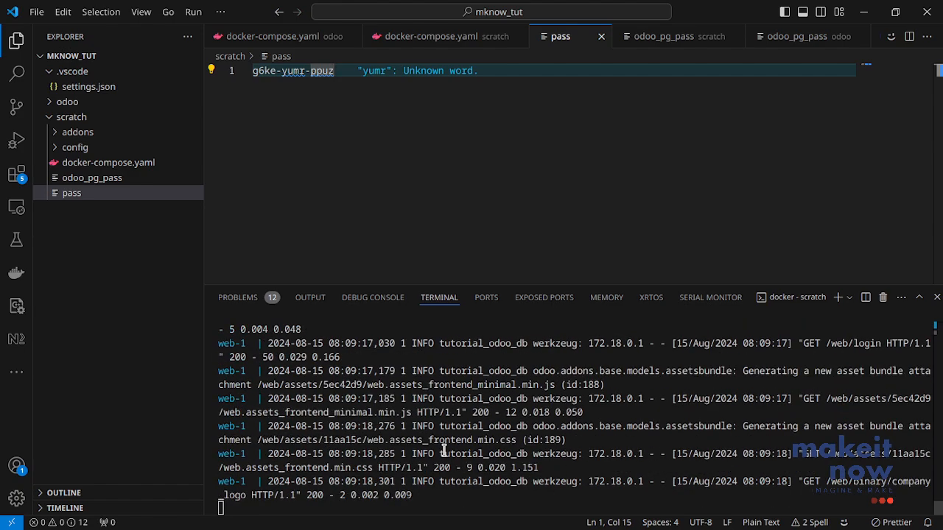
scroll(down, 3)
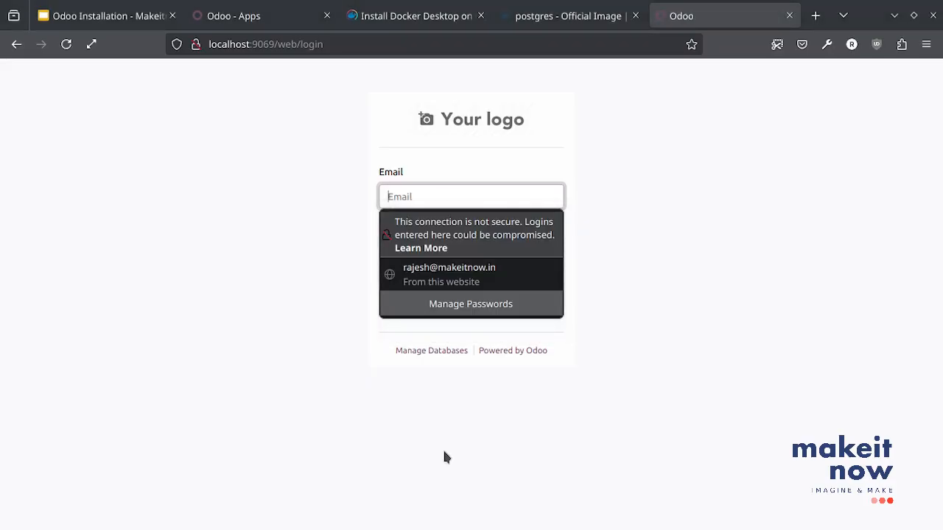
mouse_move(504, 272)
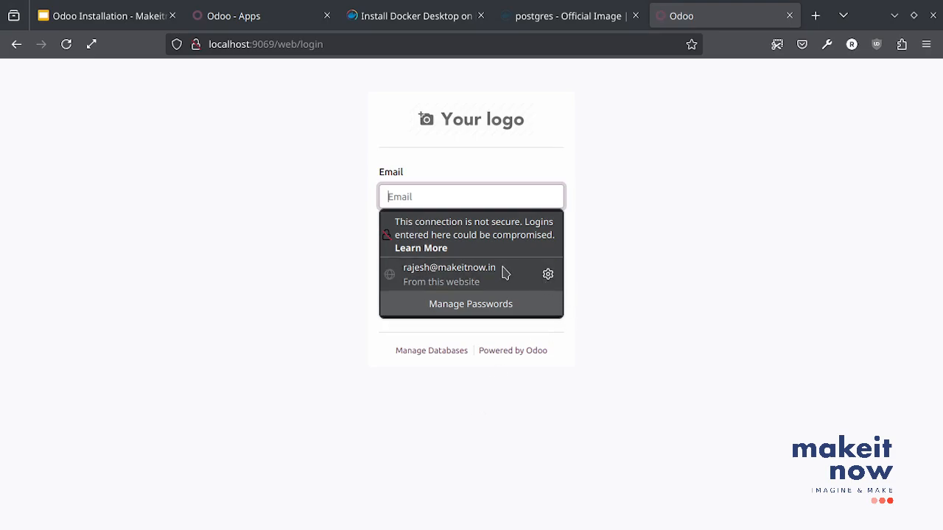
- Sign in with Firefox's saved admin credentials; Odoo rejects the login as wrong login/password
click(449, 273)
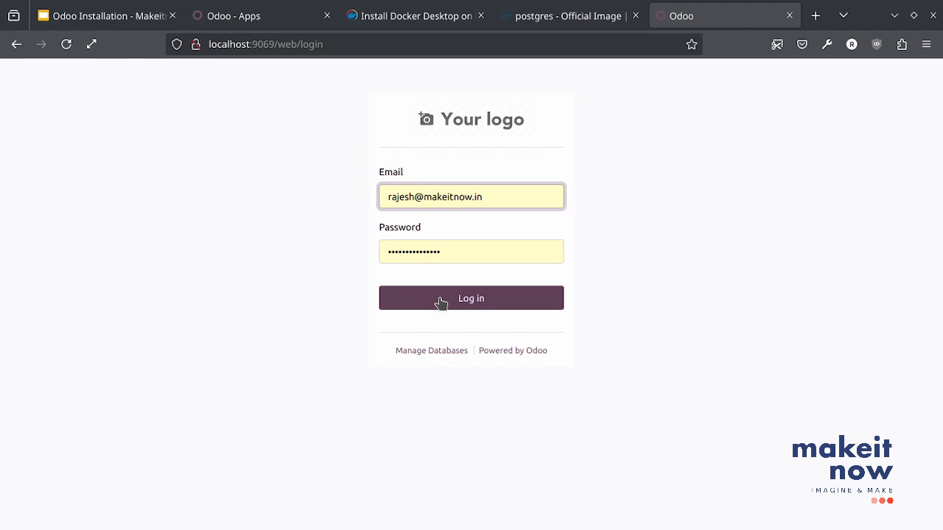
click(471, 195)
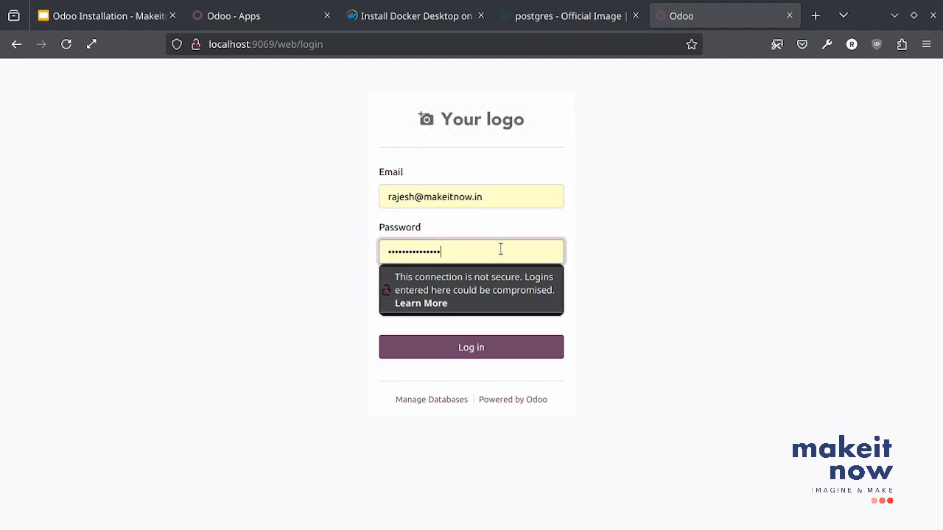
click(472, 348)
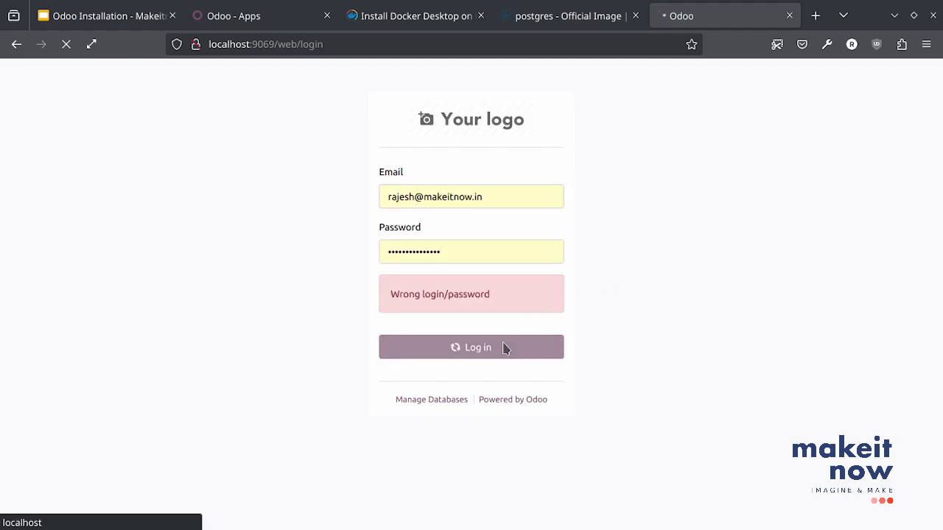
click(471, 196)
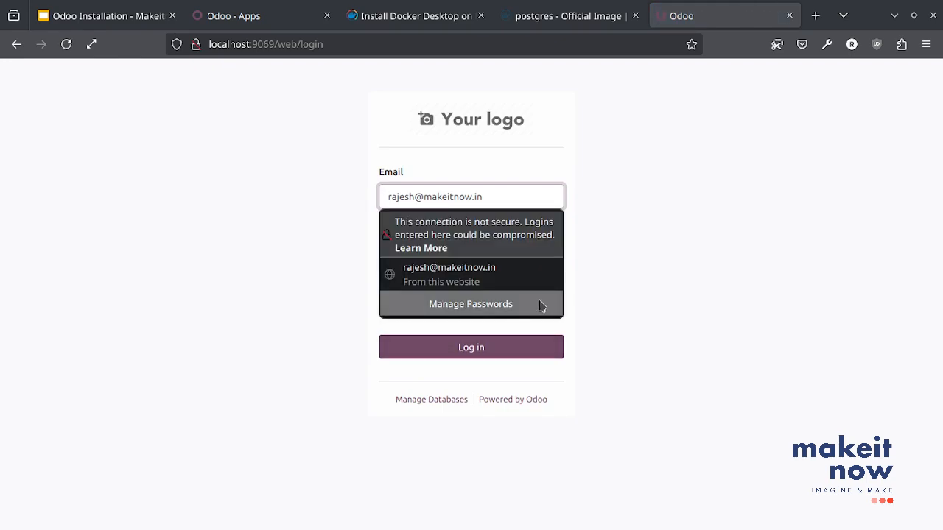
- In Firefox's saved passwords, search 9069 and copy the no-username entry's password for localhost:9069
click(471, 303)
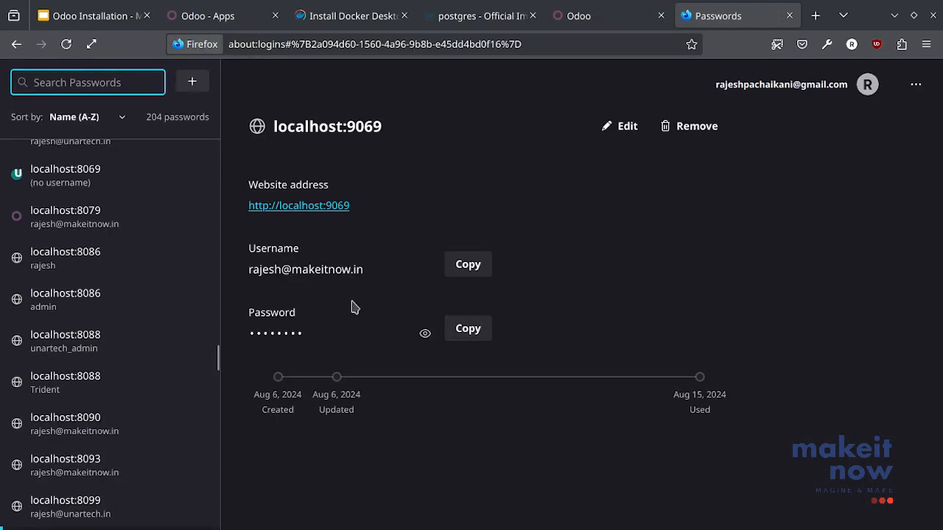
click(424, 332)
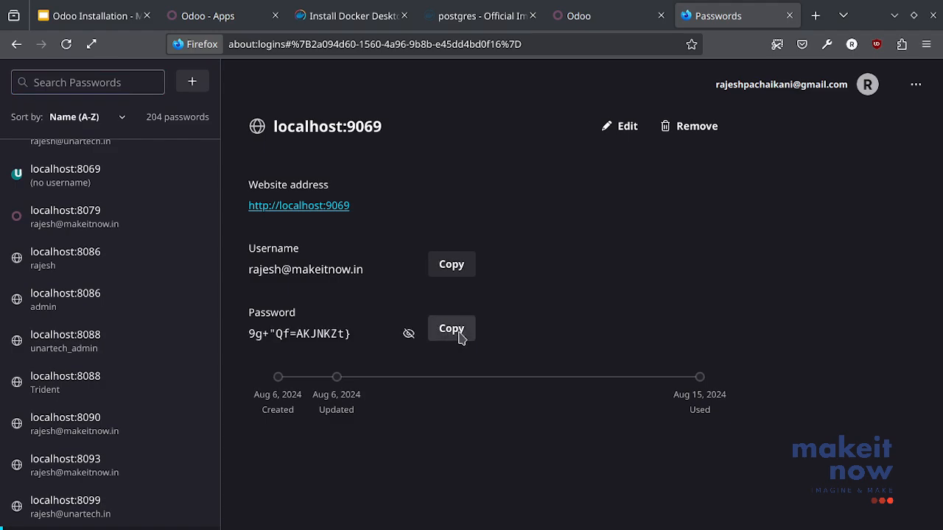
mouse_move(430, 256)
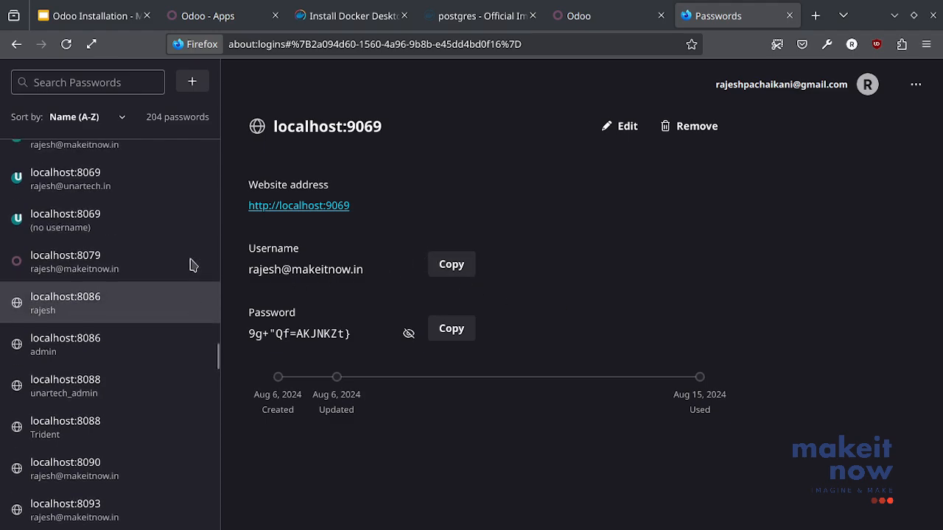
scroll(up, 3)
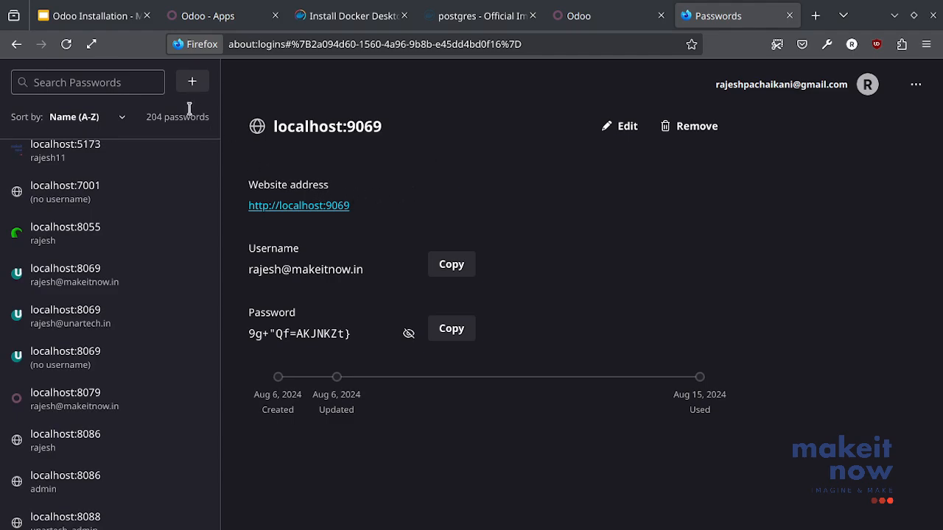
text(9069)
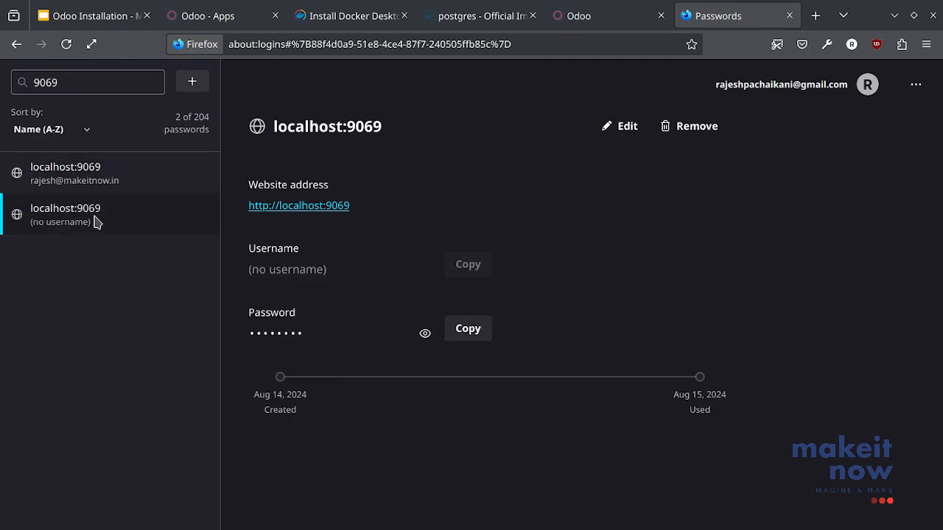
mouse_move(433, 342)
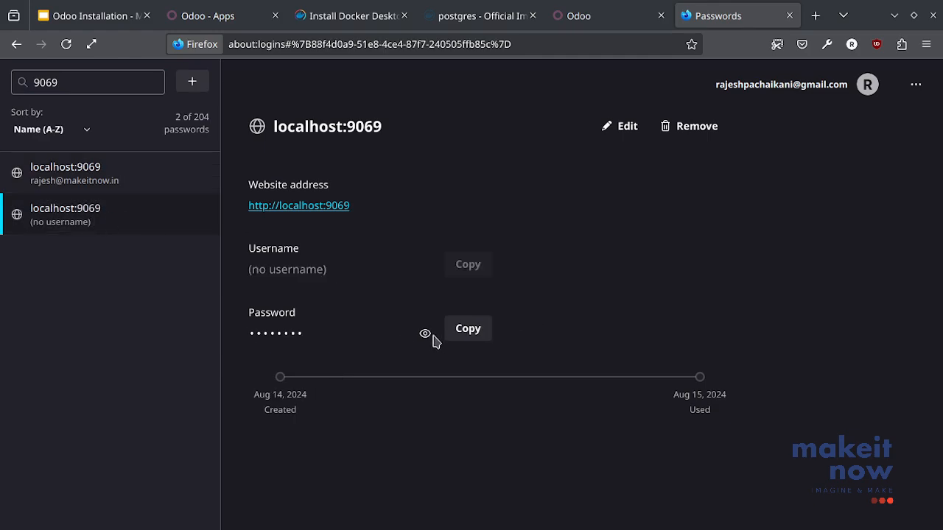
click(469, 327)
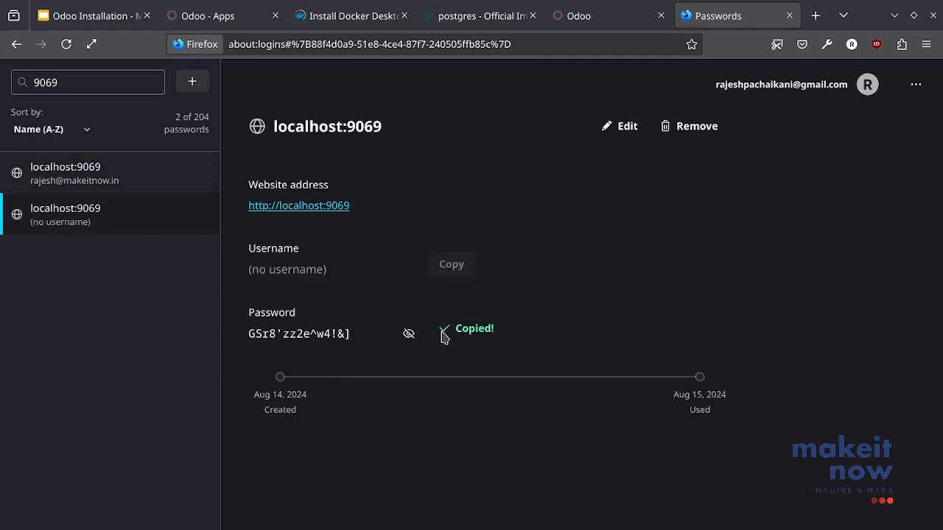
click(578, 15)
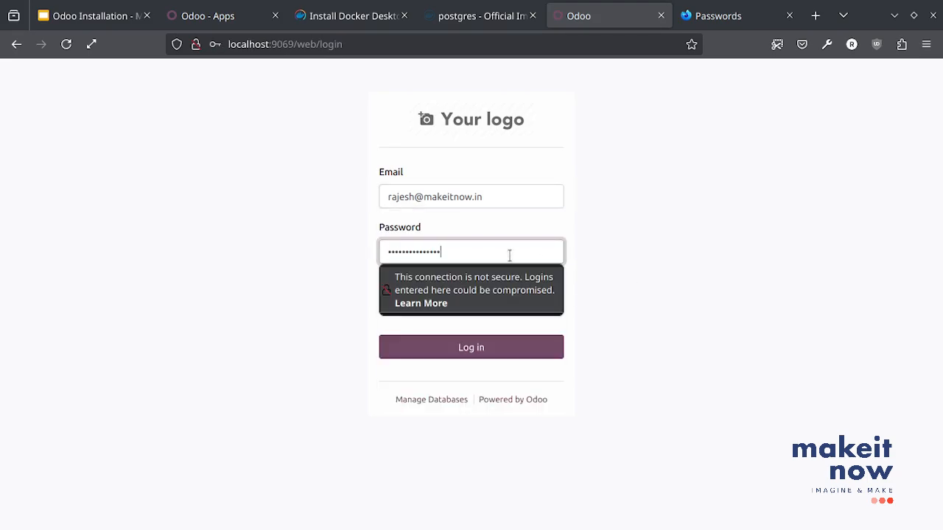
- Log in to Odoo with the copied password, reaching the Apps page, and dismiss the saved-password update prompt
click(472, 348)
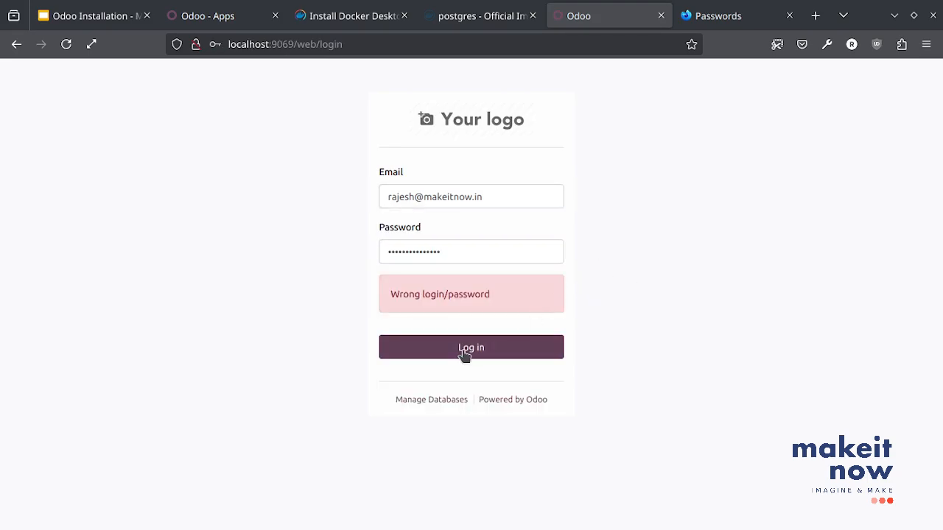
click(471, 347)
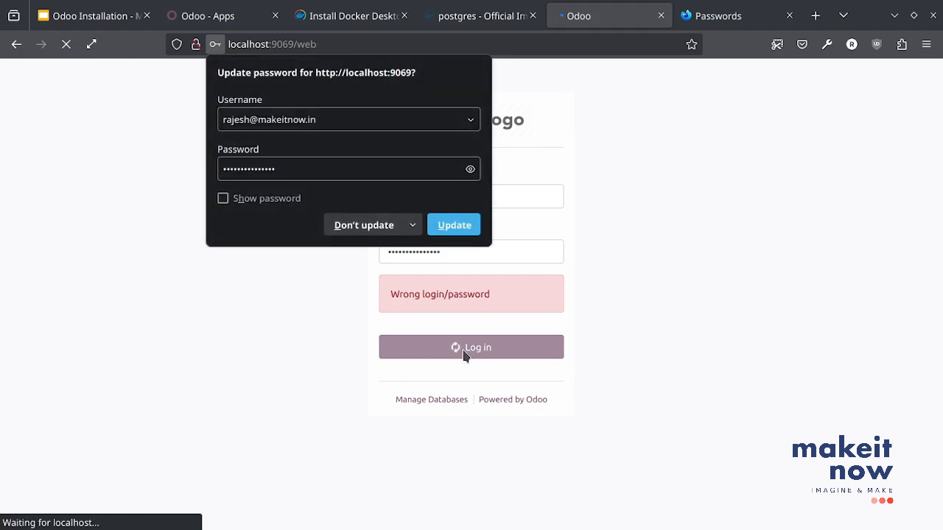
click(471, 347)
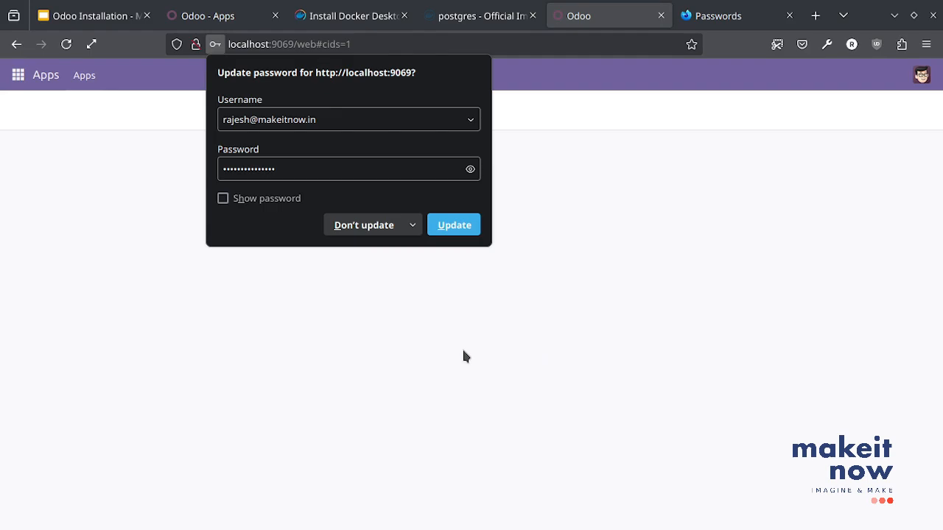
click(453, 223)
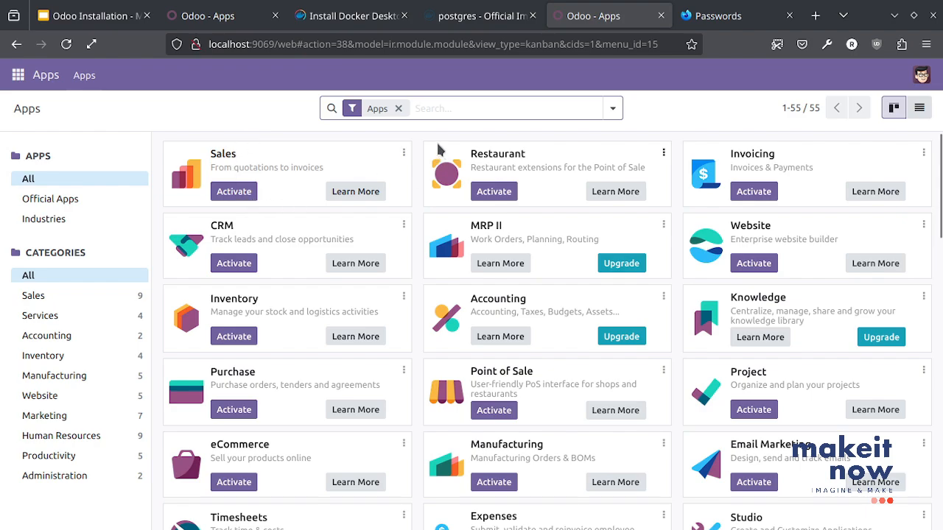
mouse_move(539, 138)
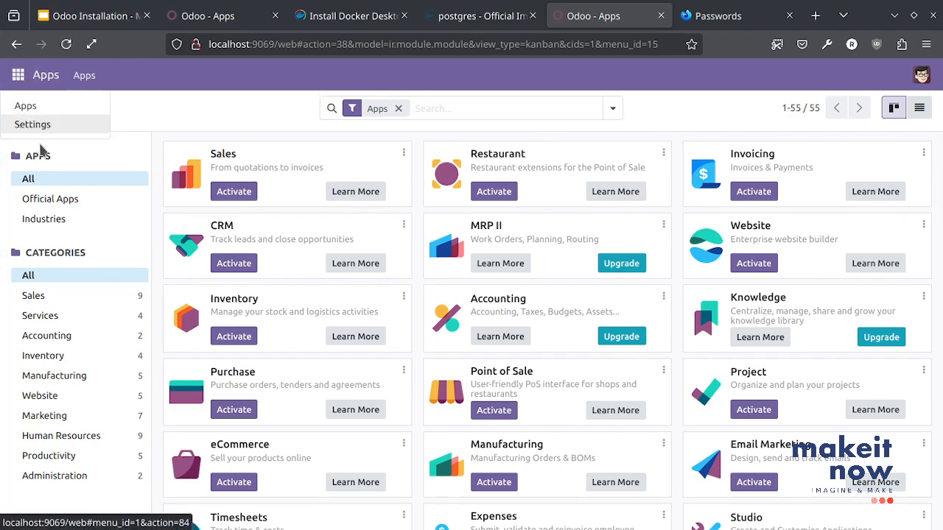
mouse_move(233, 191)
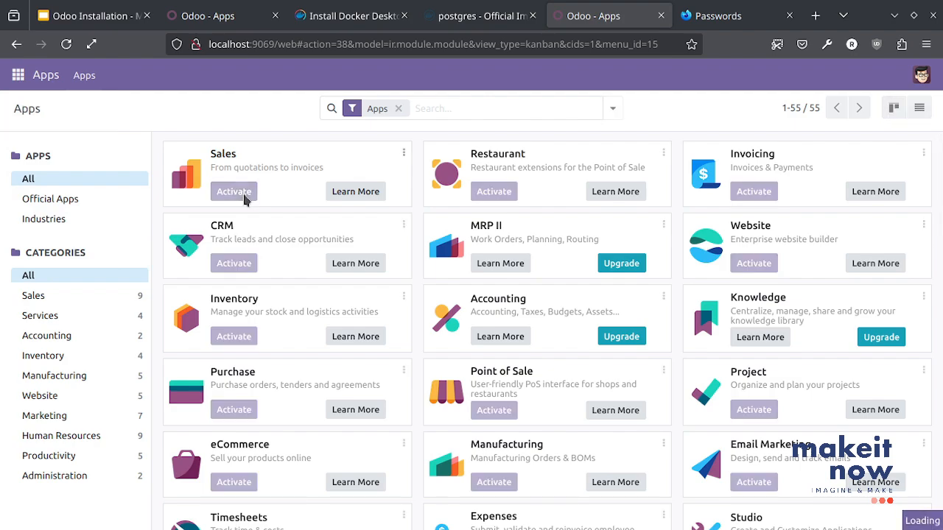
mouse_move(308, 280)
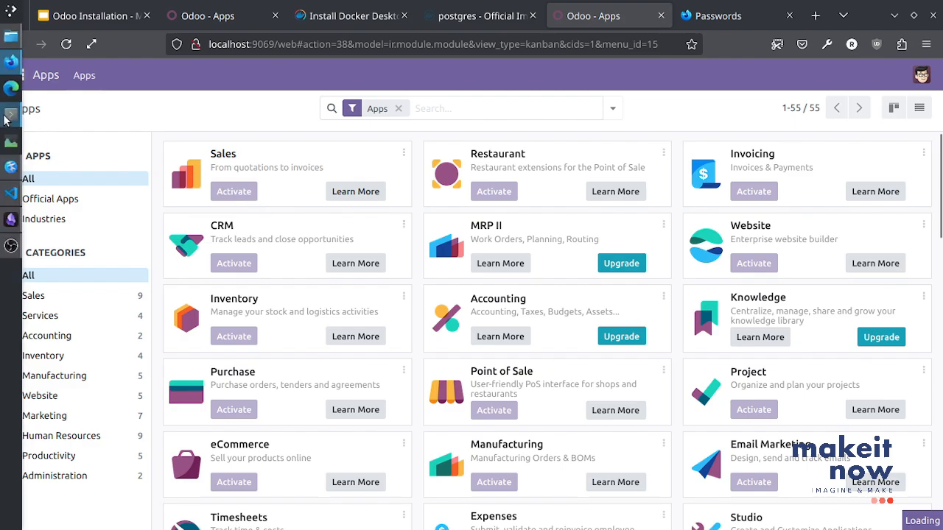
mouse_move(12, 212)
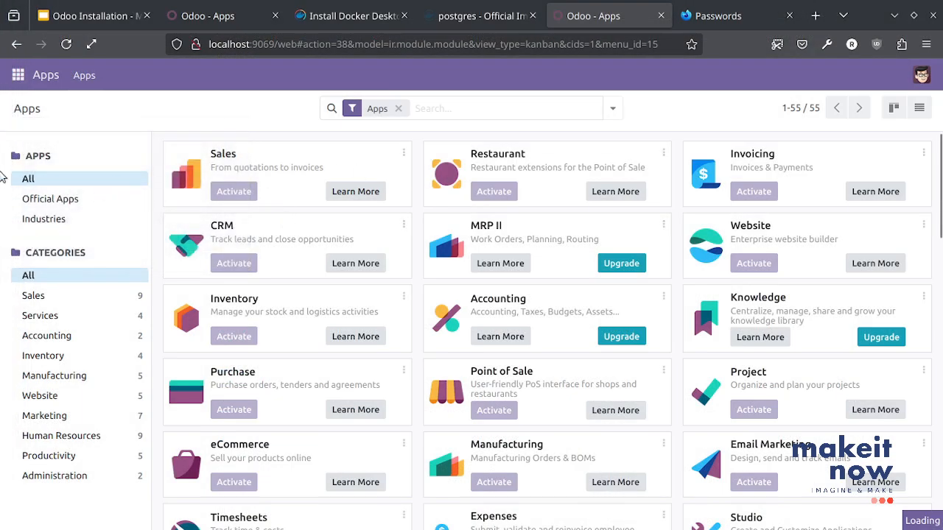
mouse_move(11, 198)
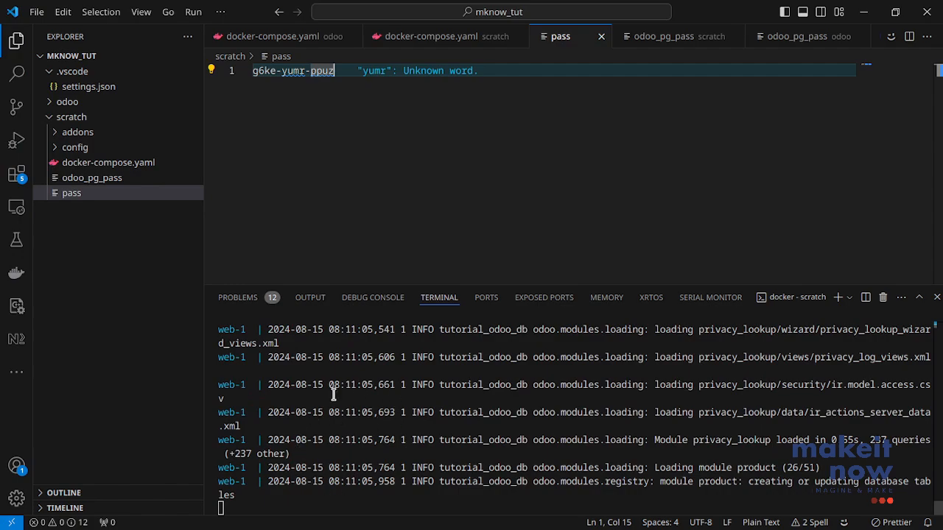
- List the files in the scratch folder in the integrated terminal
scroll(down, 3)
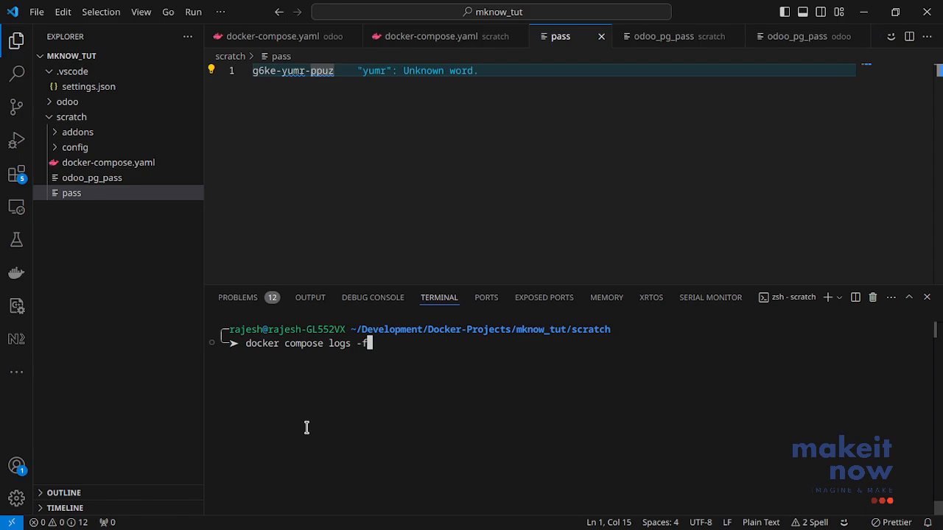
mouse_move(480, 329)
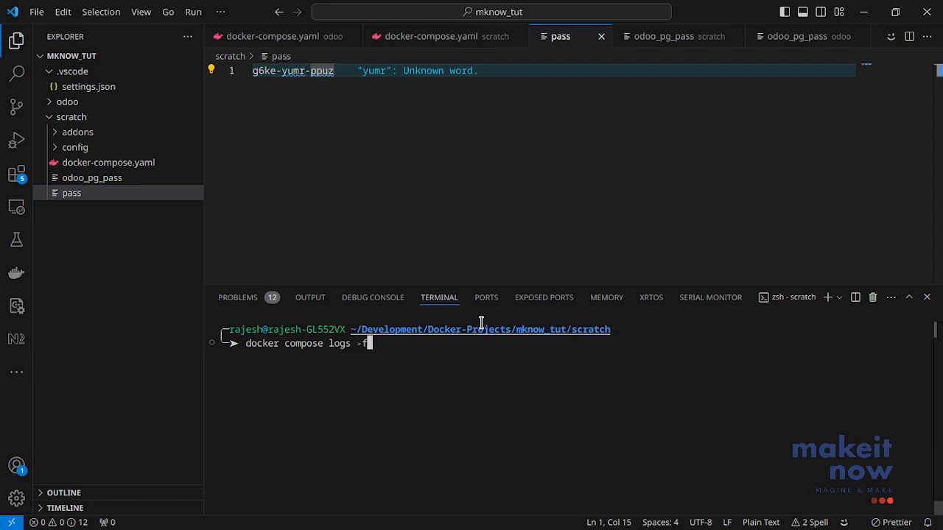
mouse_move(620, 327)
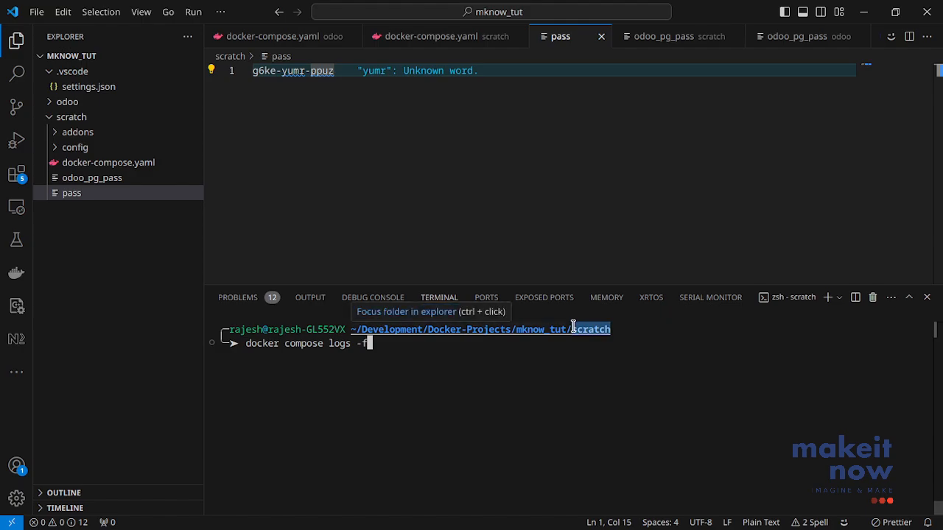
key(Return)
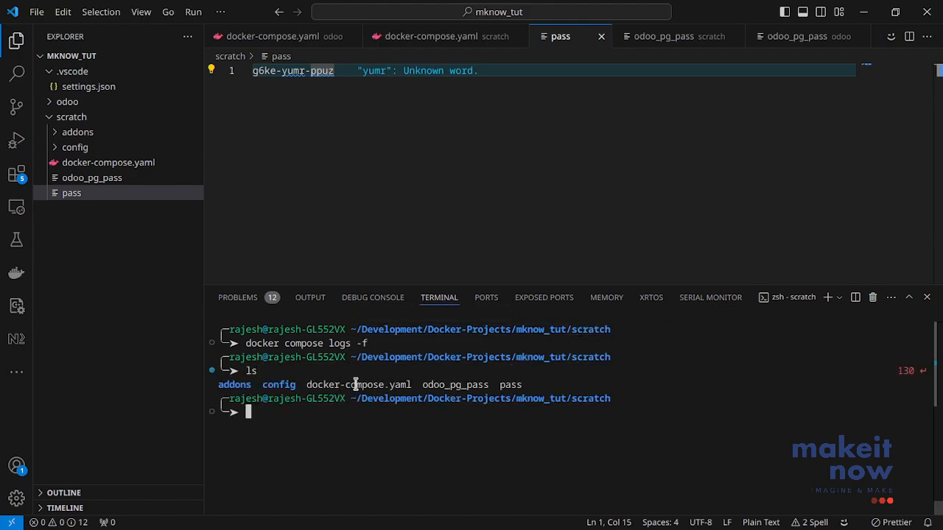
double_click(360, 385)
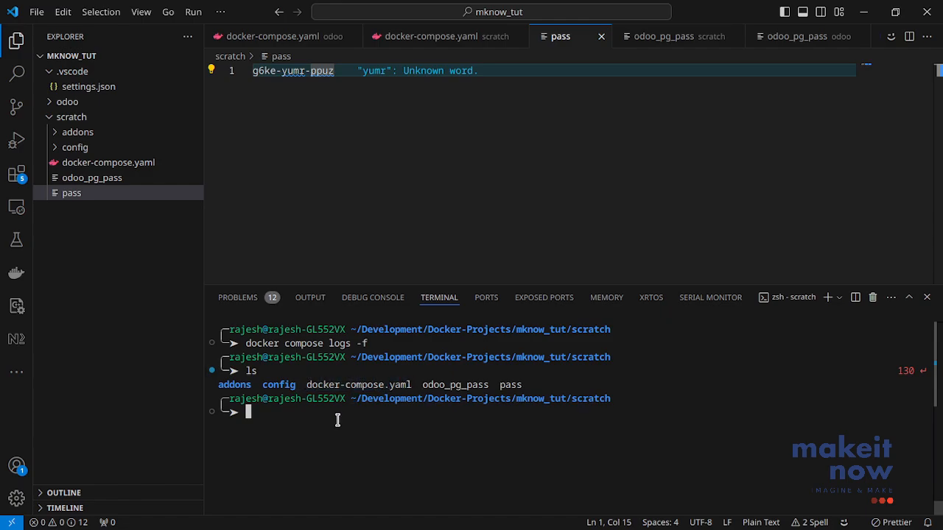
mouse_move(321, 430)
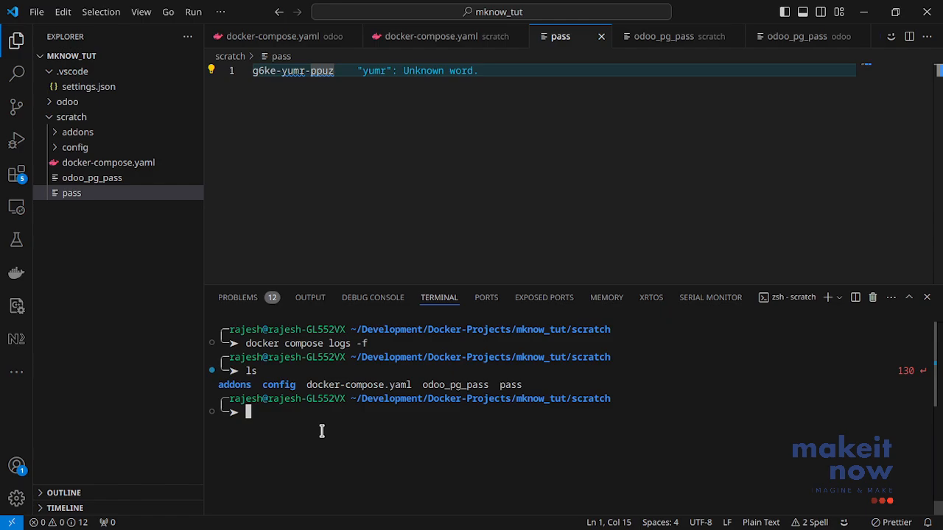
mouse_move(330, 404)
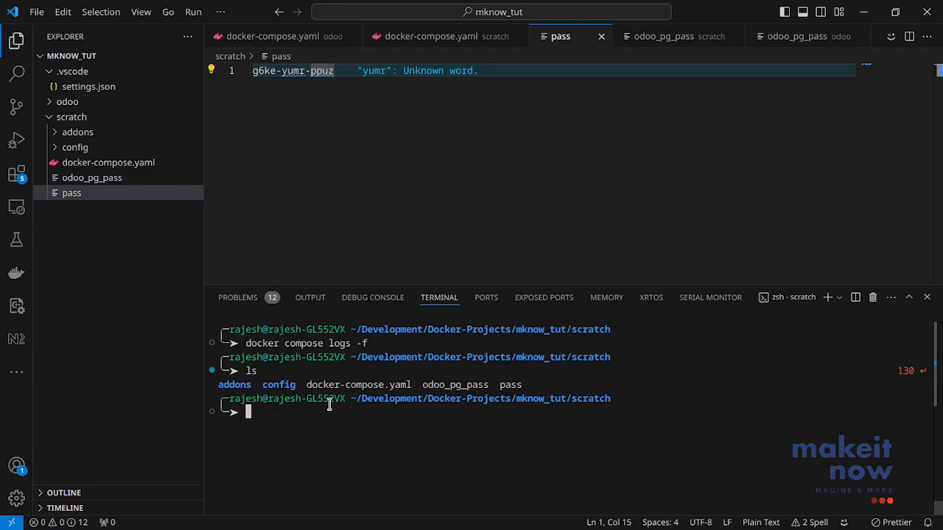
mouse_move(330, 417)
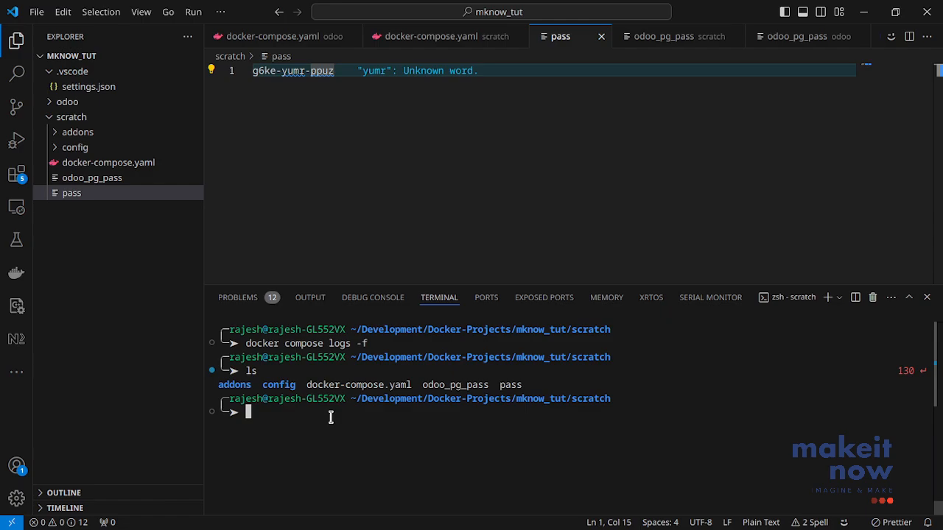
- Follow the stack's live container logs with docker compose logs -f
text(docker compose logs -f)
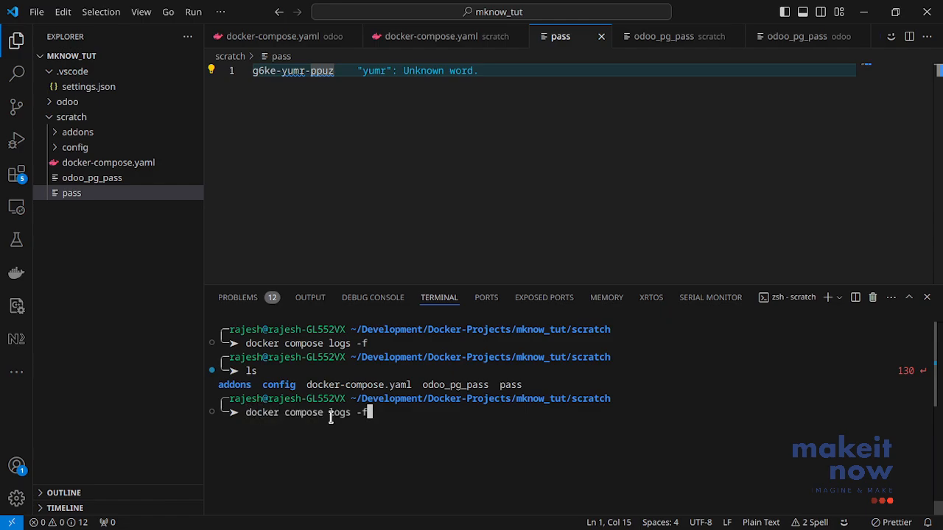
key(Return)
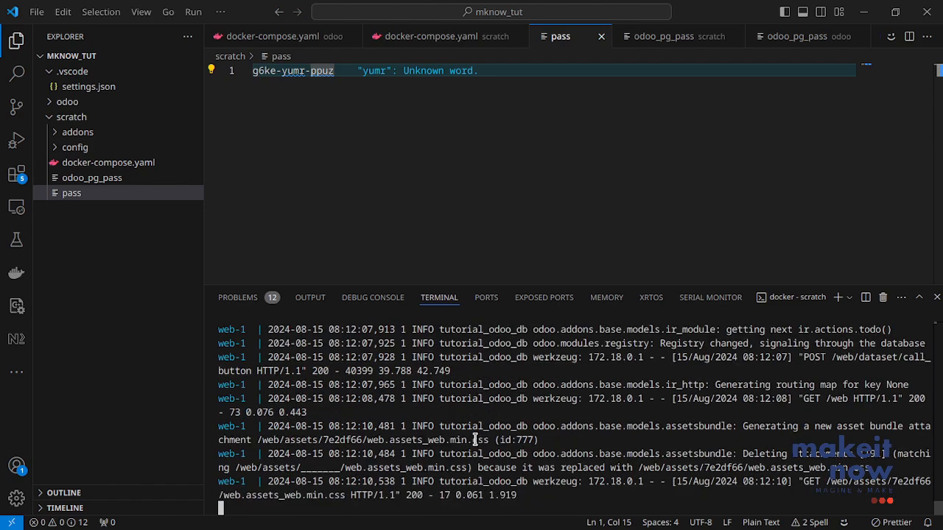
scroll(down, 3)
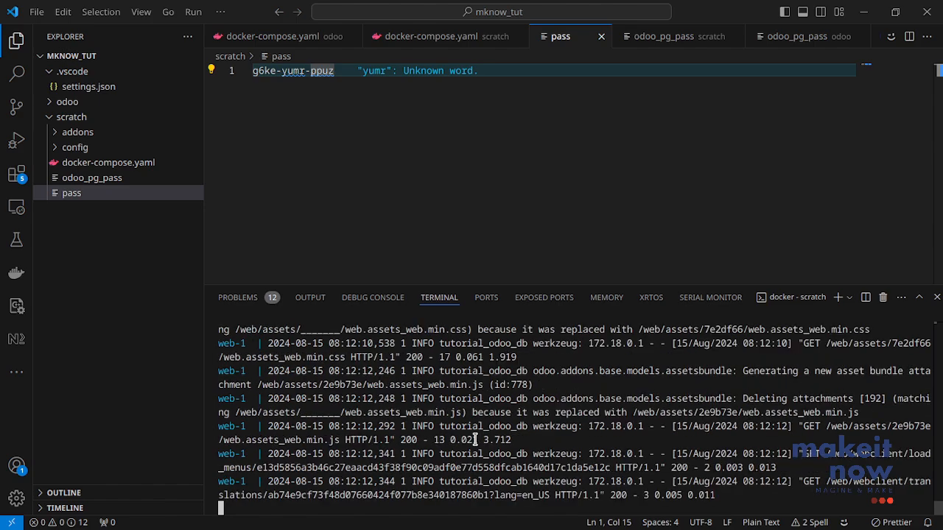
scroll(down, 3)
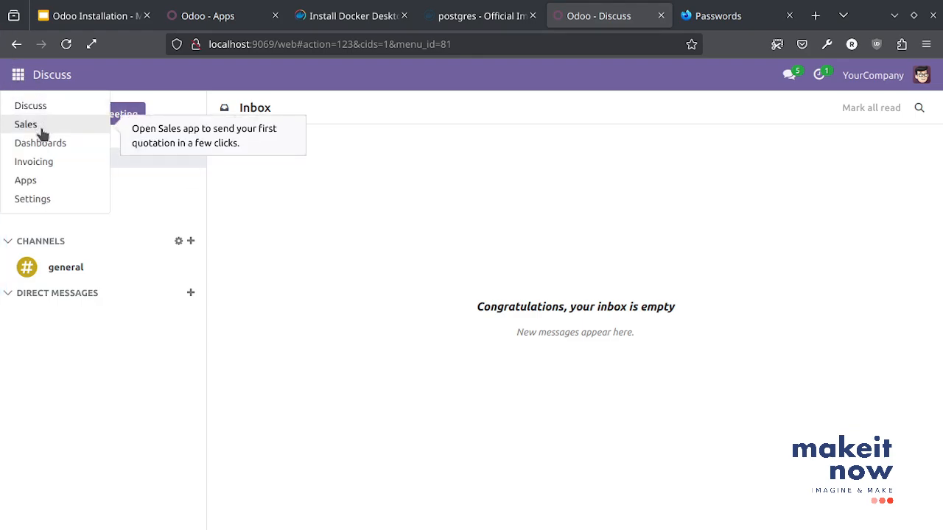
- Switch to the Sales app and start the Company Data setup at its general information
click(26, 124)
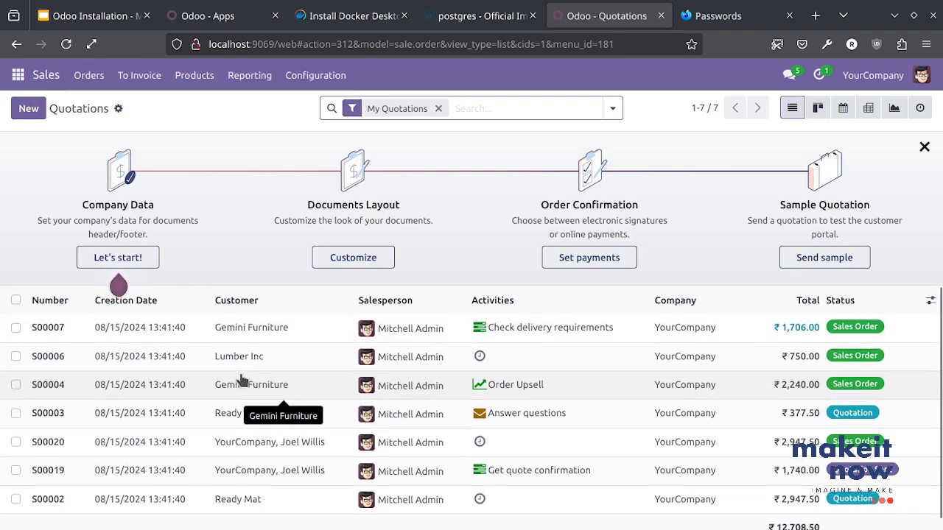
mouse_move(118, 257)
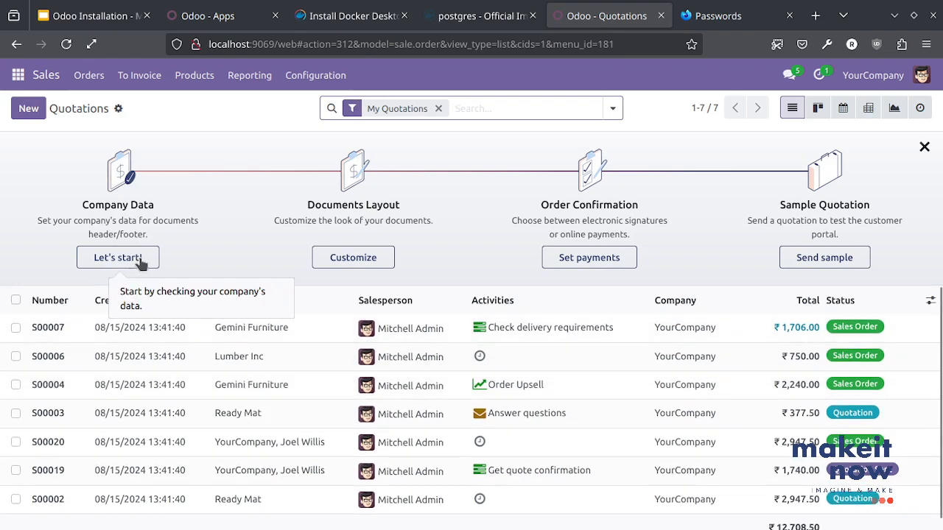
mouse_move(262, 331)
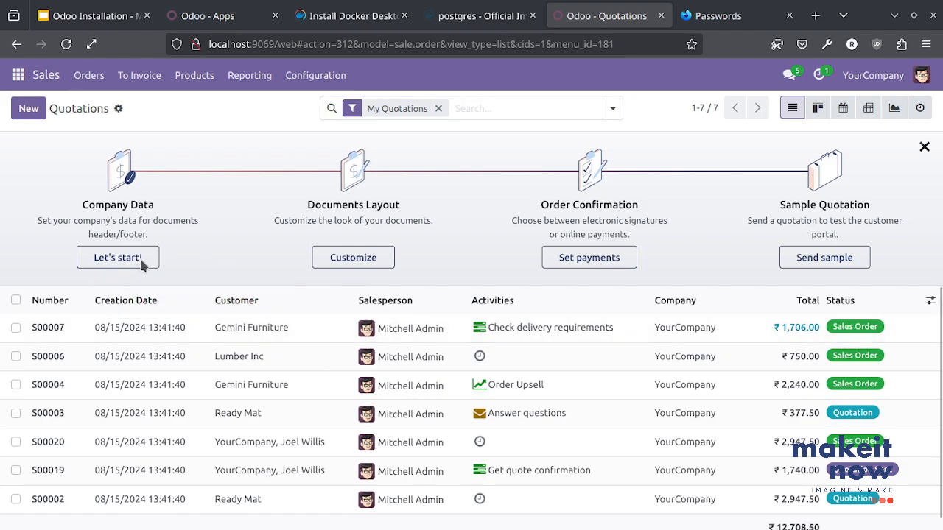
click(118, 256)
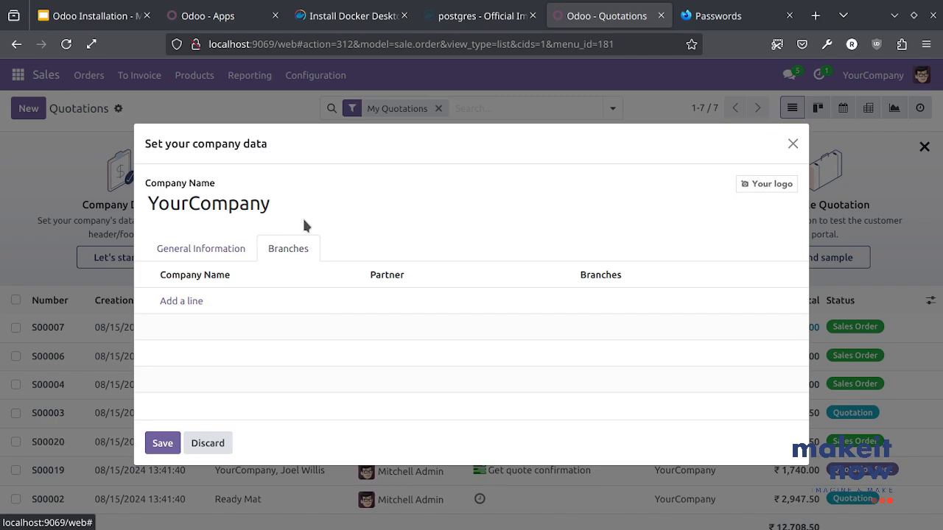
click(201, 247)
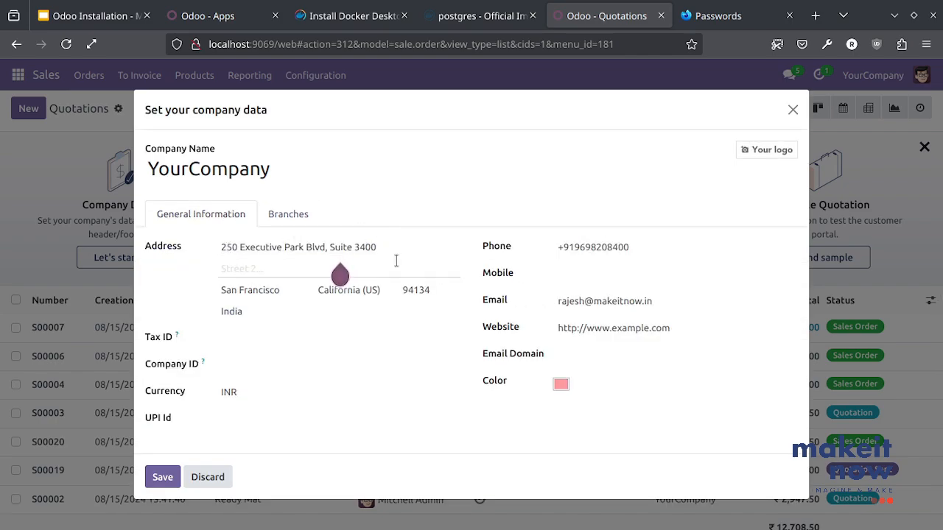
- Look over the company address and logo, then dismiss the form without saving changes
click(297, 248)
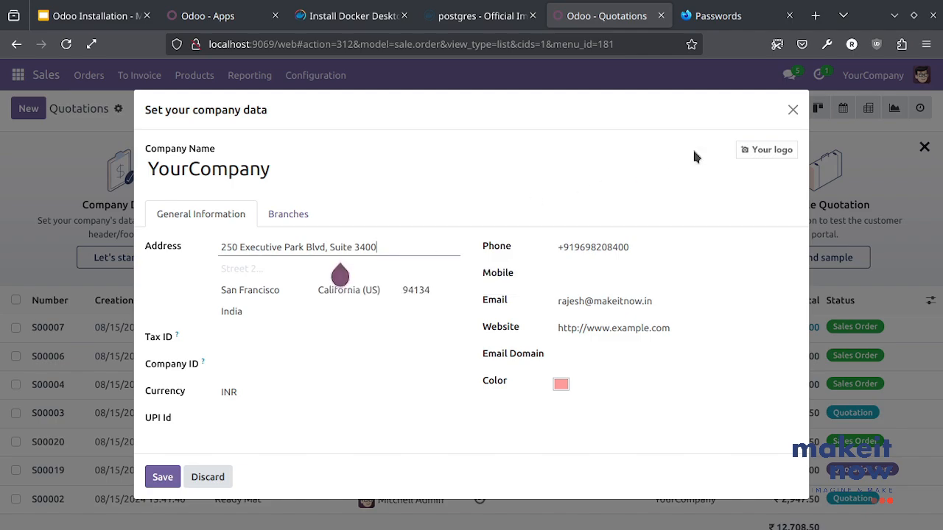
mouse_move(749, 150)
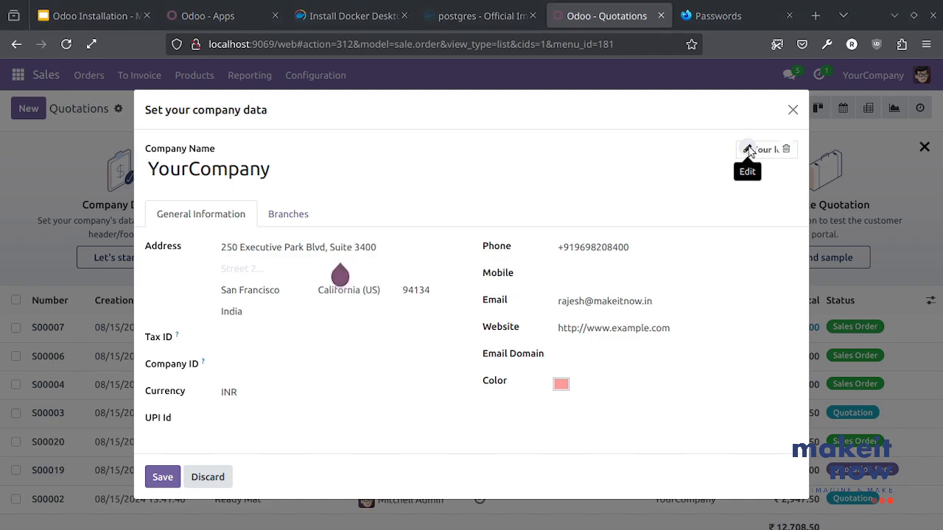
click(748, 150)
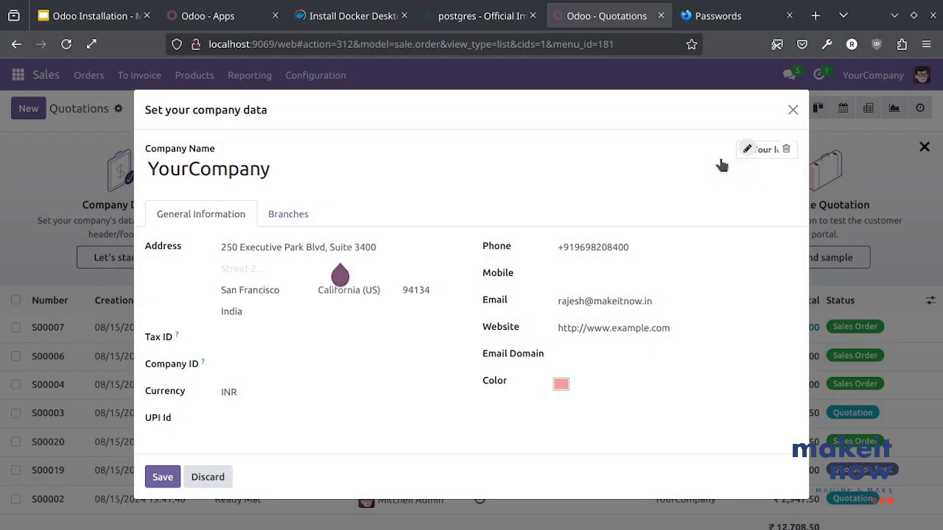
click(792, 109)
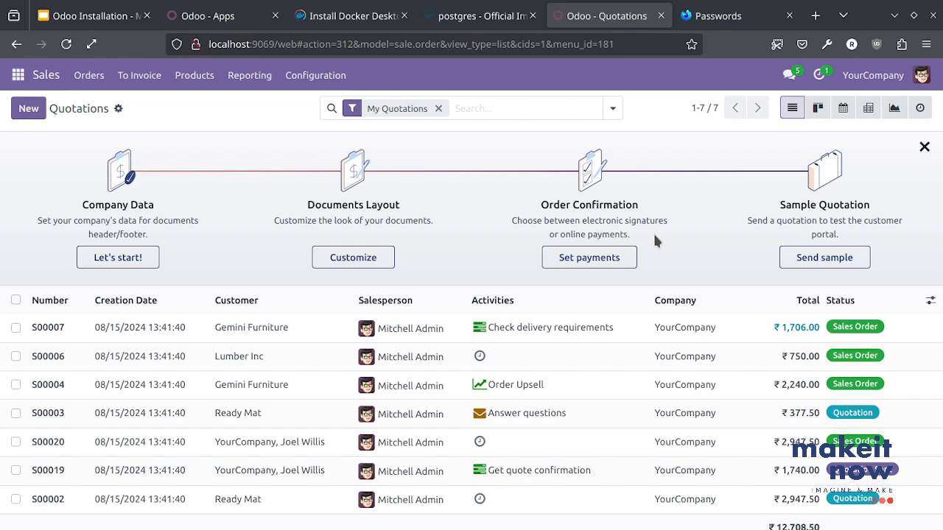
- Activate the Inventory app from the Apps catalogue
click(17, 74)
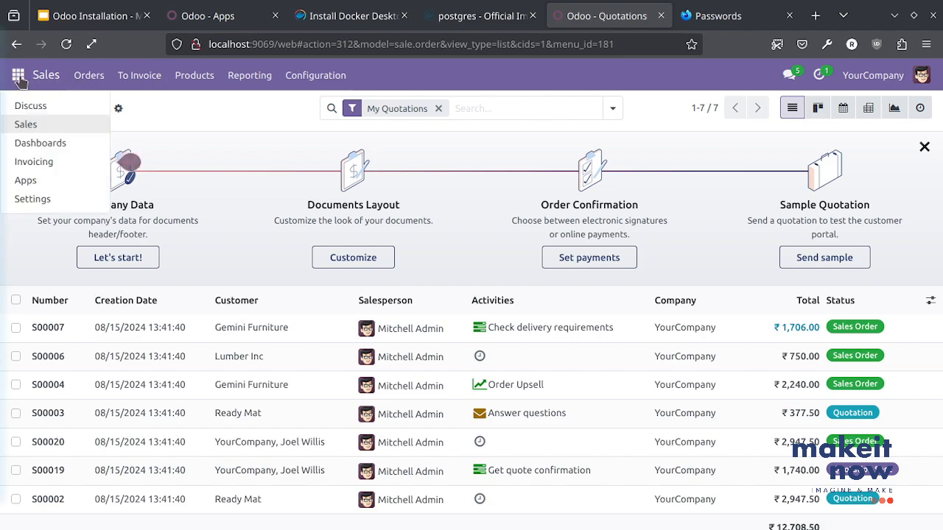
click(27, 180)
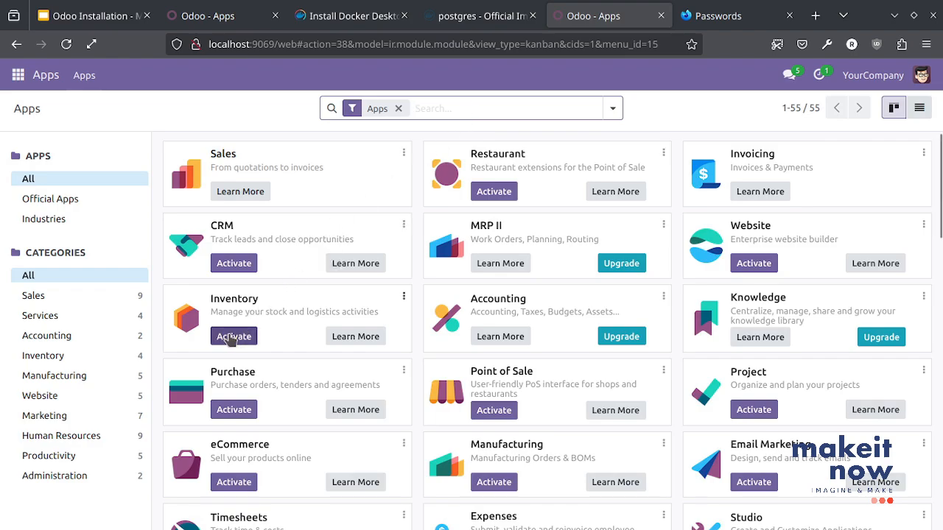
click(233, 336)
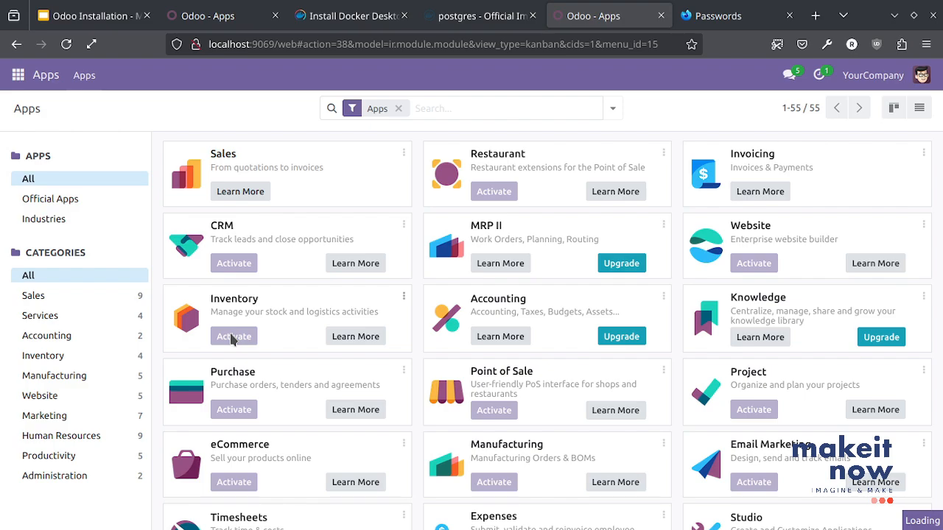
click(233, 336)
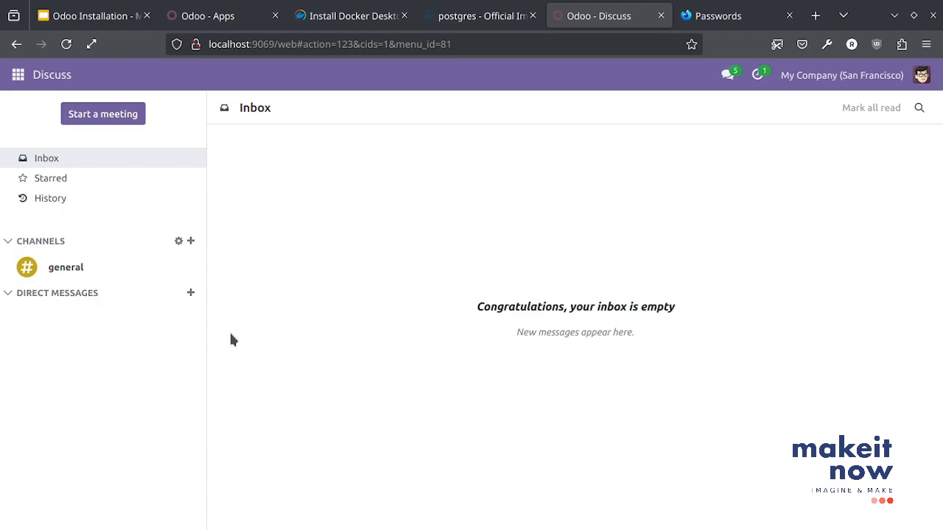
mouse_move(94, 166)
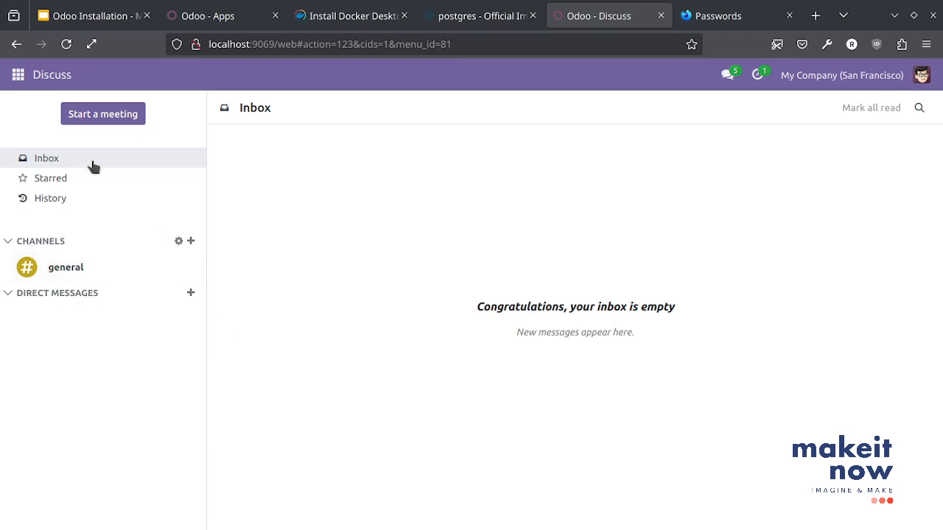
- Return to the Apps catalogue, now listing Inventory, and scroll to further modules
click(18, 73)
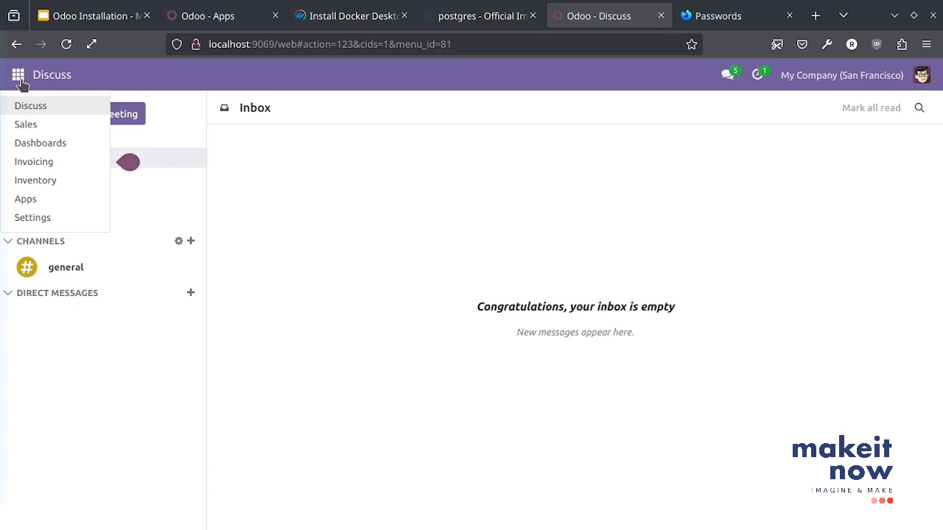
click(27, 199)
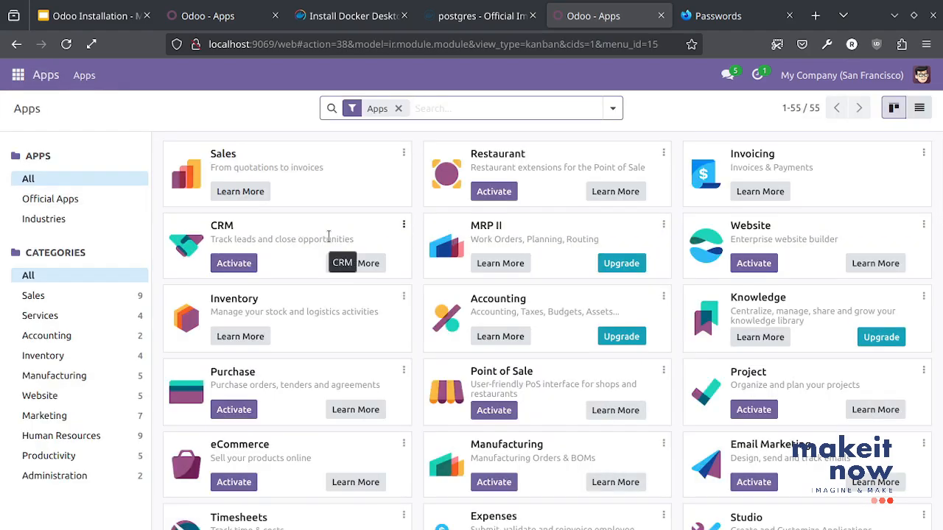
mouse_move(435, 268)
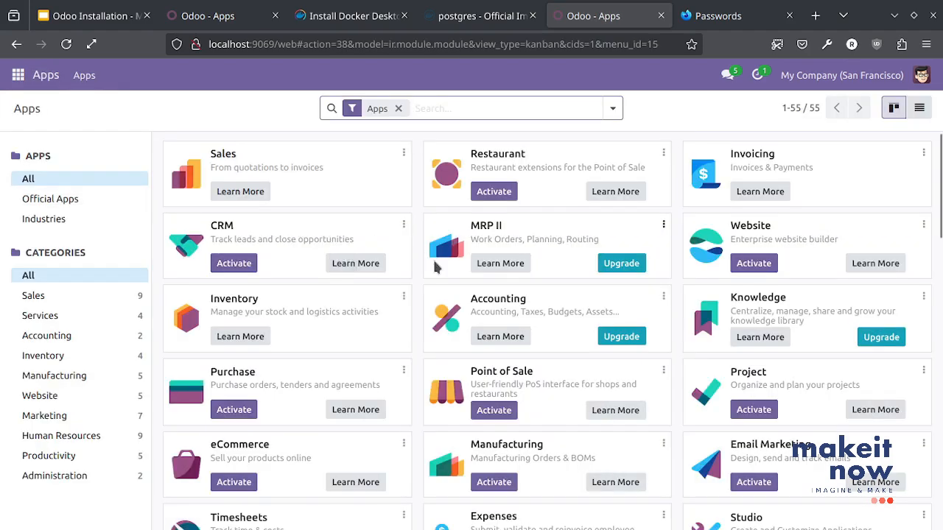
mouse_move(421, 289)
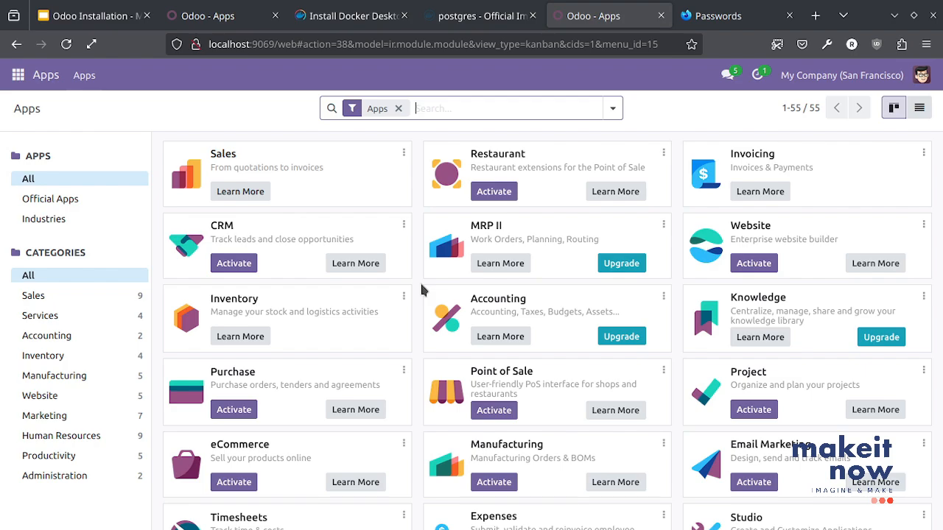
mouse_move(795, 266)
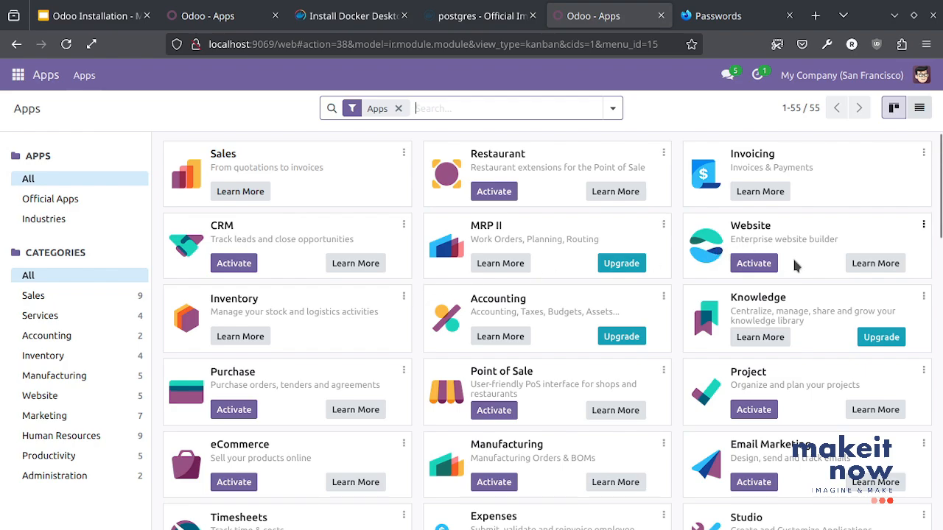
mouse_move(795, 262)
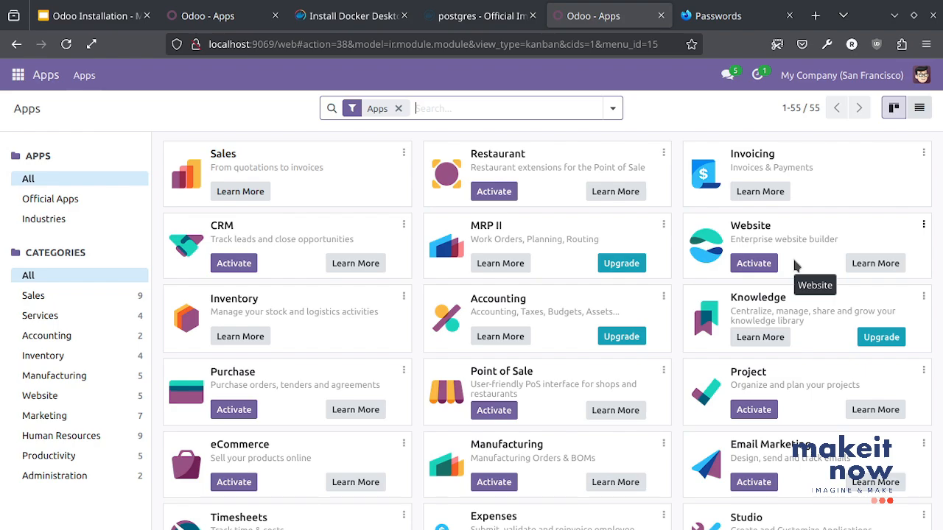
scroll(down, 3)
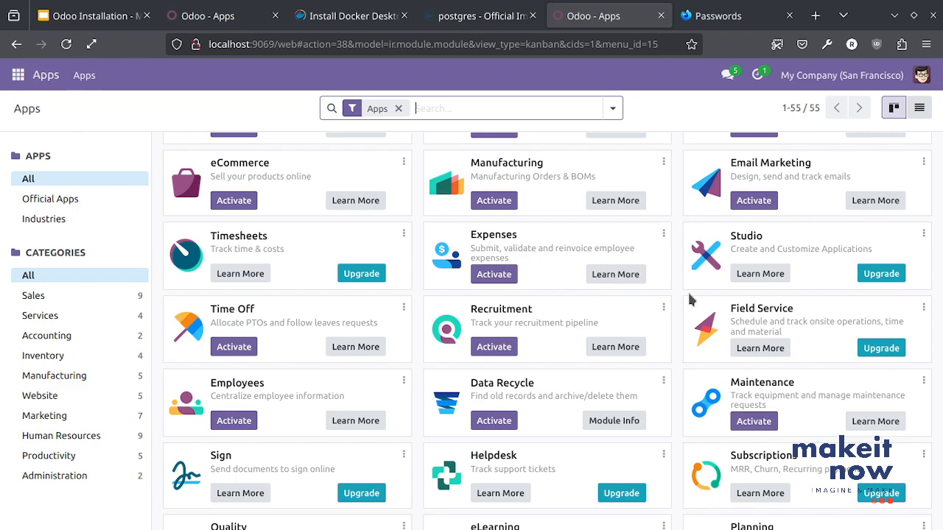
mouse_move(678, 289)
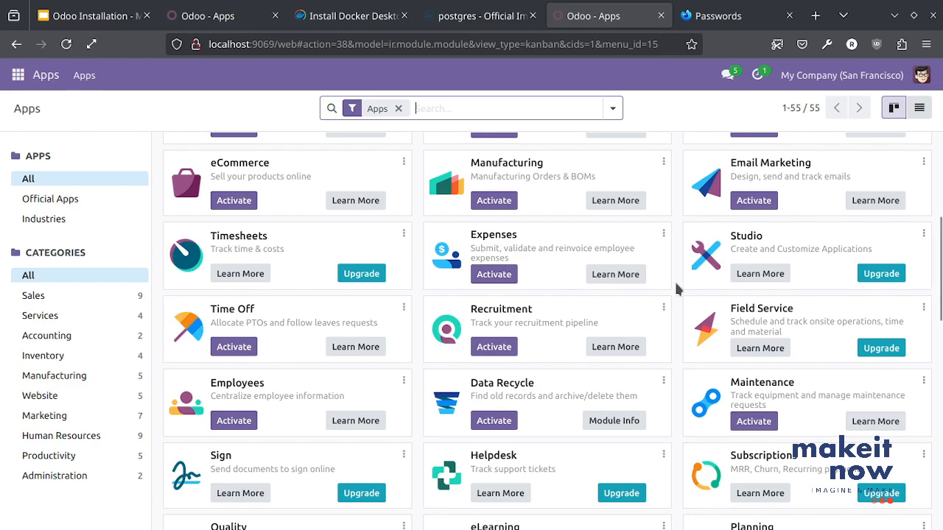